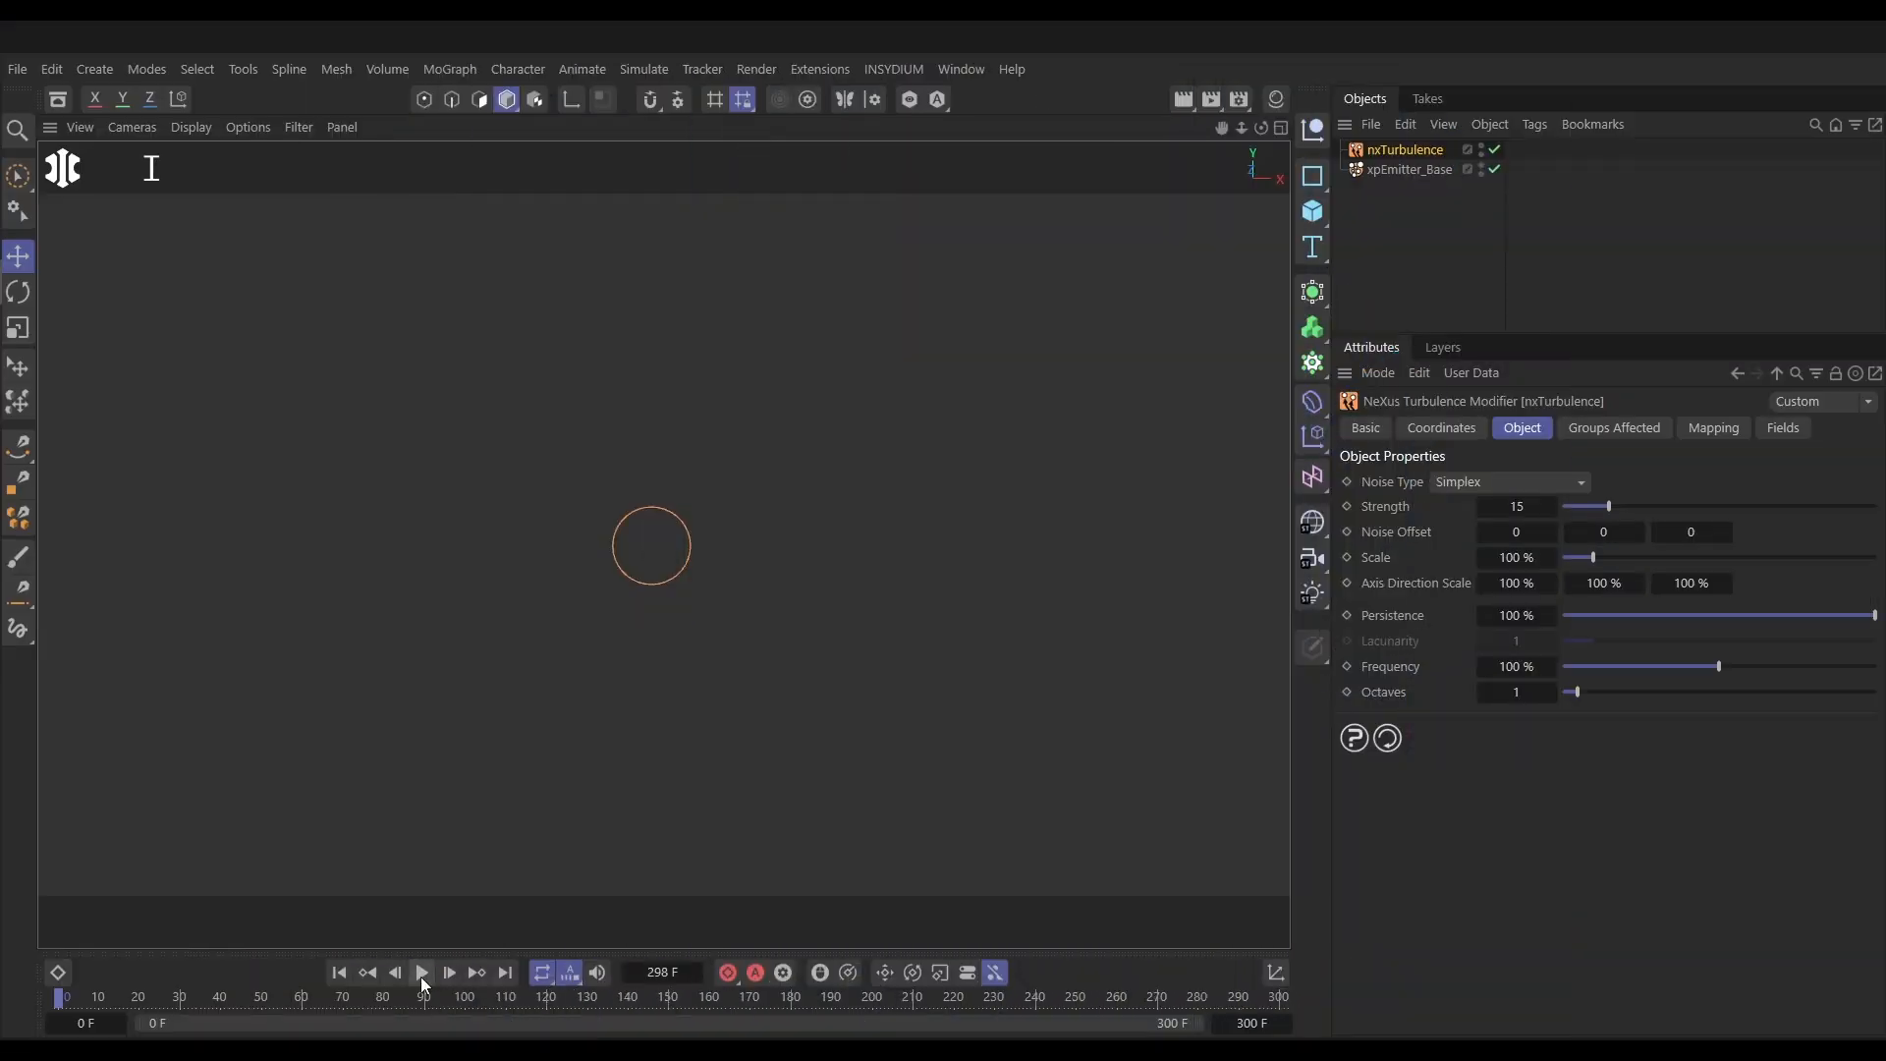
Add an xpCache object set to Internal (Memory) and build the particle cache
click(420, 972)
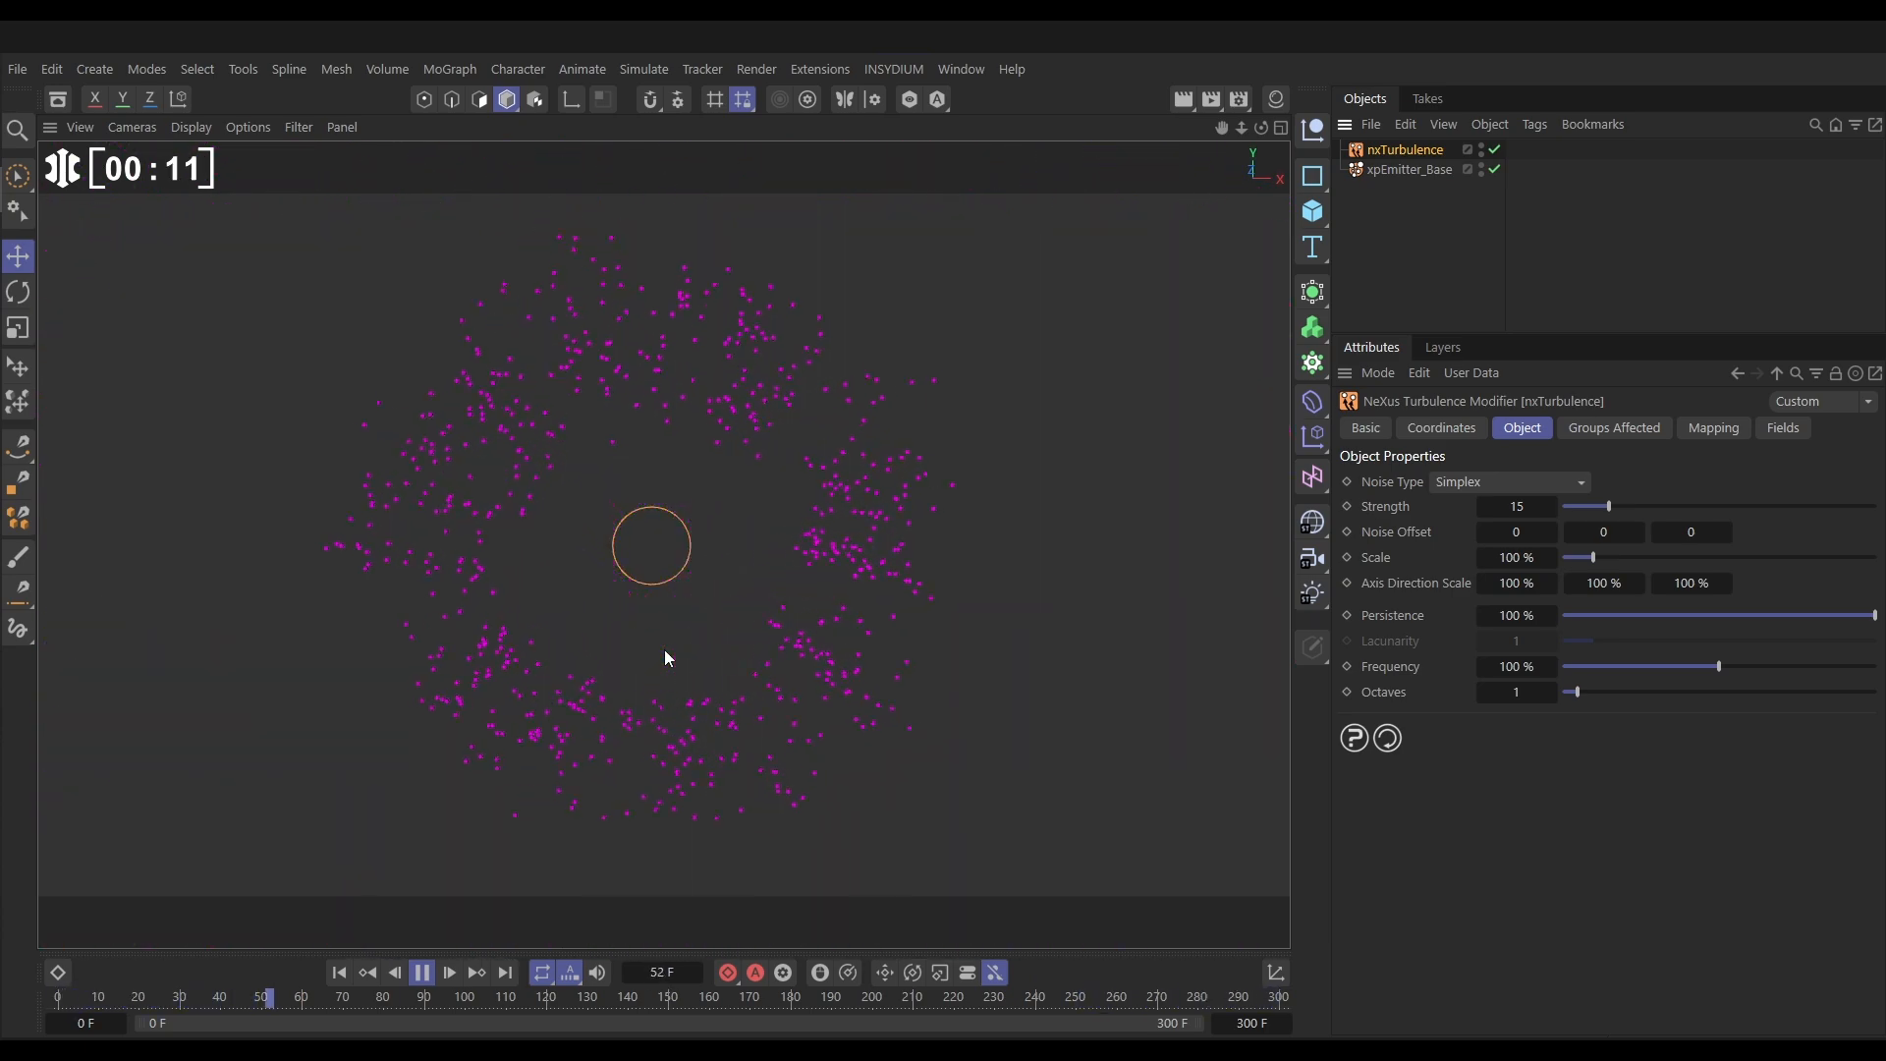
drag(267, 996, 501, 996)
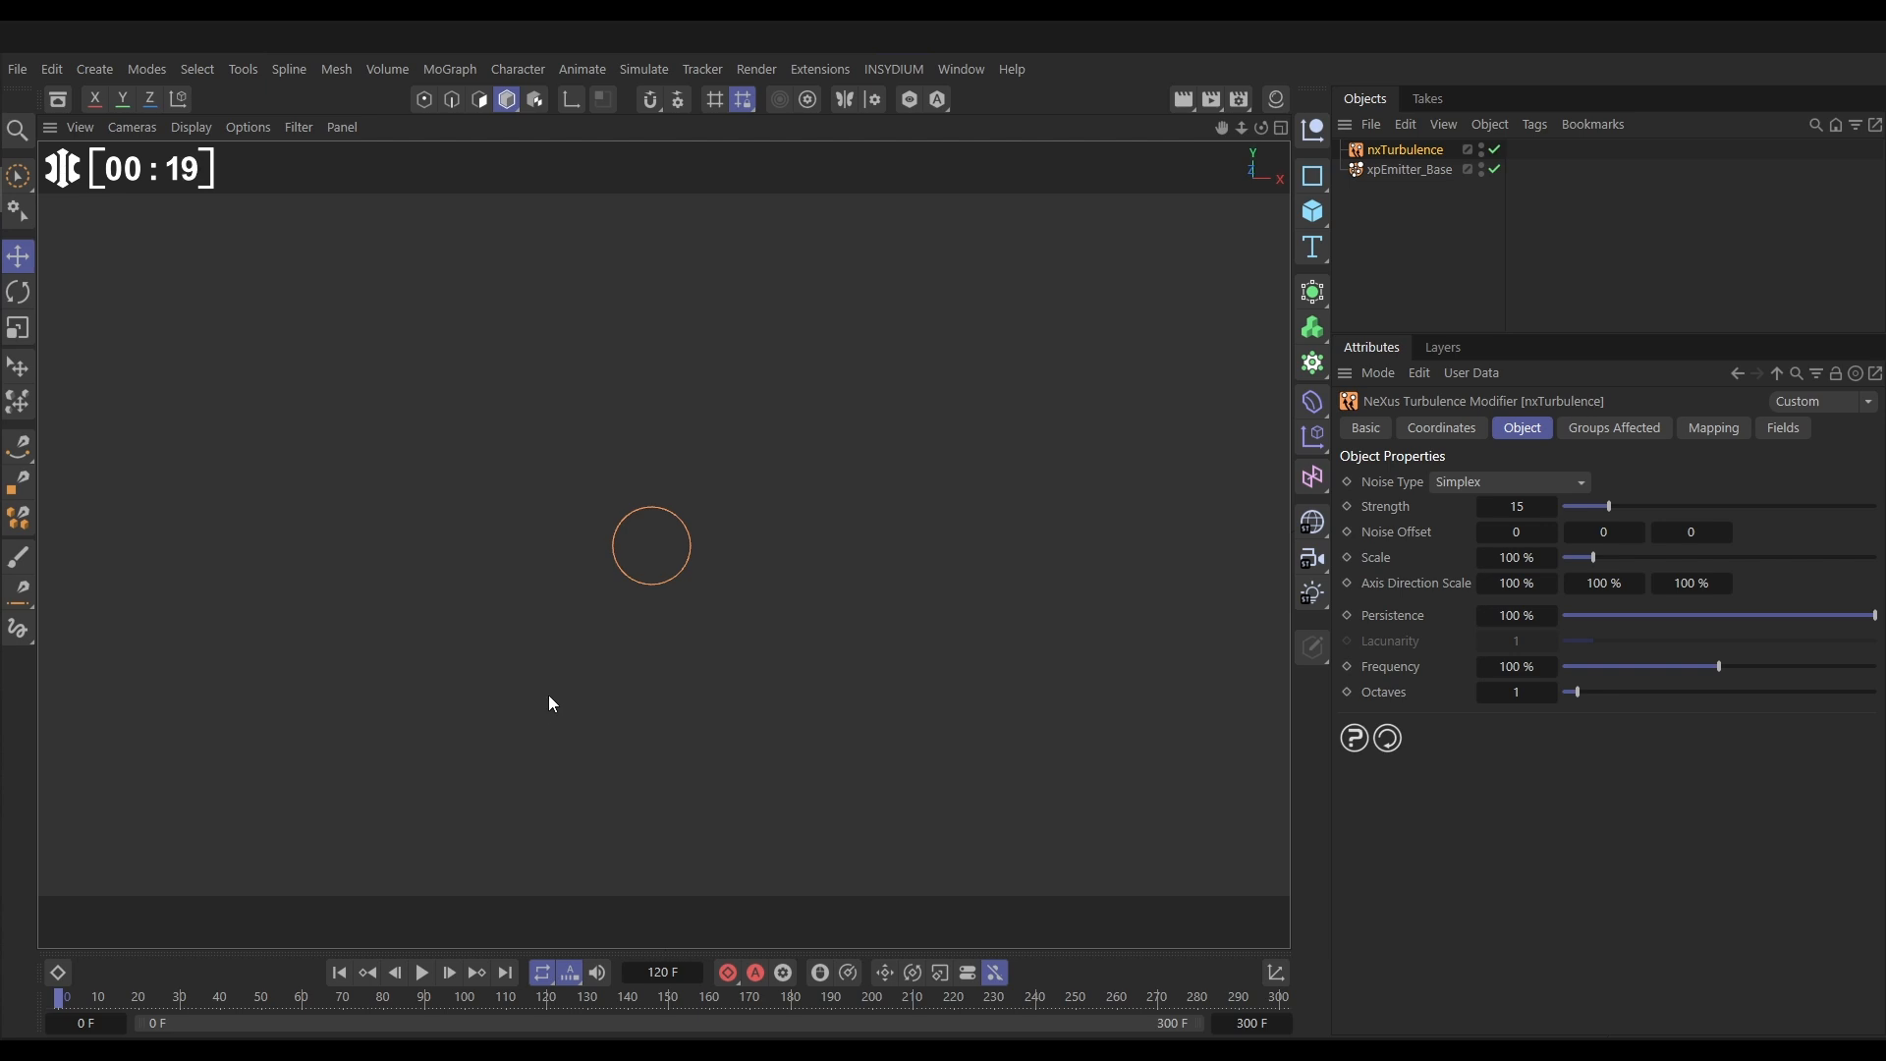
click(892, 69)
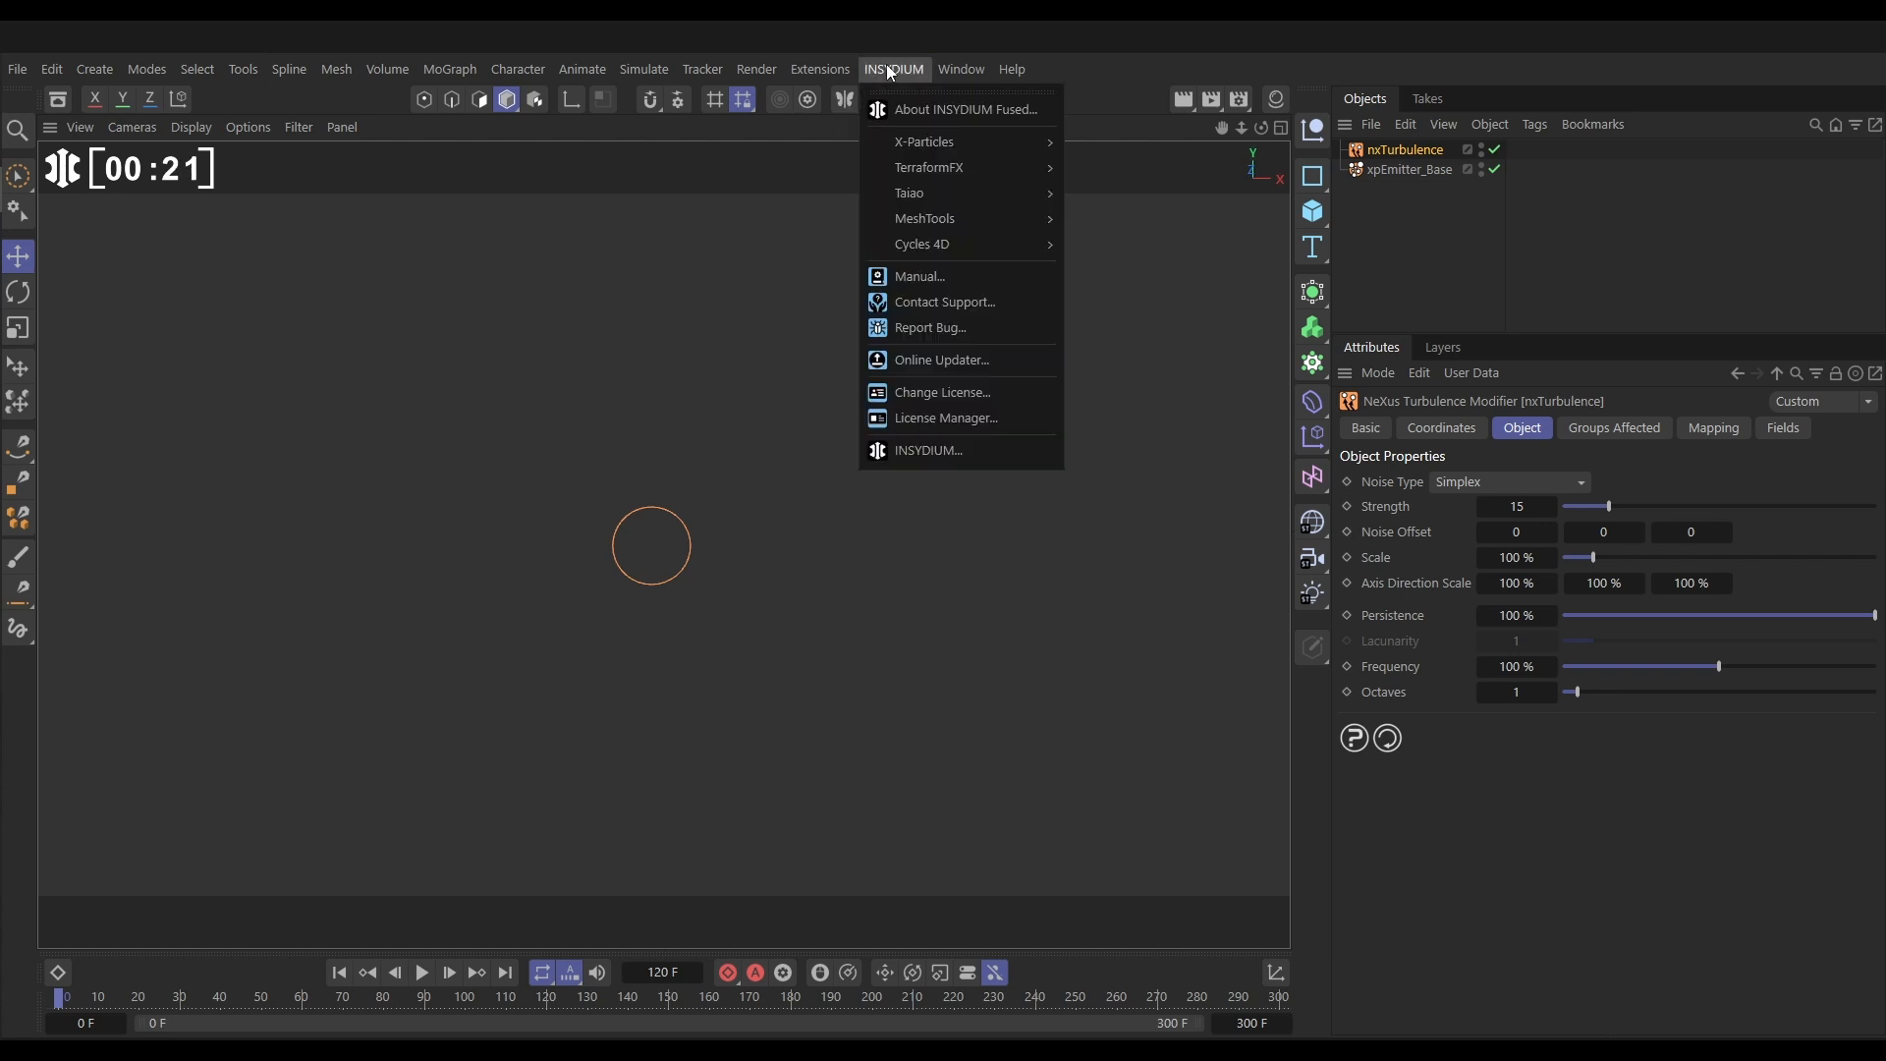
mouse_move(924, 141)
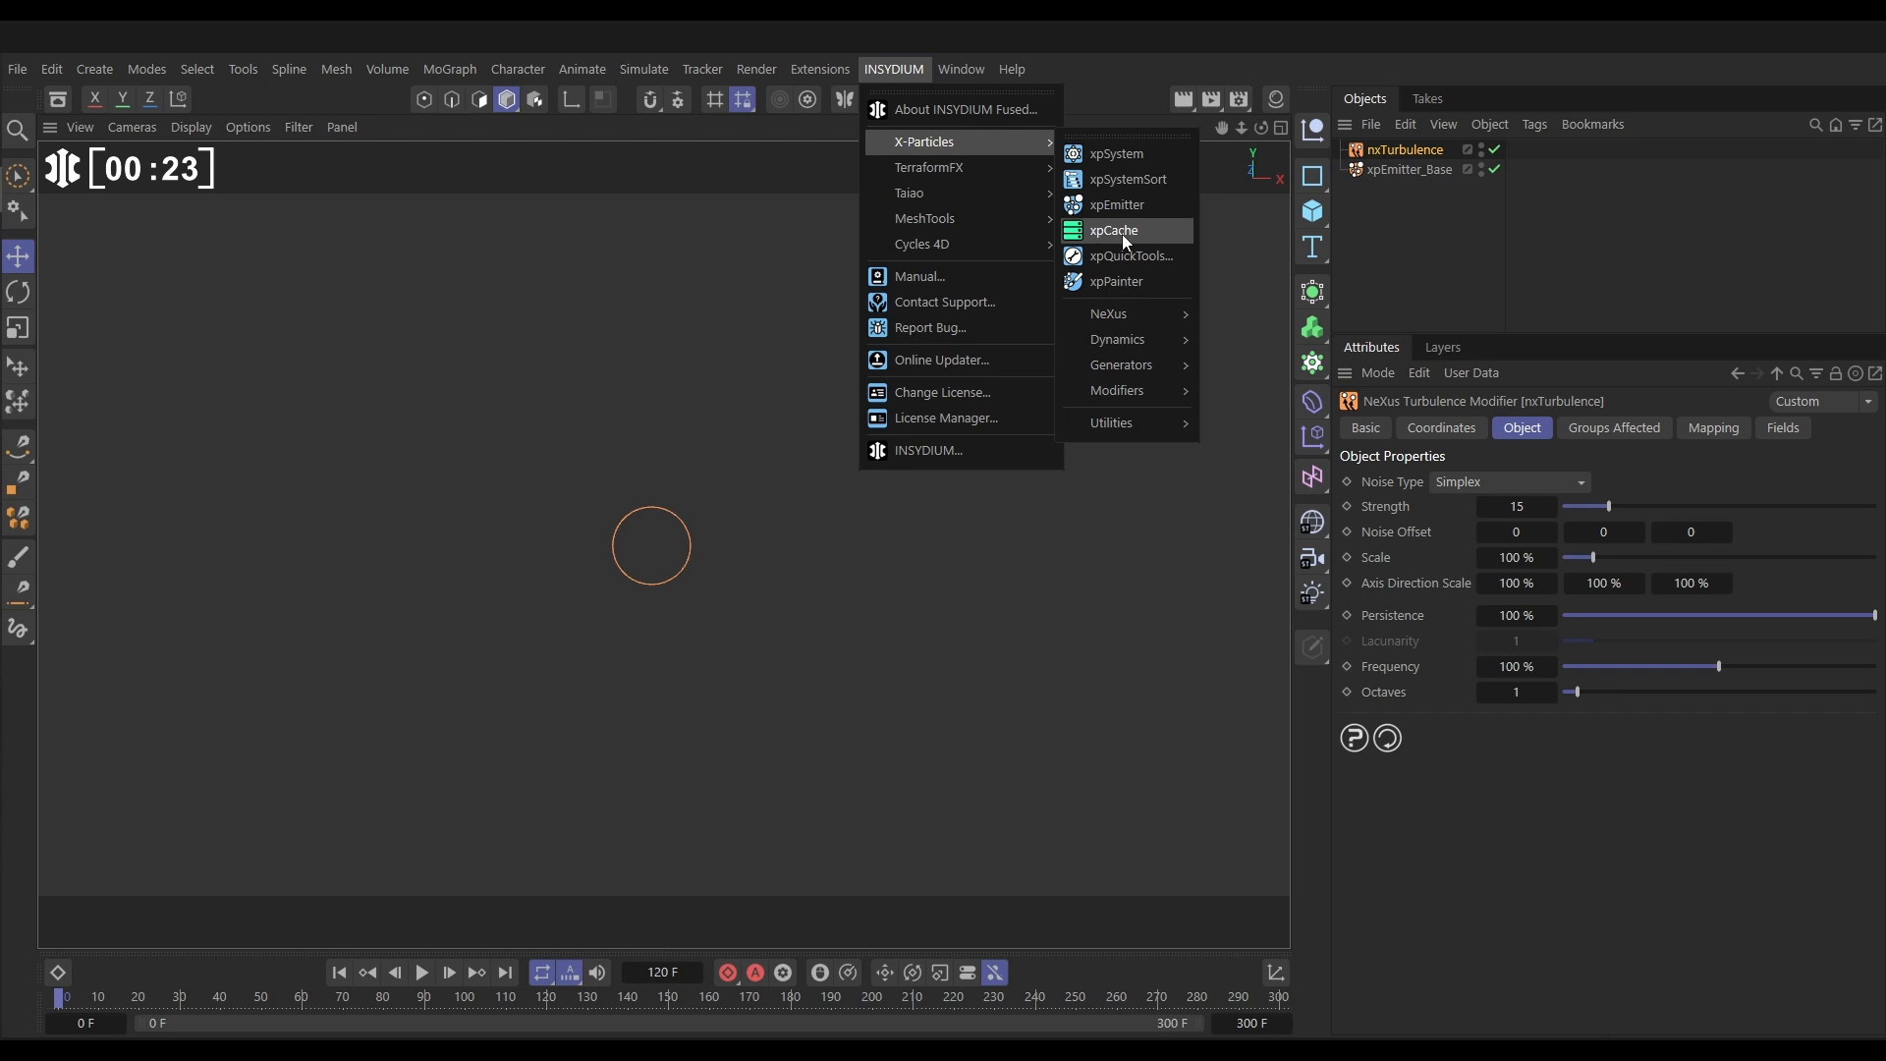
click(1112, 230)
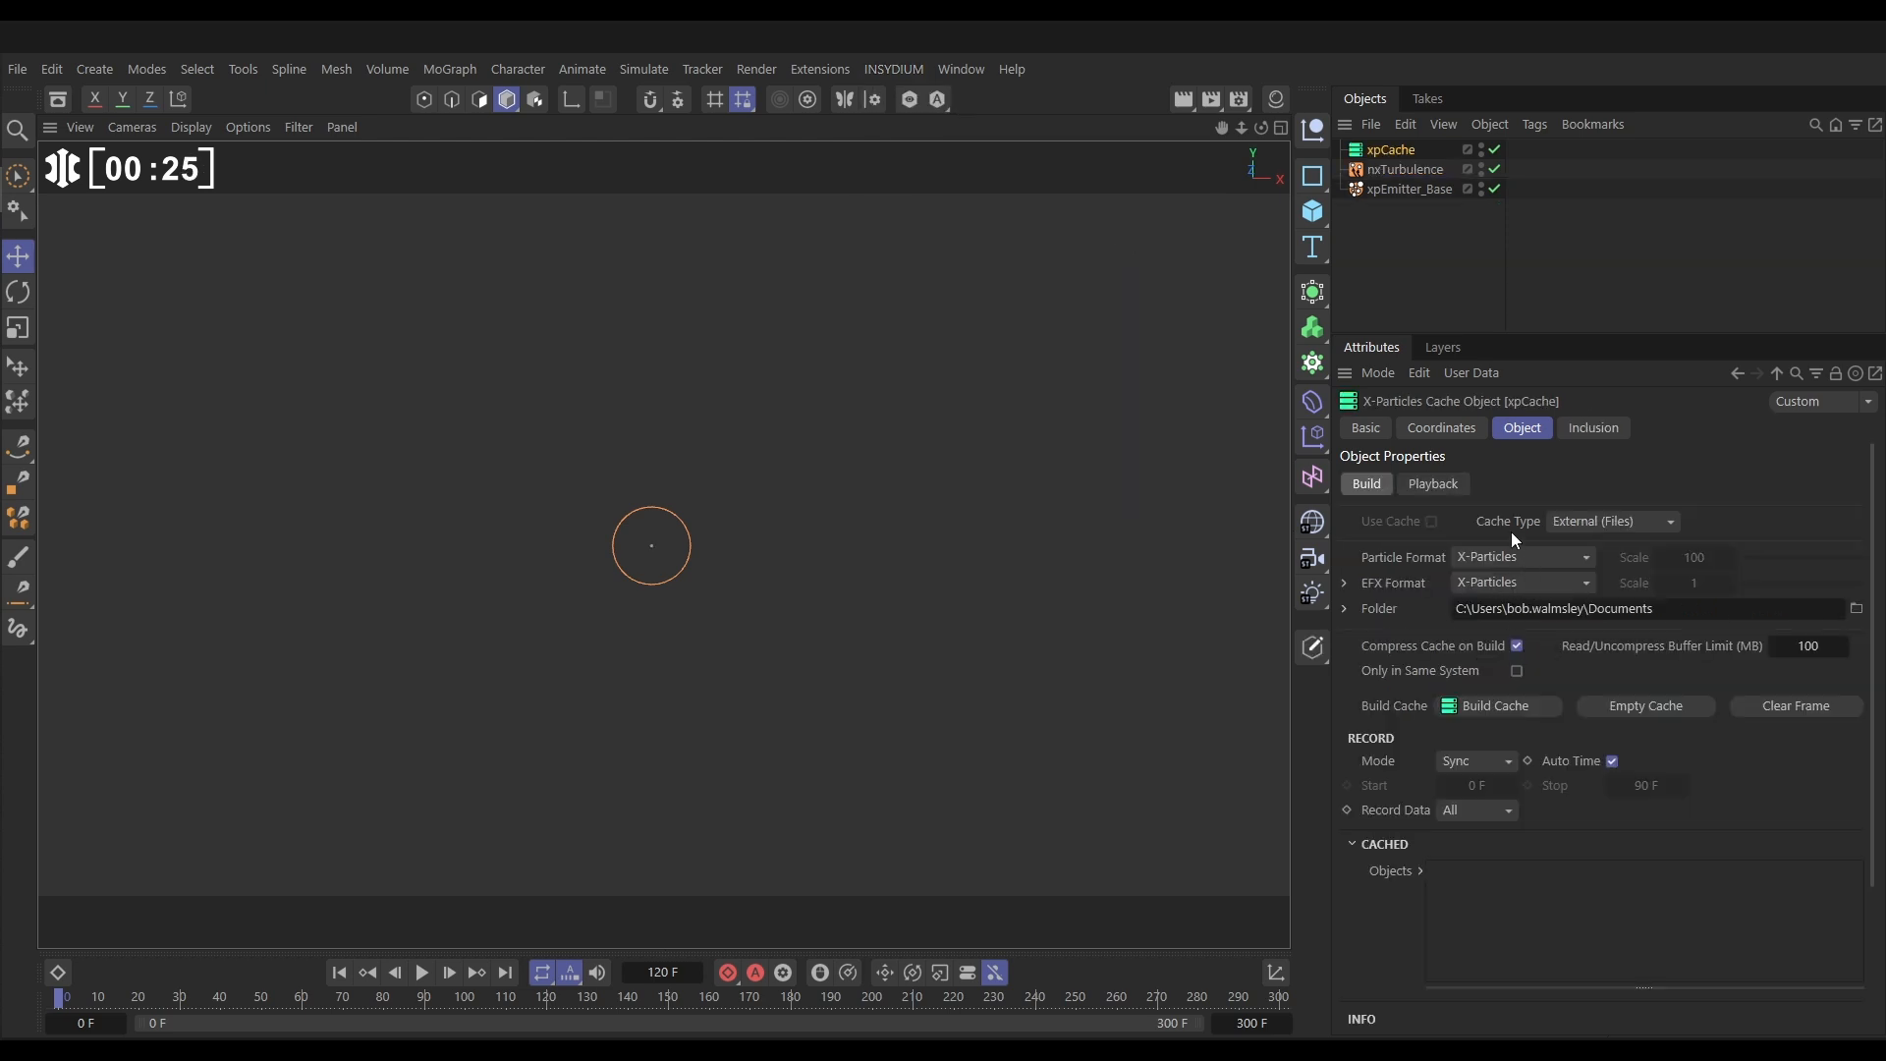
click(1611, 522)
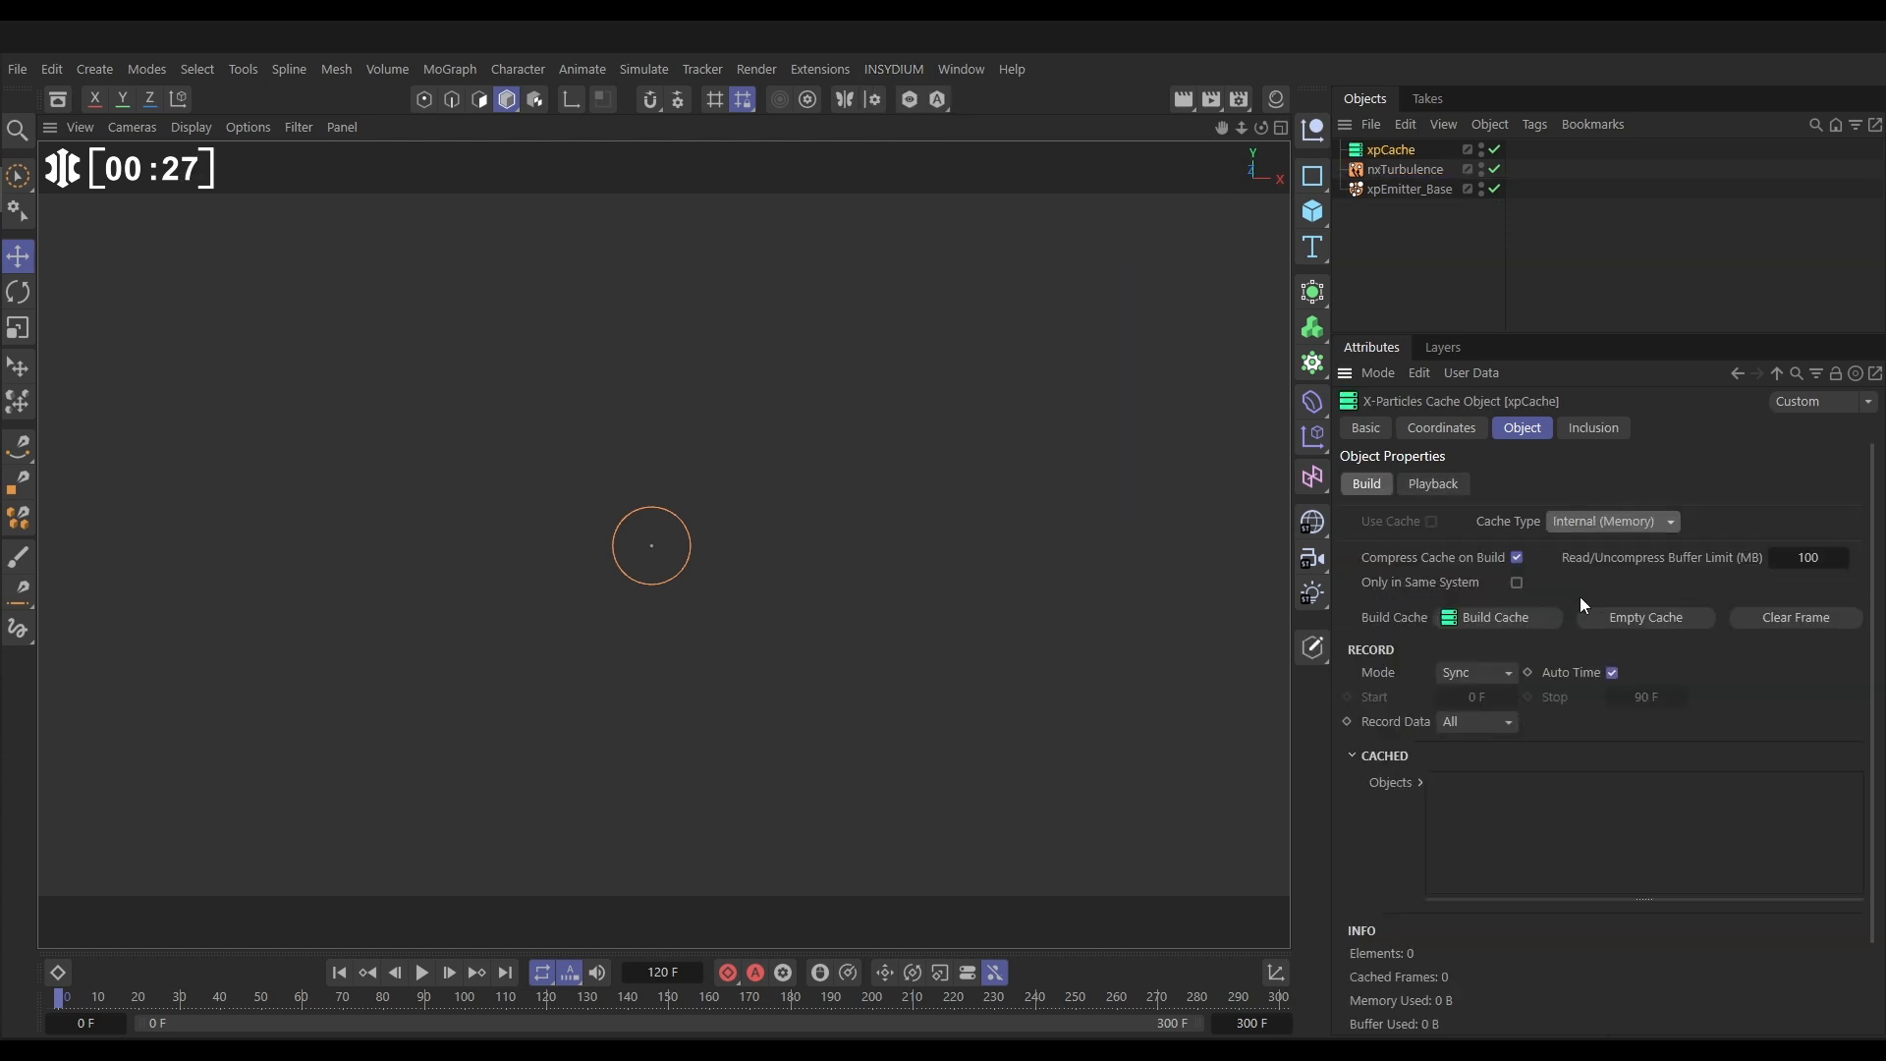
click(1485, 617)
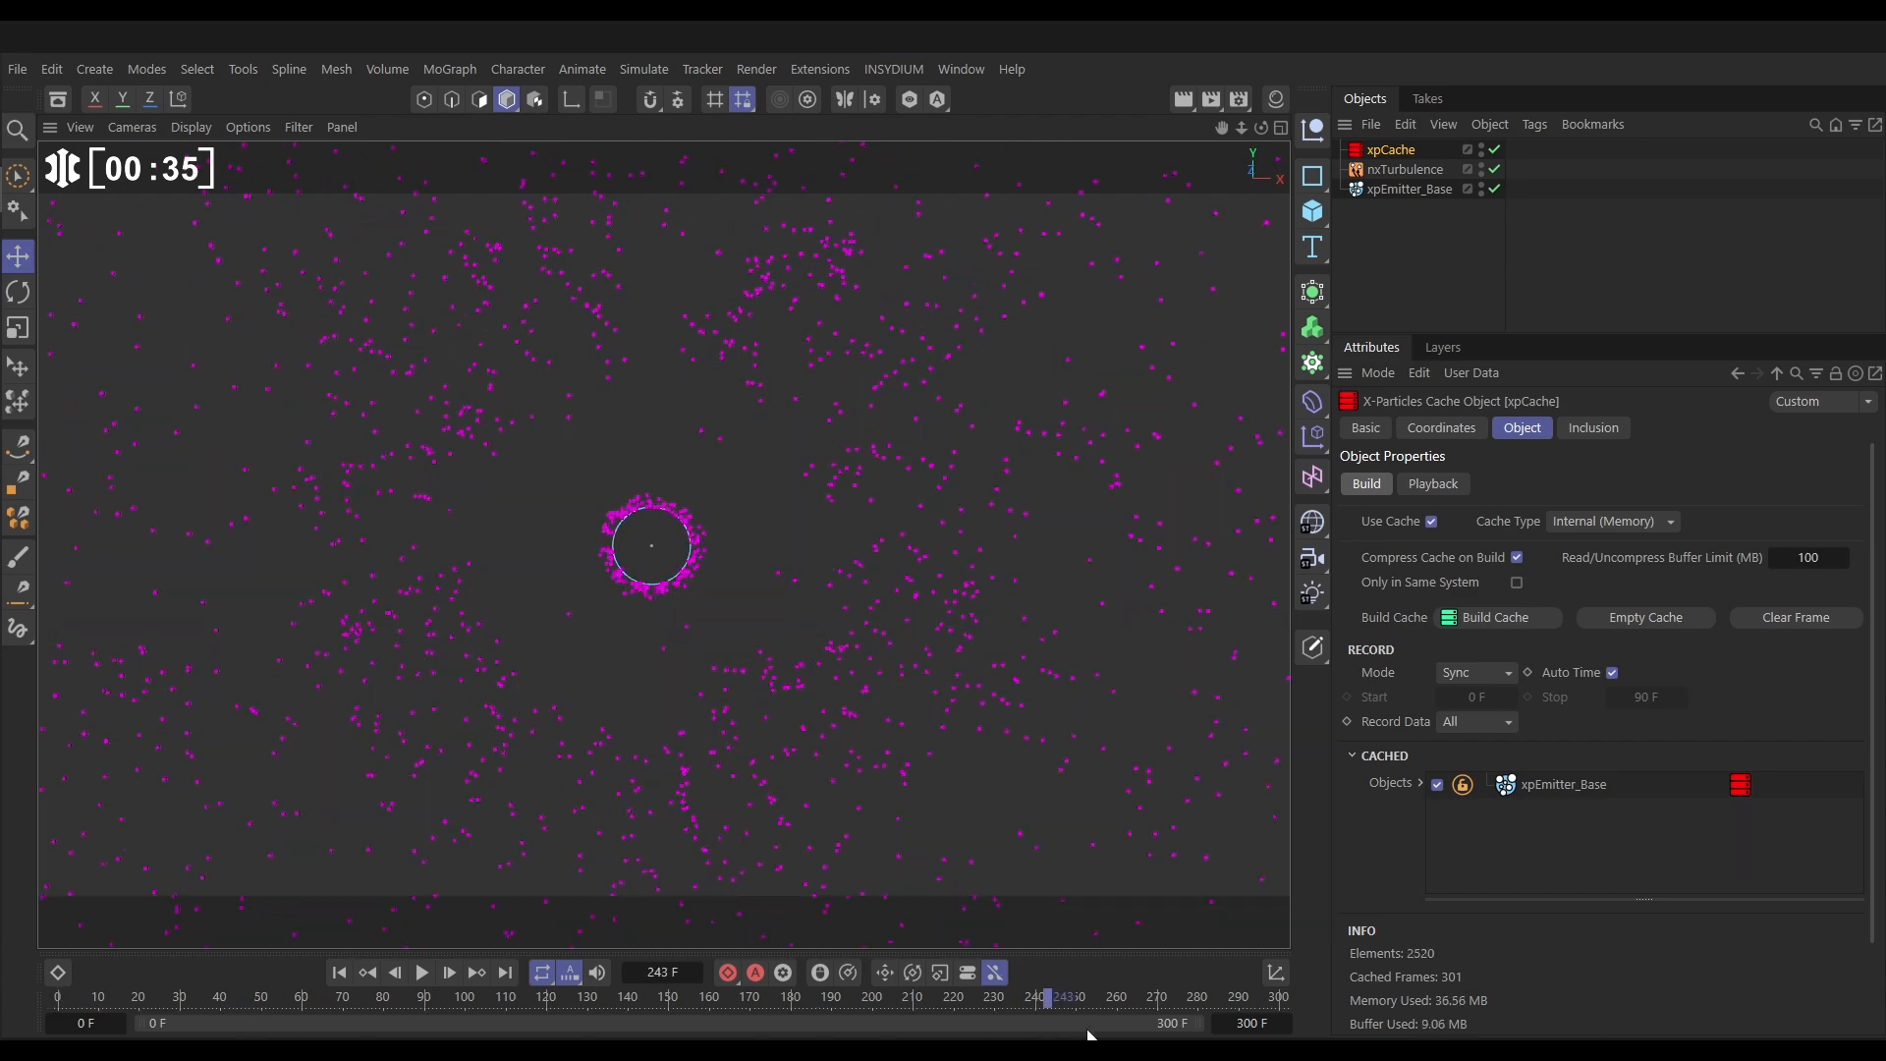
Scrub the timeline back and forth to verify the cached ring animation plays
drag(1053, 996, 497, 996)
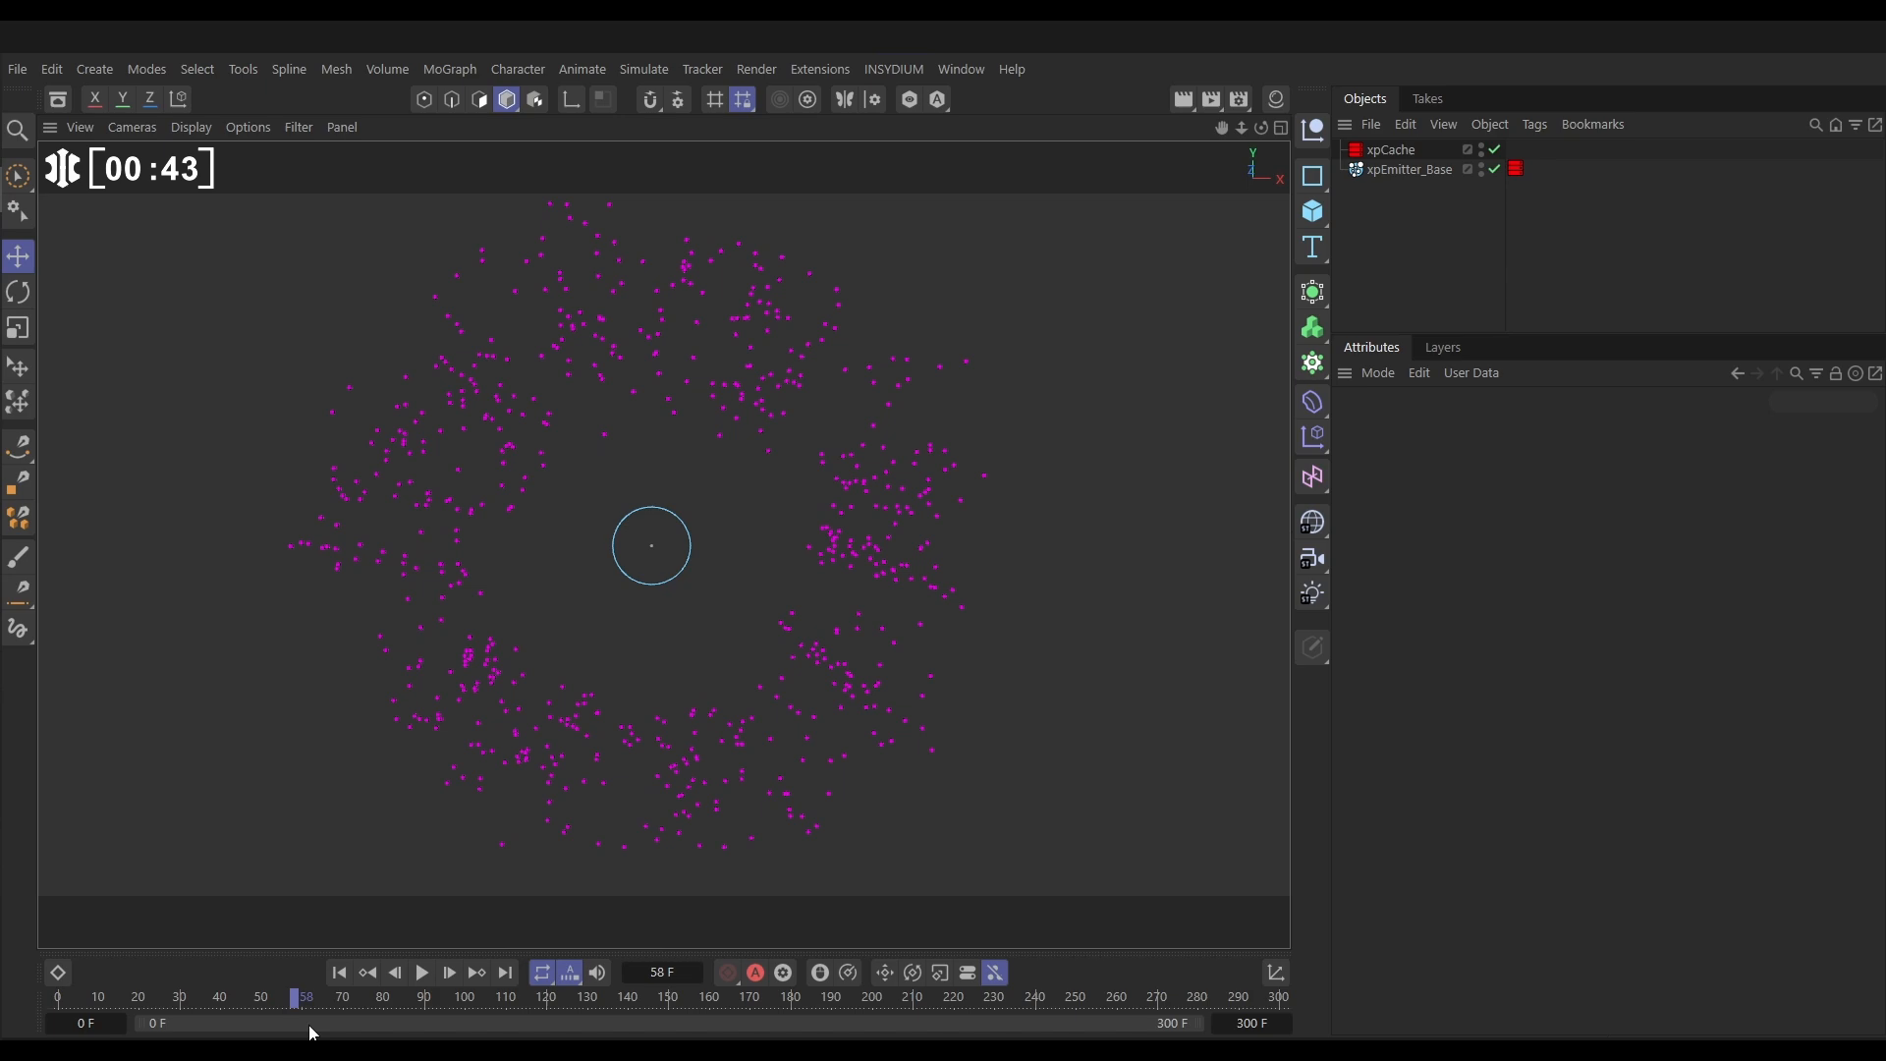
drag(304, 996, 984, 996)
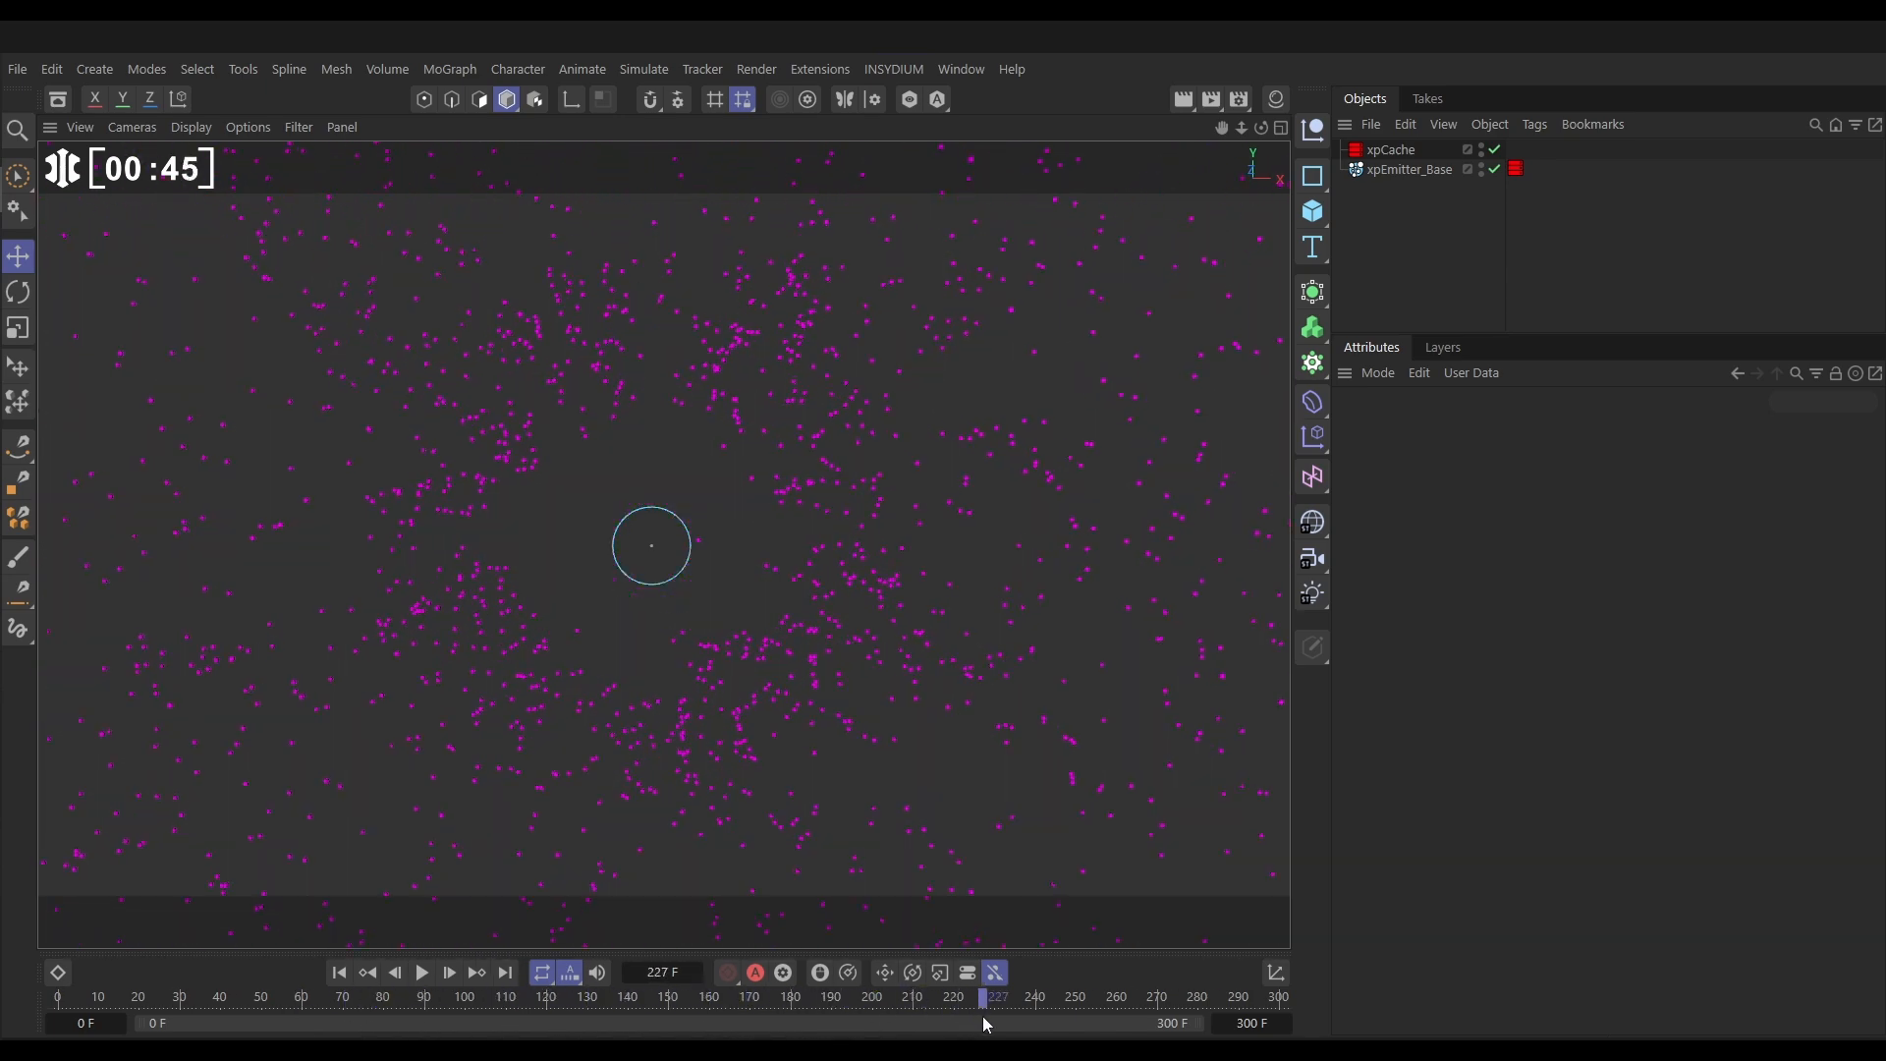
drag(984, 996, 222, 996)
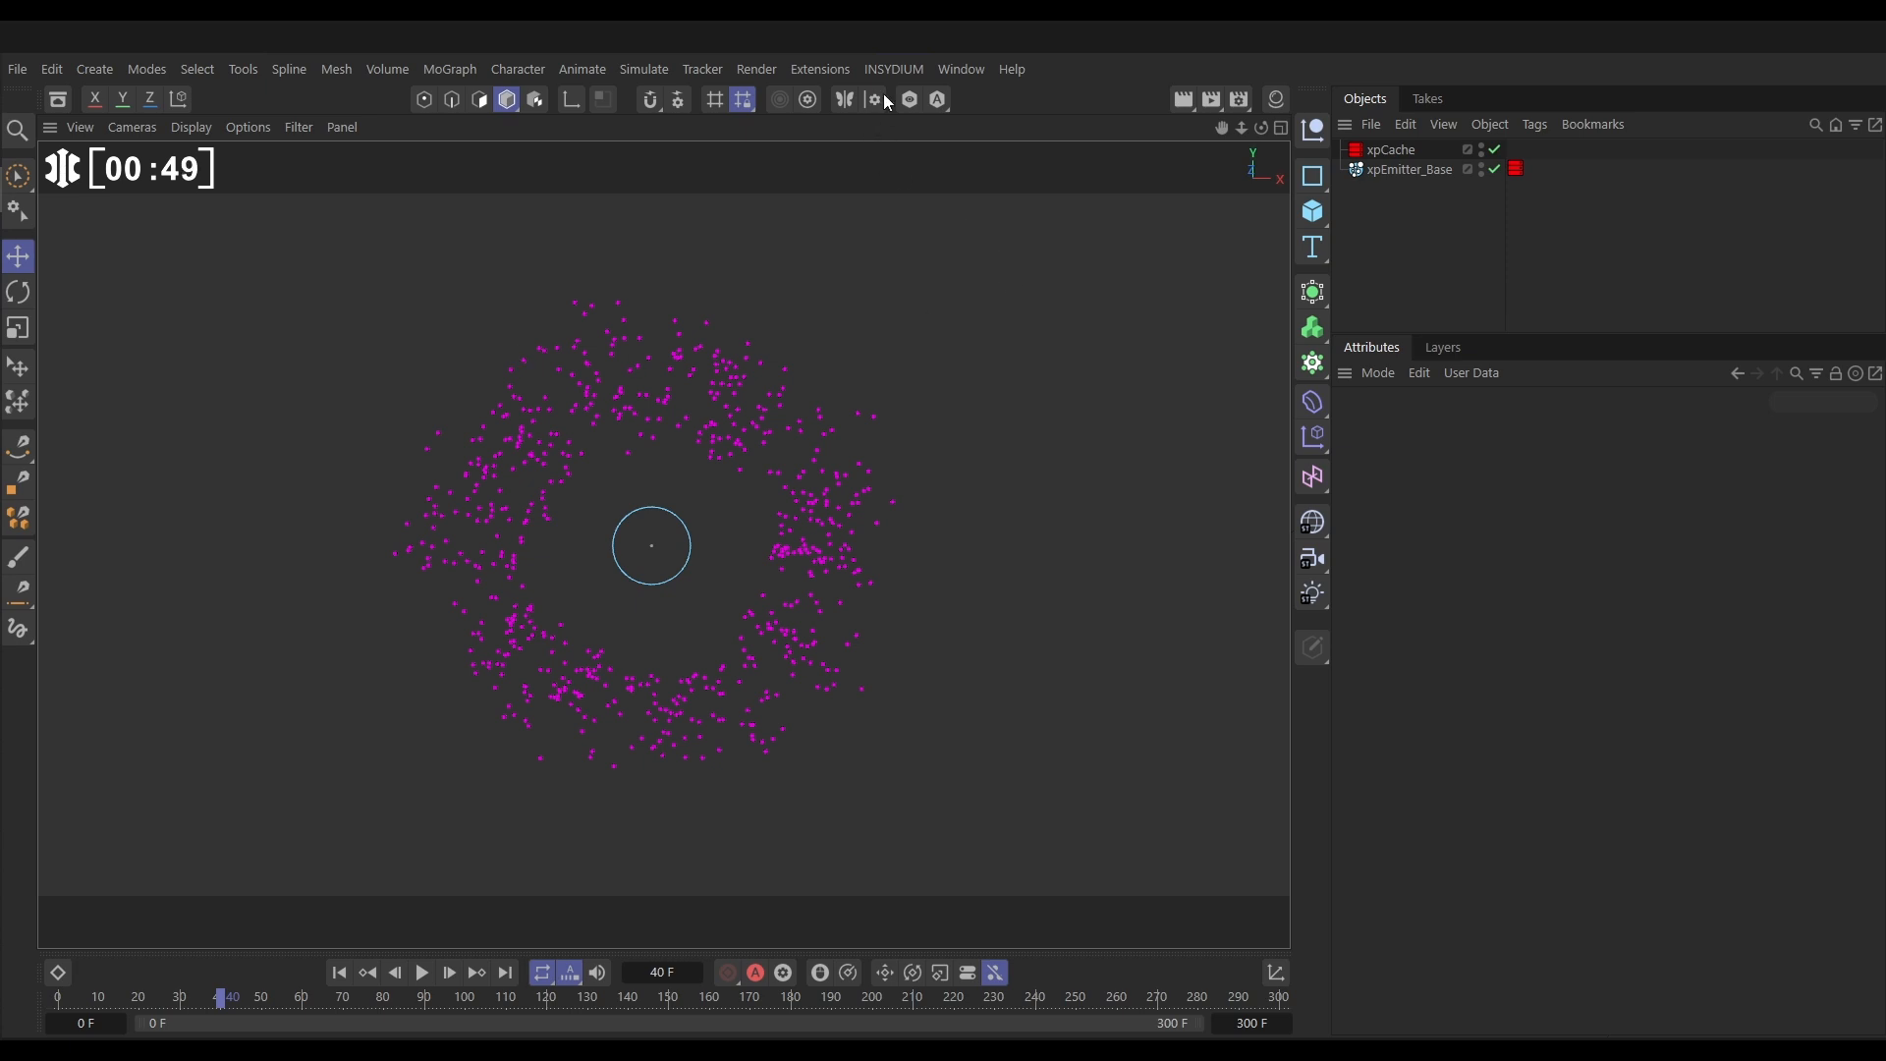
Add an nxUpres modifier from the X-Particles NeXus menu
click(892, 68)
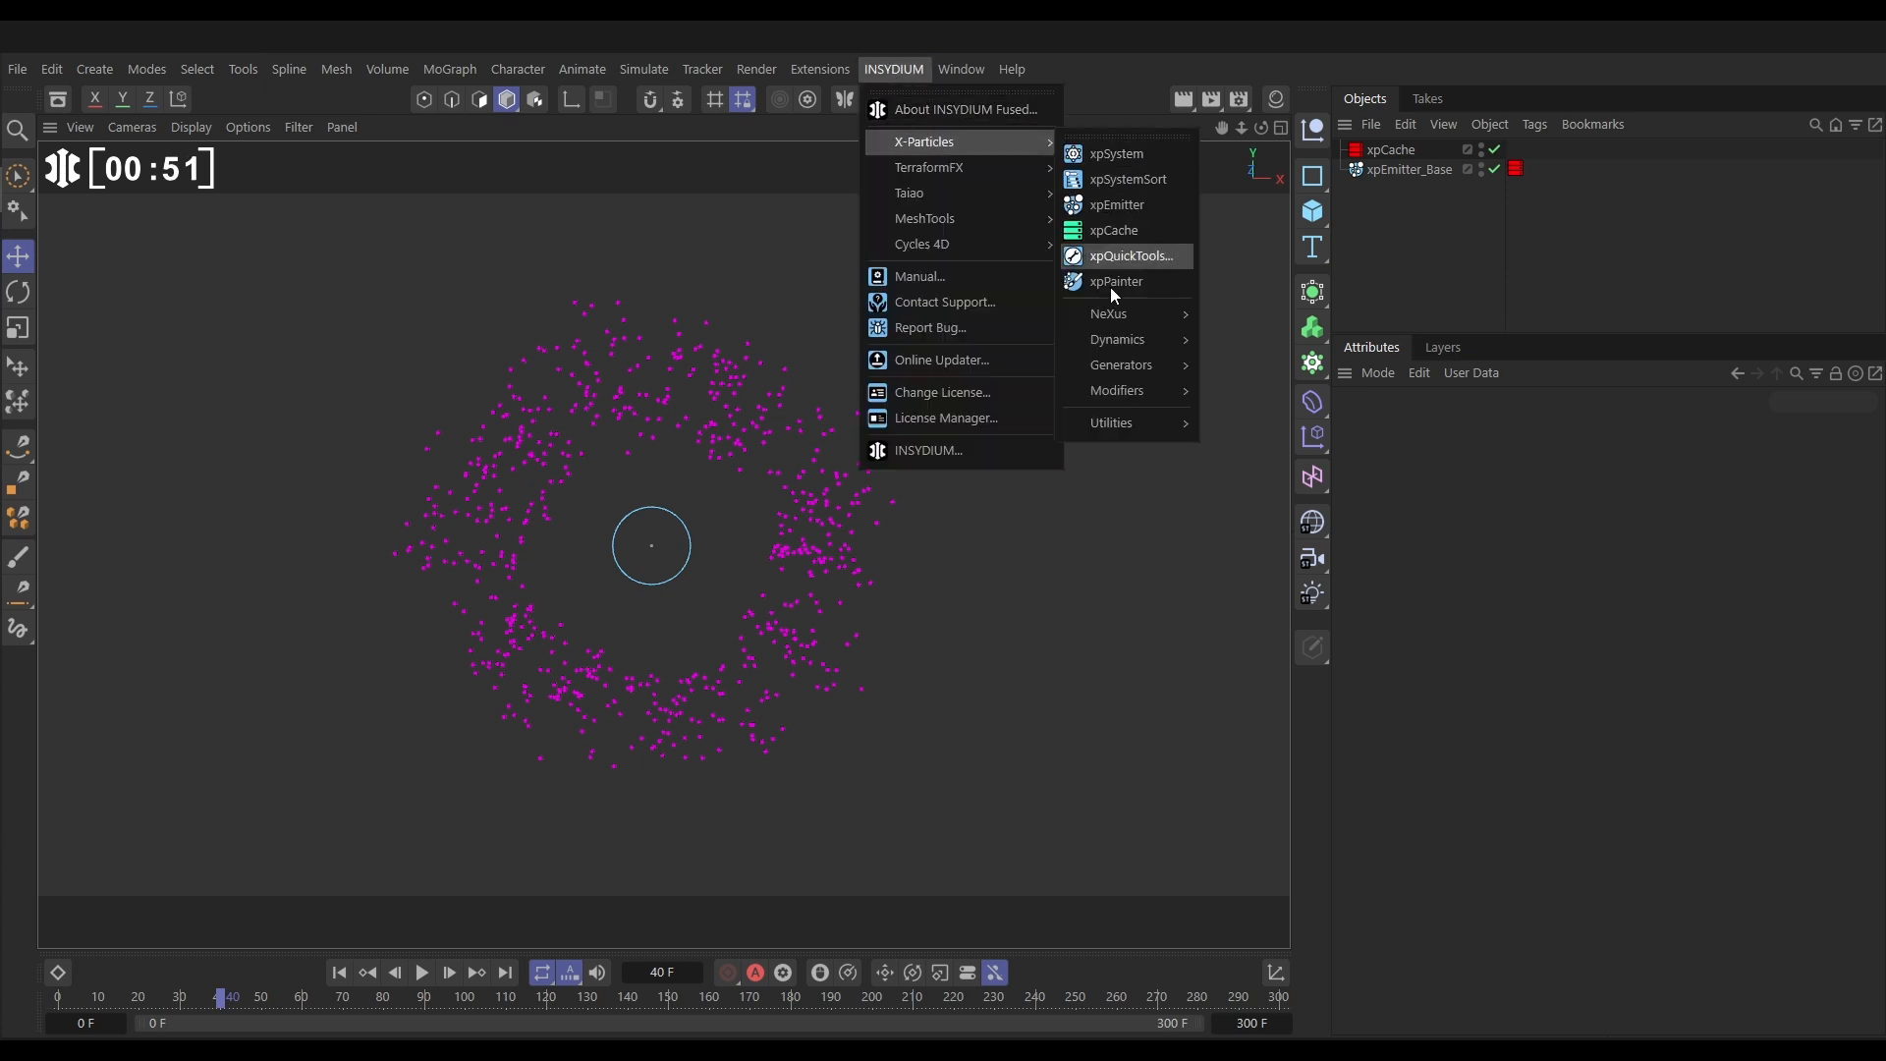
mouse_move(1120, 313)
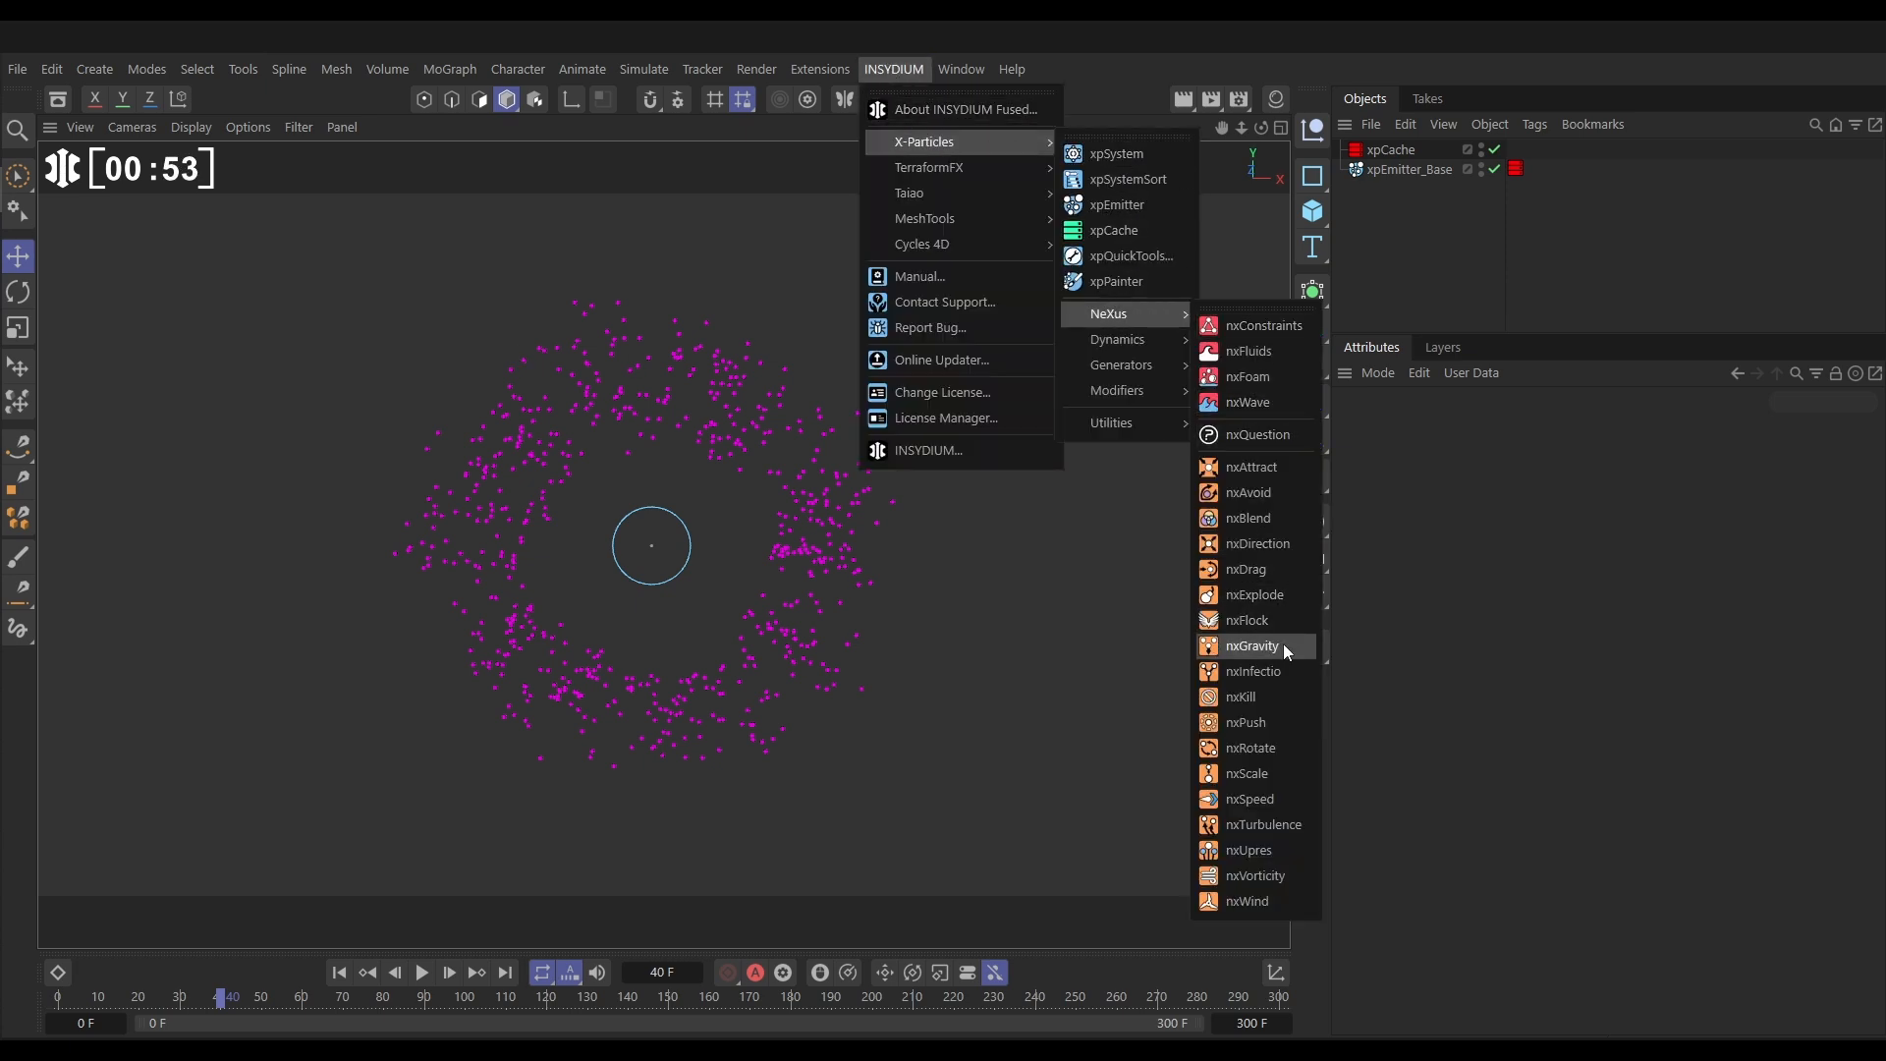
mouse_move(1254, 858)
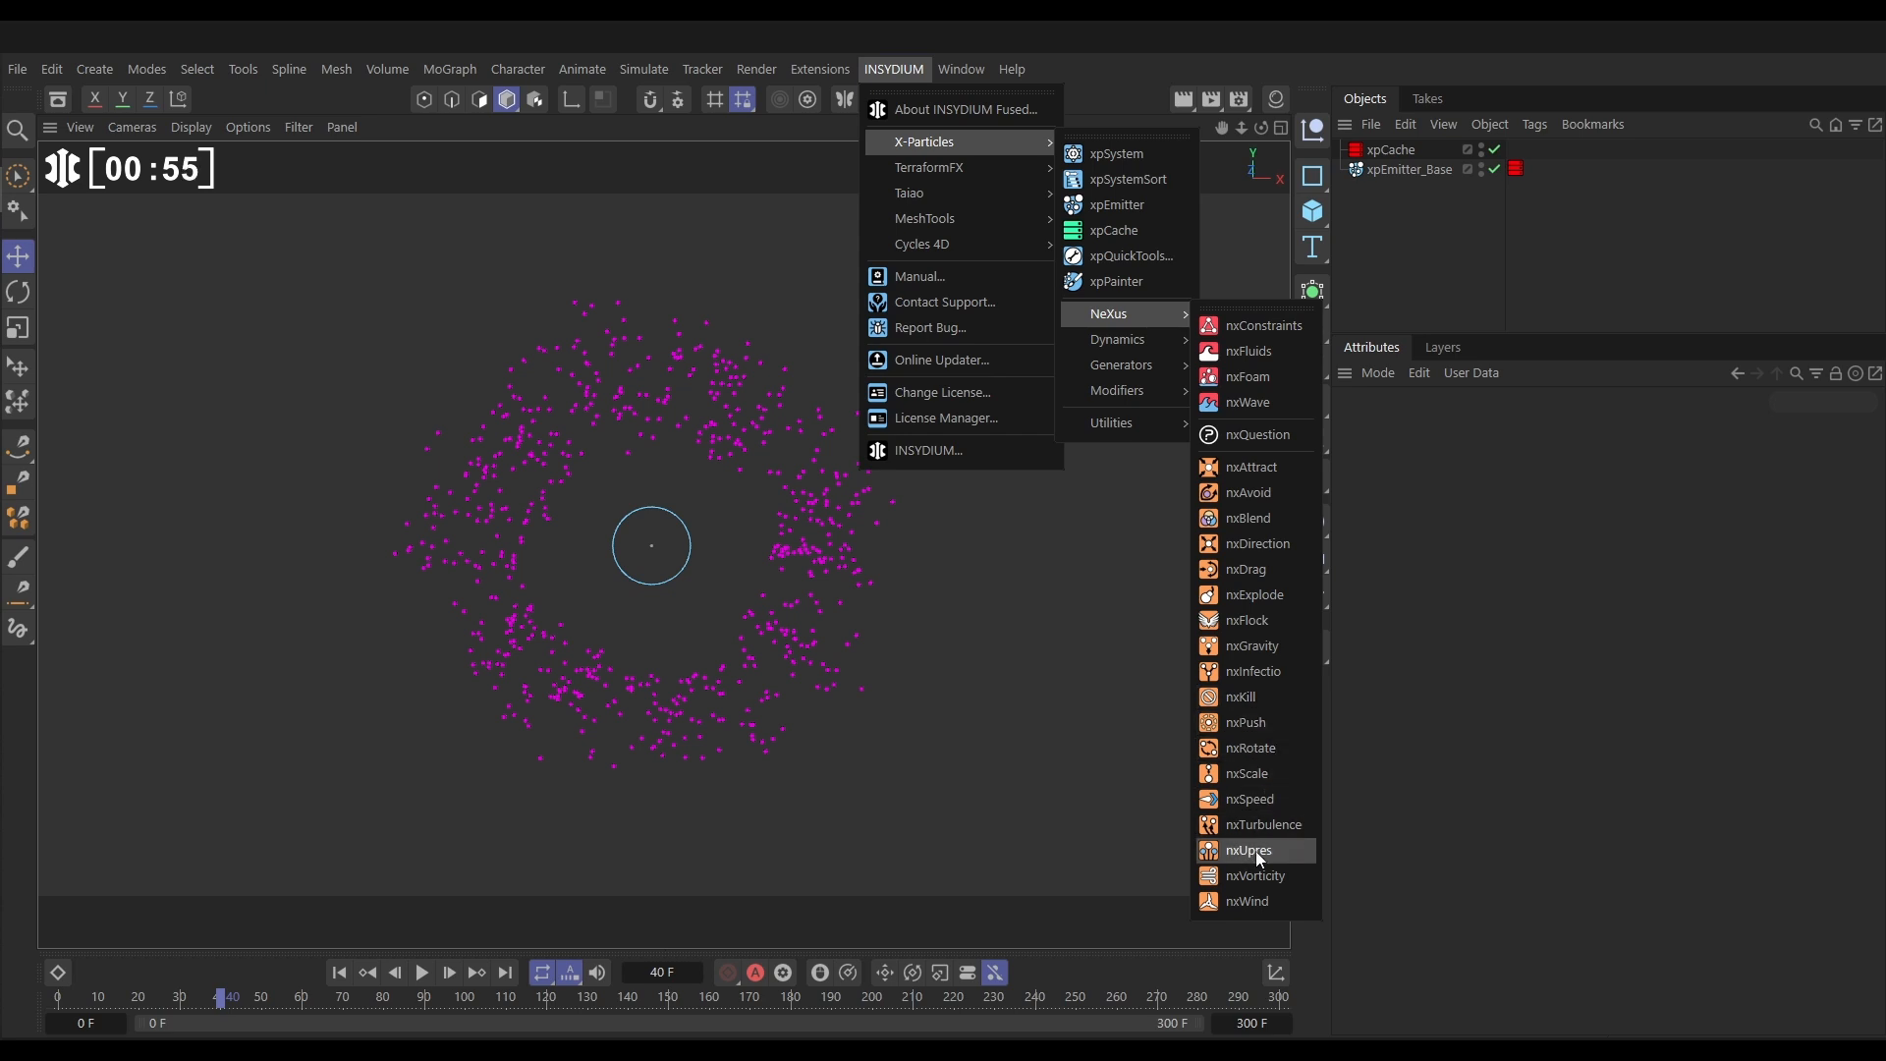
click(1246, 849)
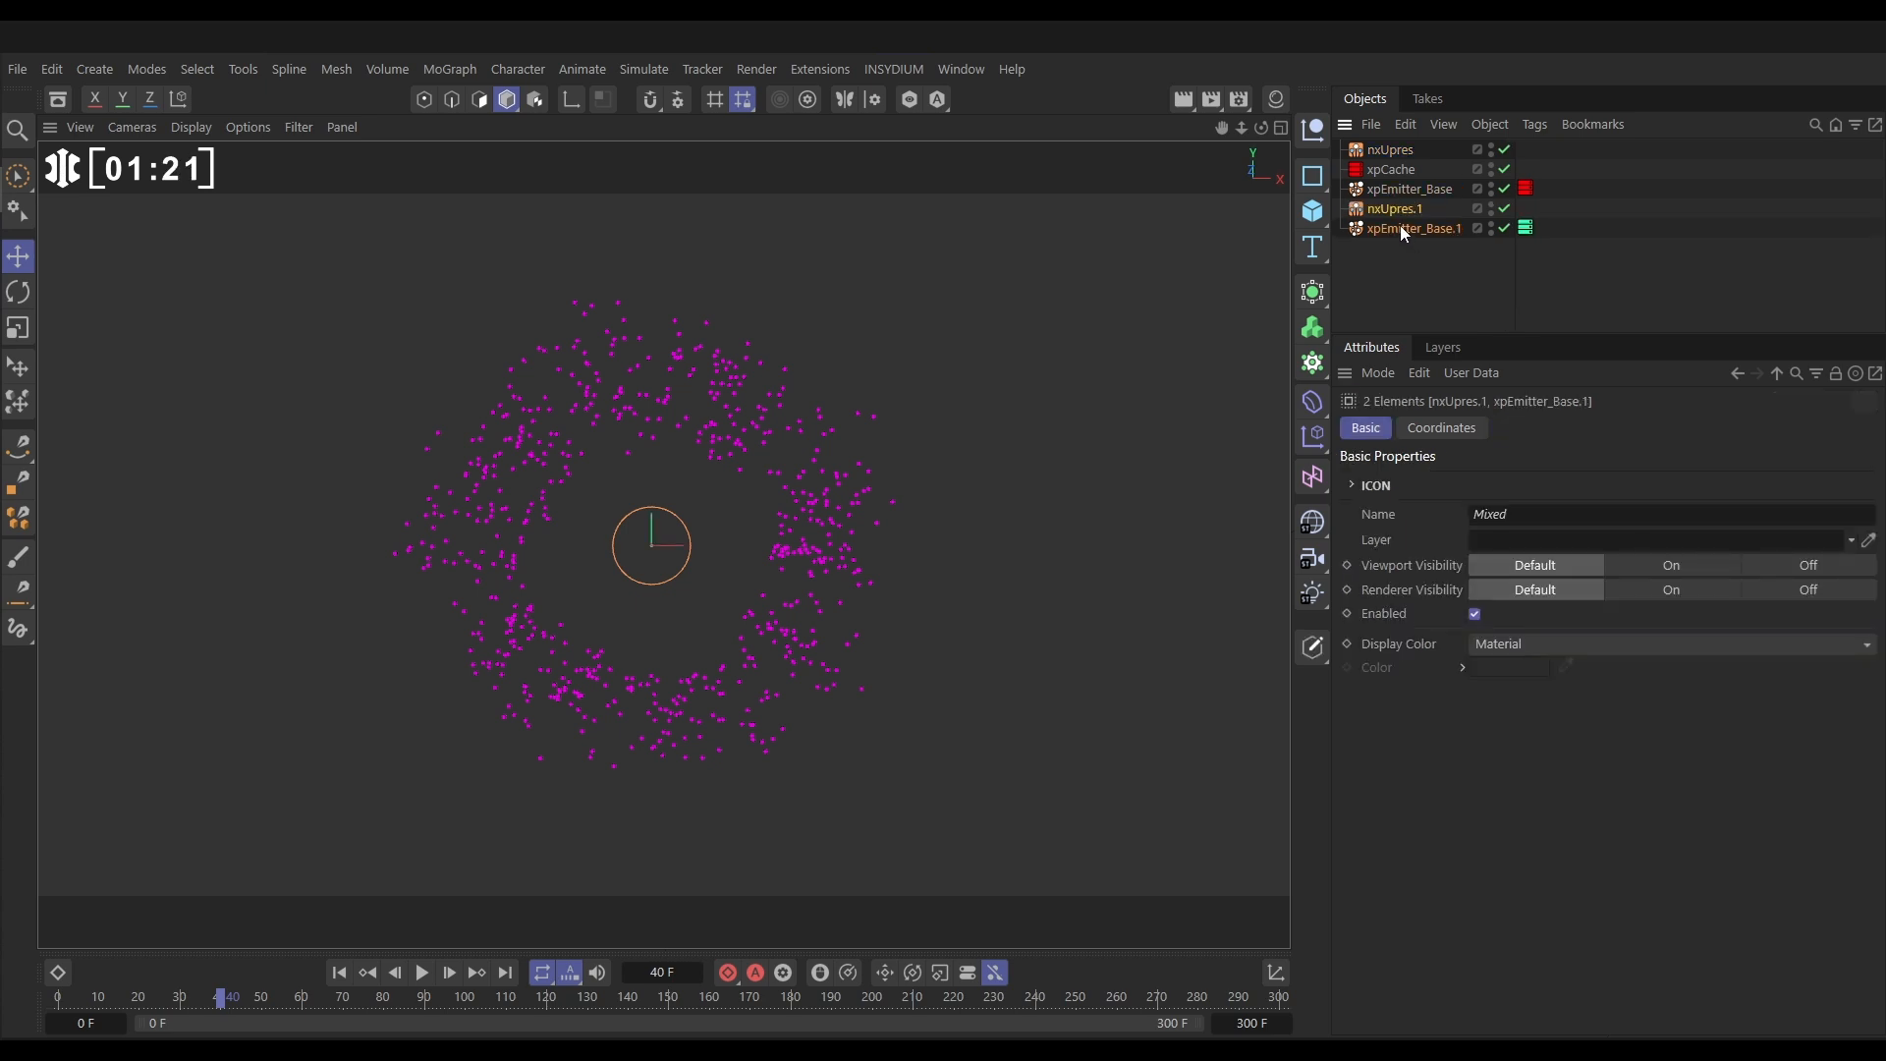
Delete nxUpres.1 and set xpEmitter_Base.1 to display green particles as dots
click(1524, 208)
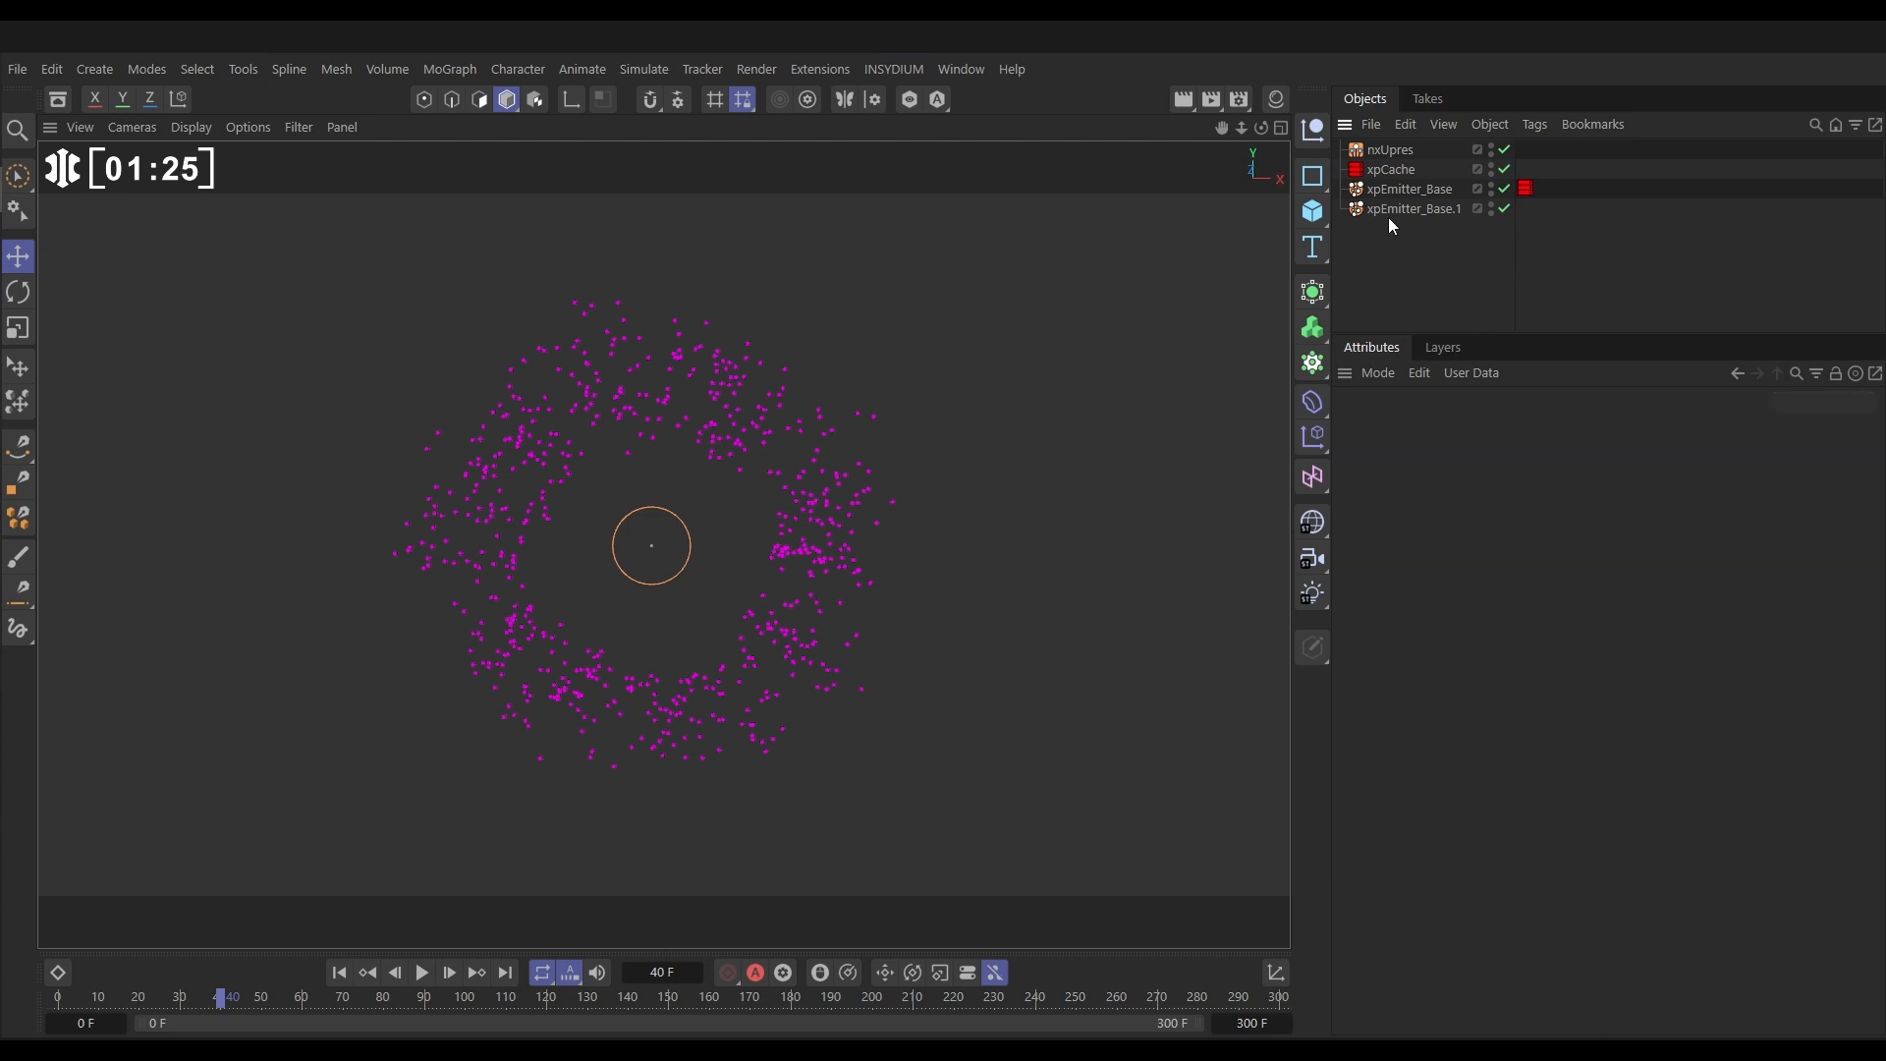
click(1414, 209)
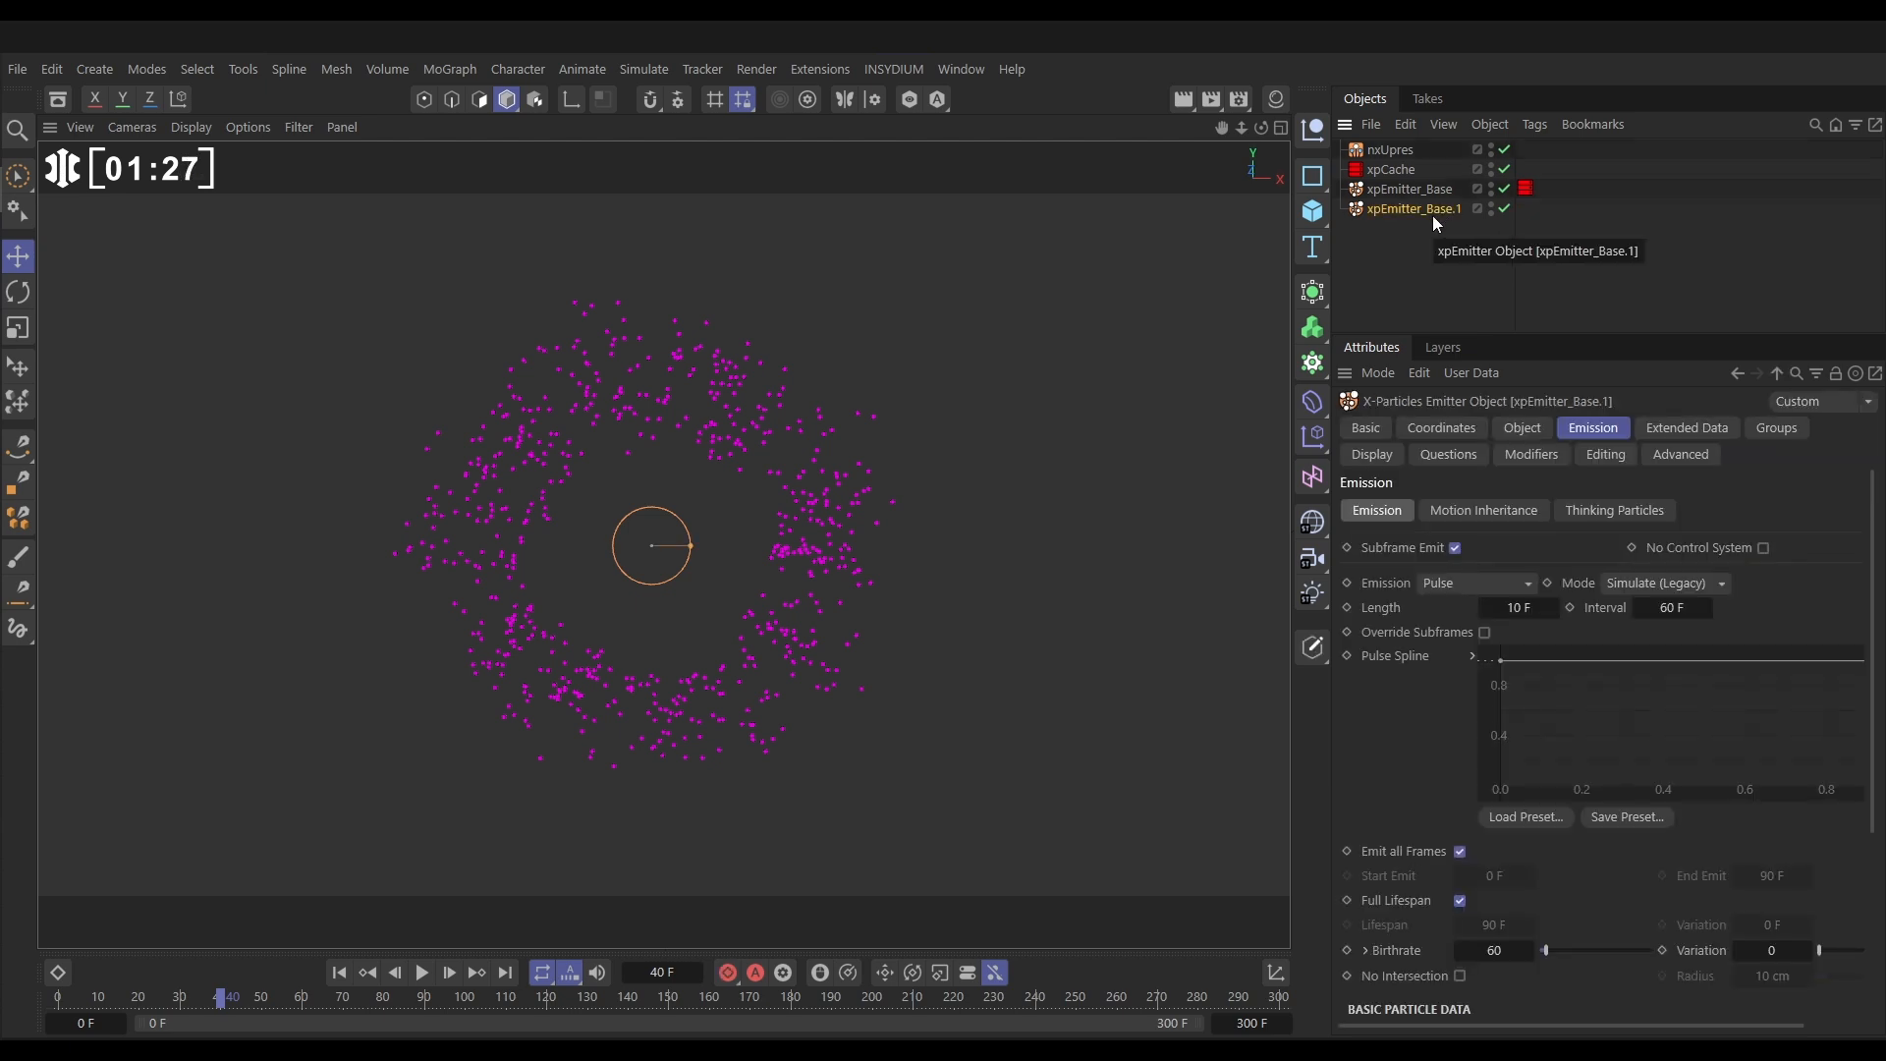
click(1371, 454)
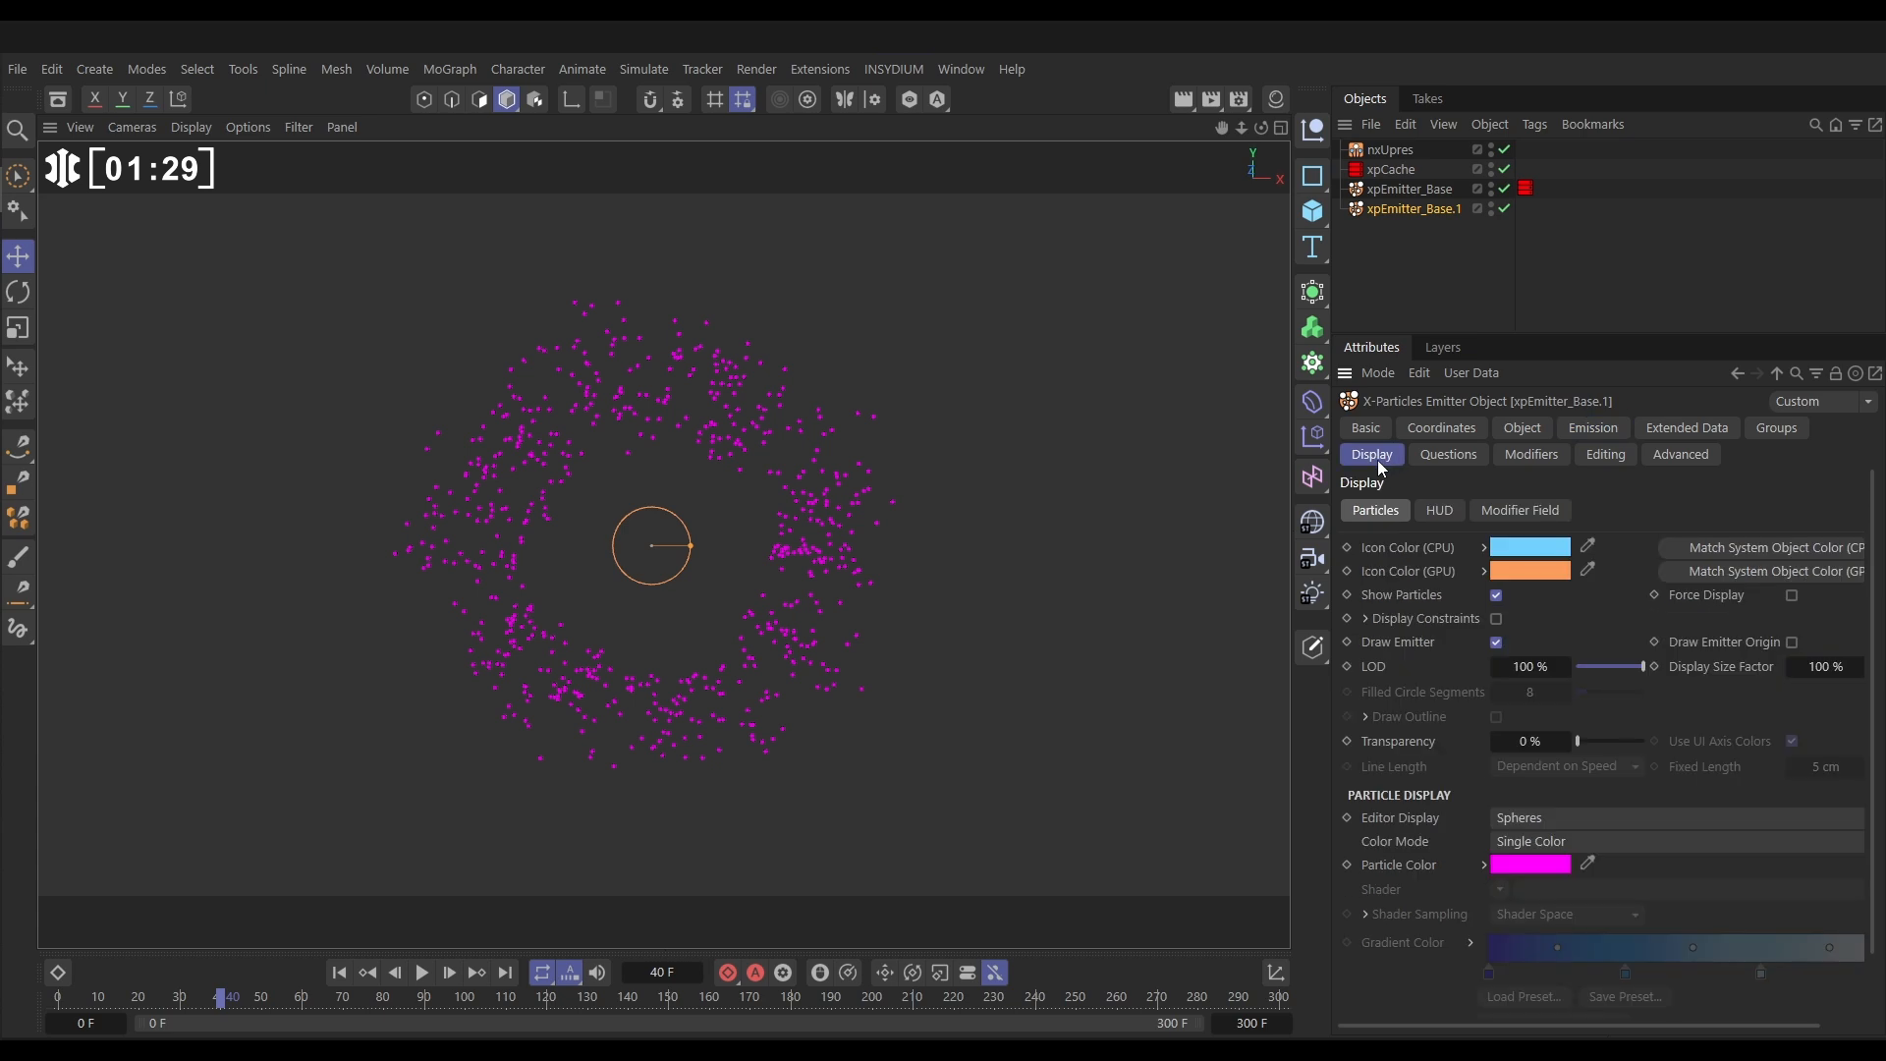
click(1531, 865)
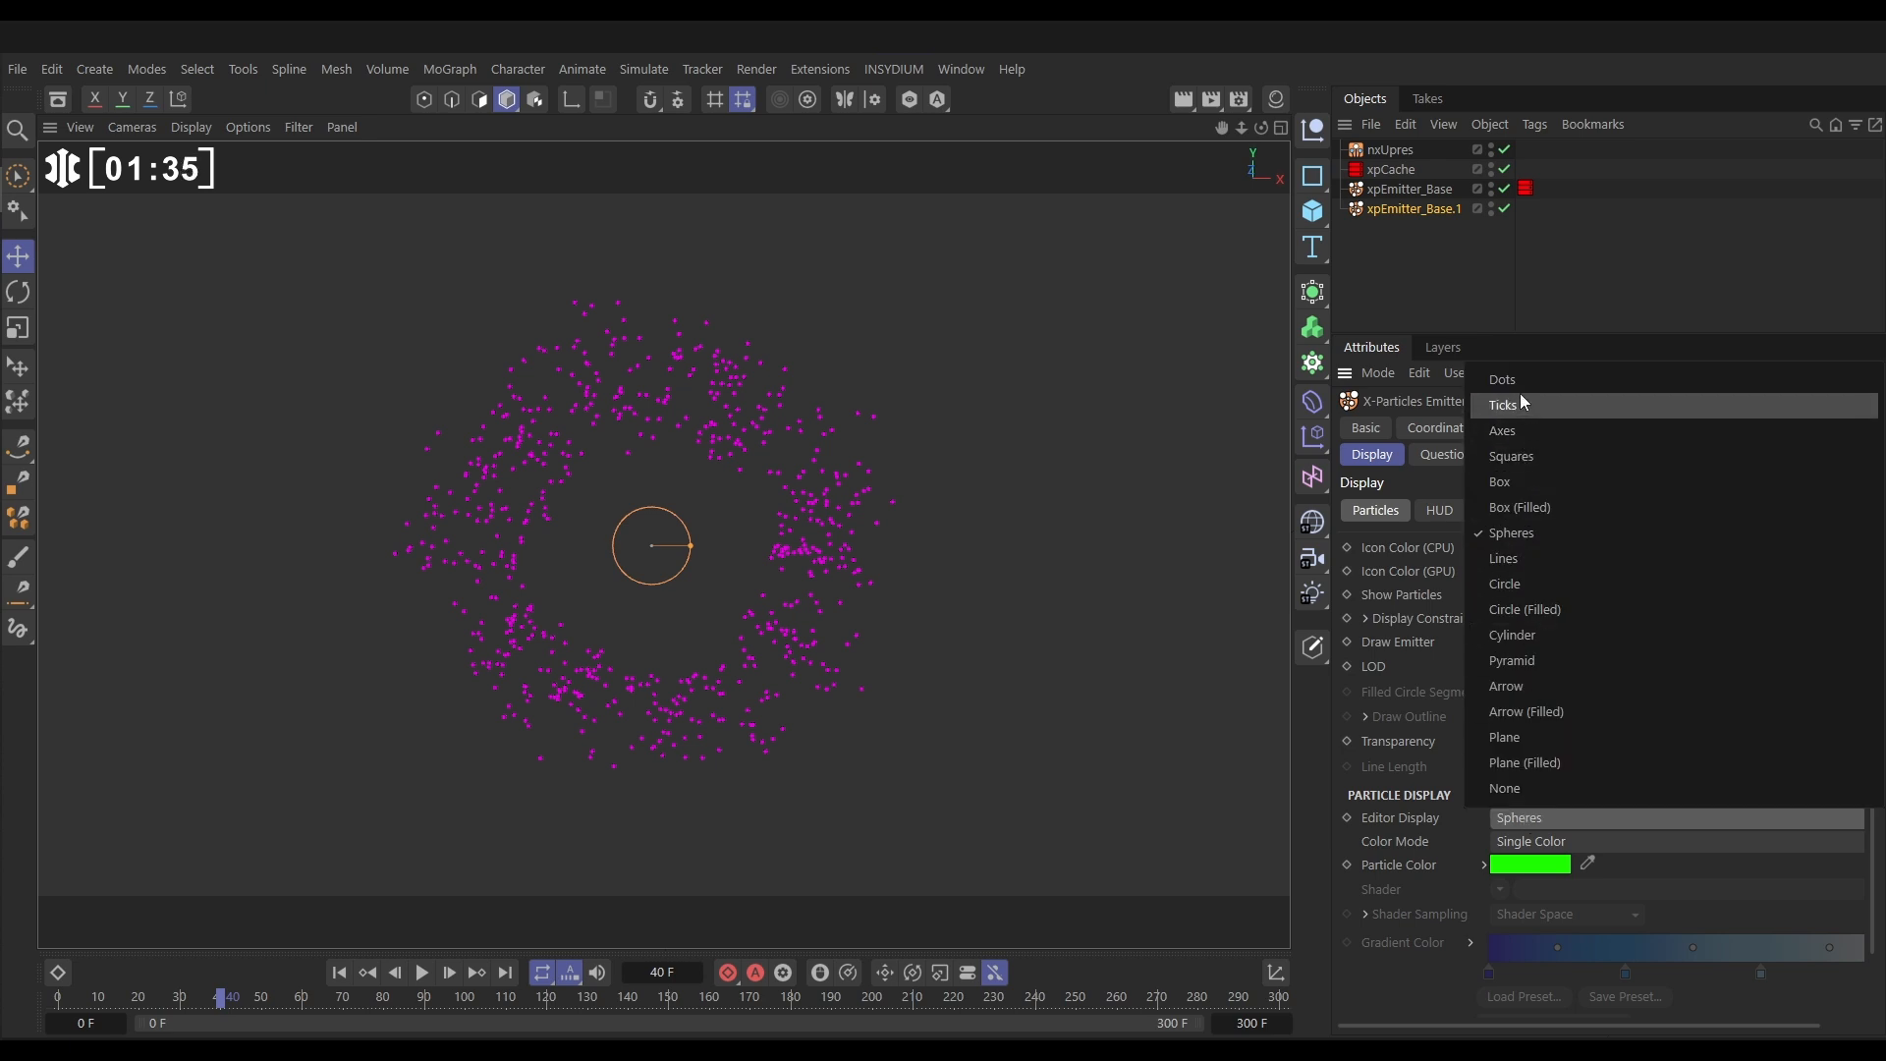
click(1501, 379)
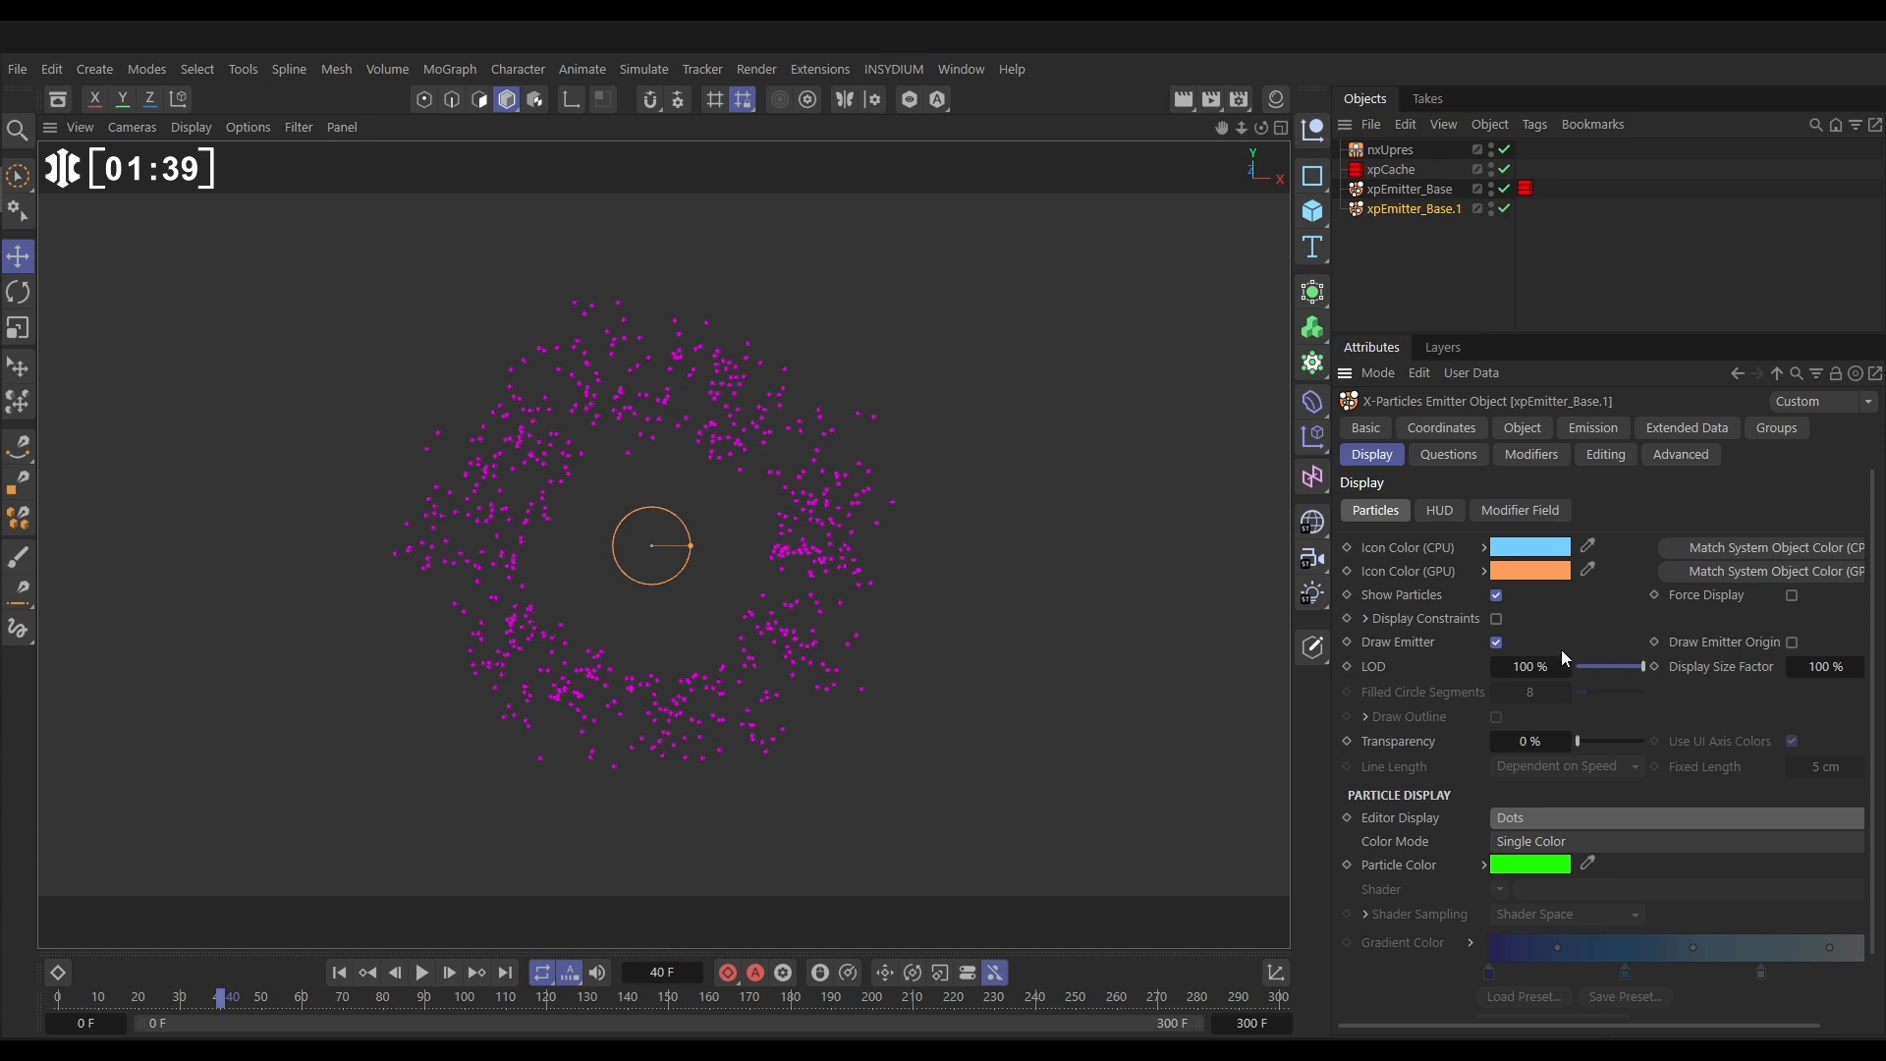
Set xpEmitter_Base.1's Emission birthrate to 2000
click(1591, 429)
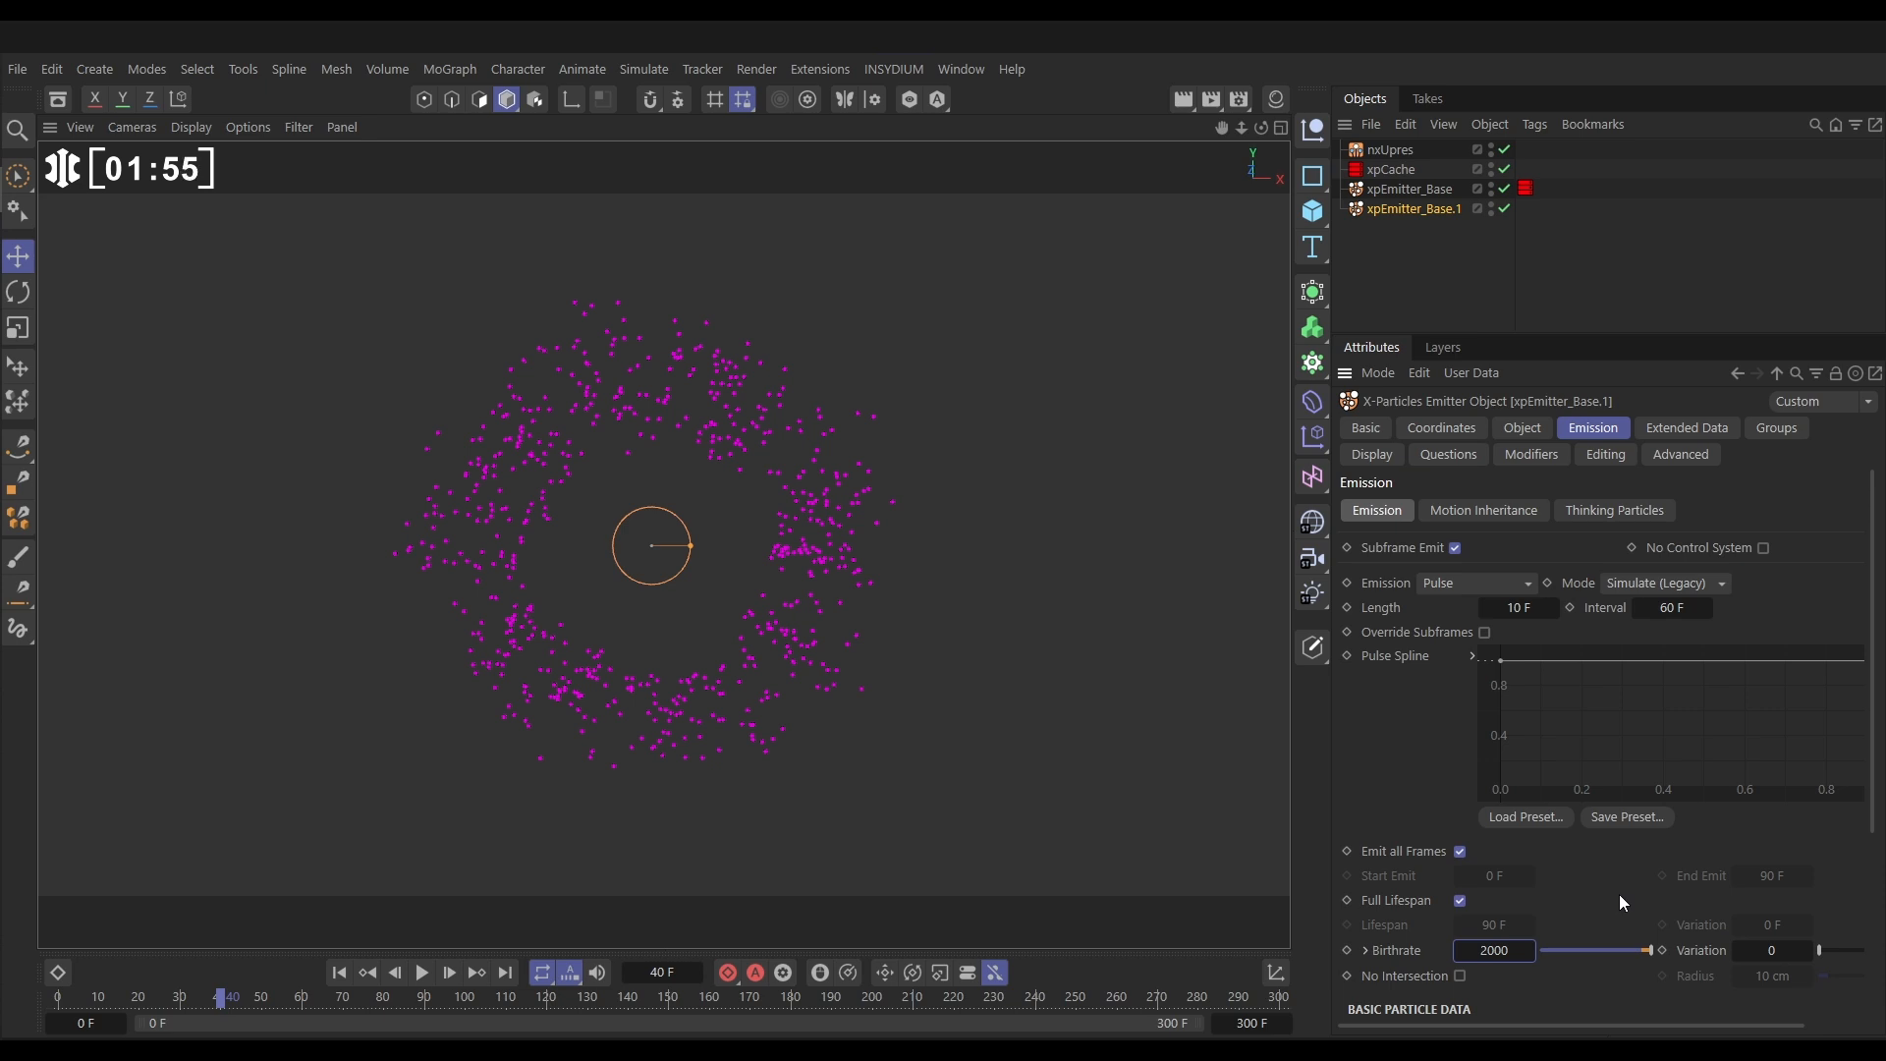
click(1387, 149)
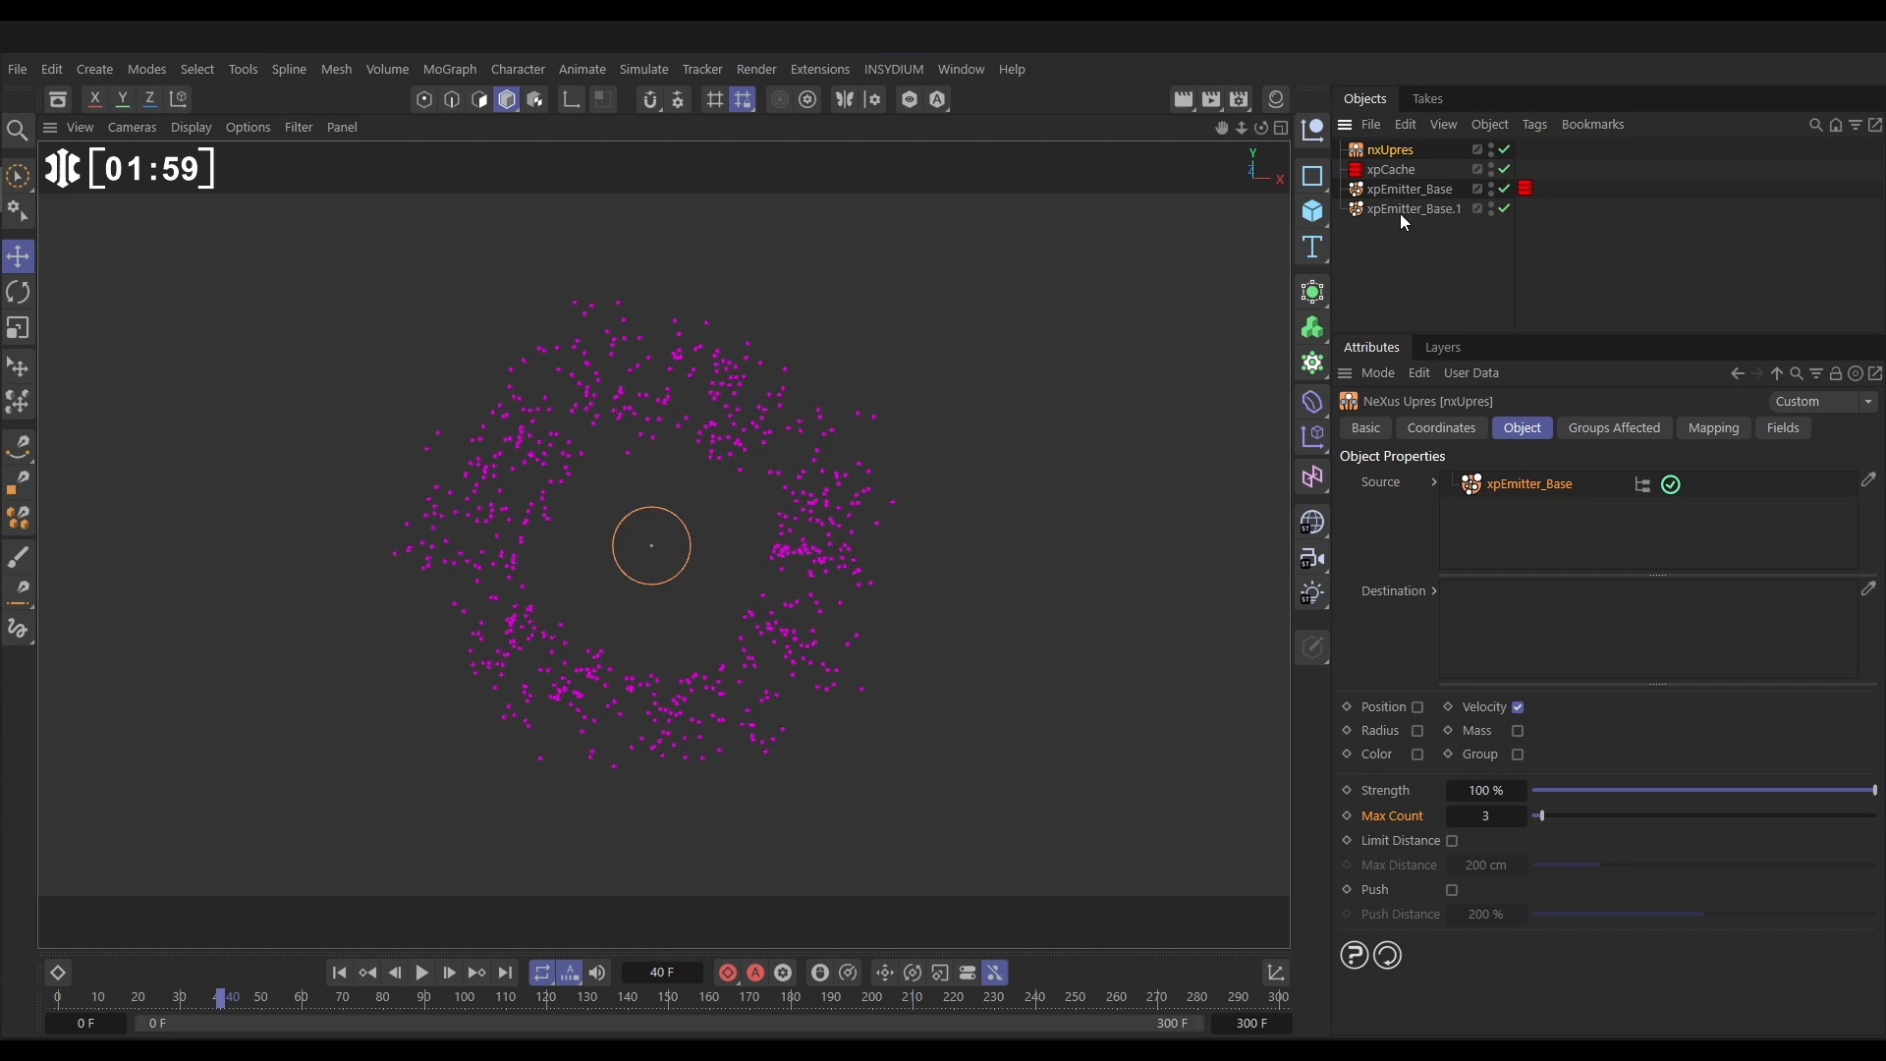
Rename the copy xpEmitter_Upres, assign it as nxUpres Destination and preview the green particles
click(1414, 208)
text(xpEmitter_Upre)
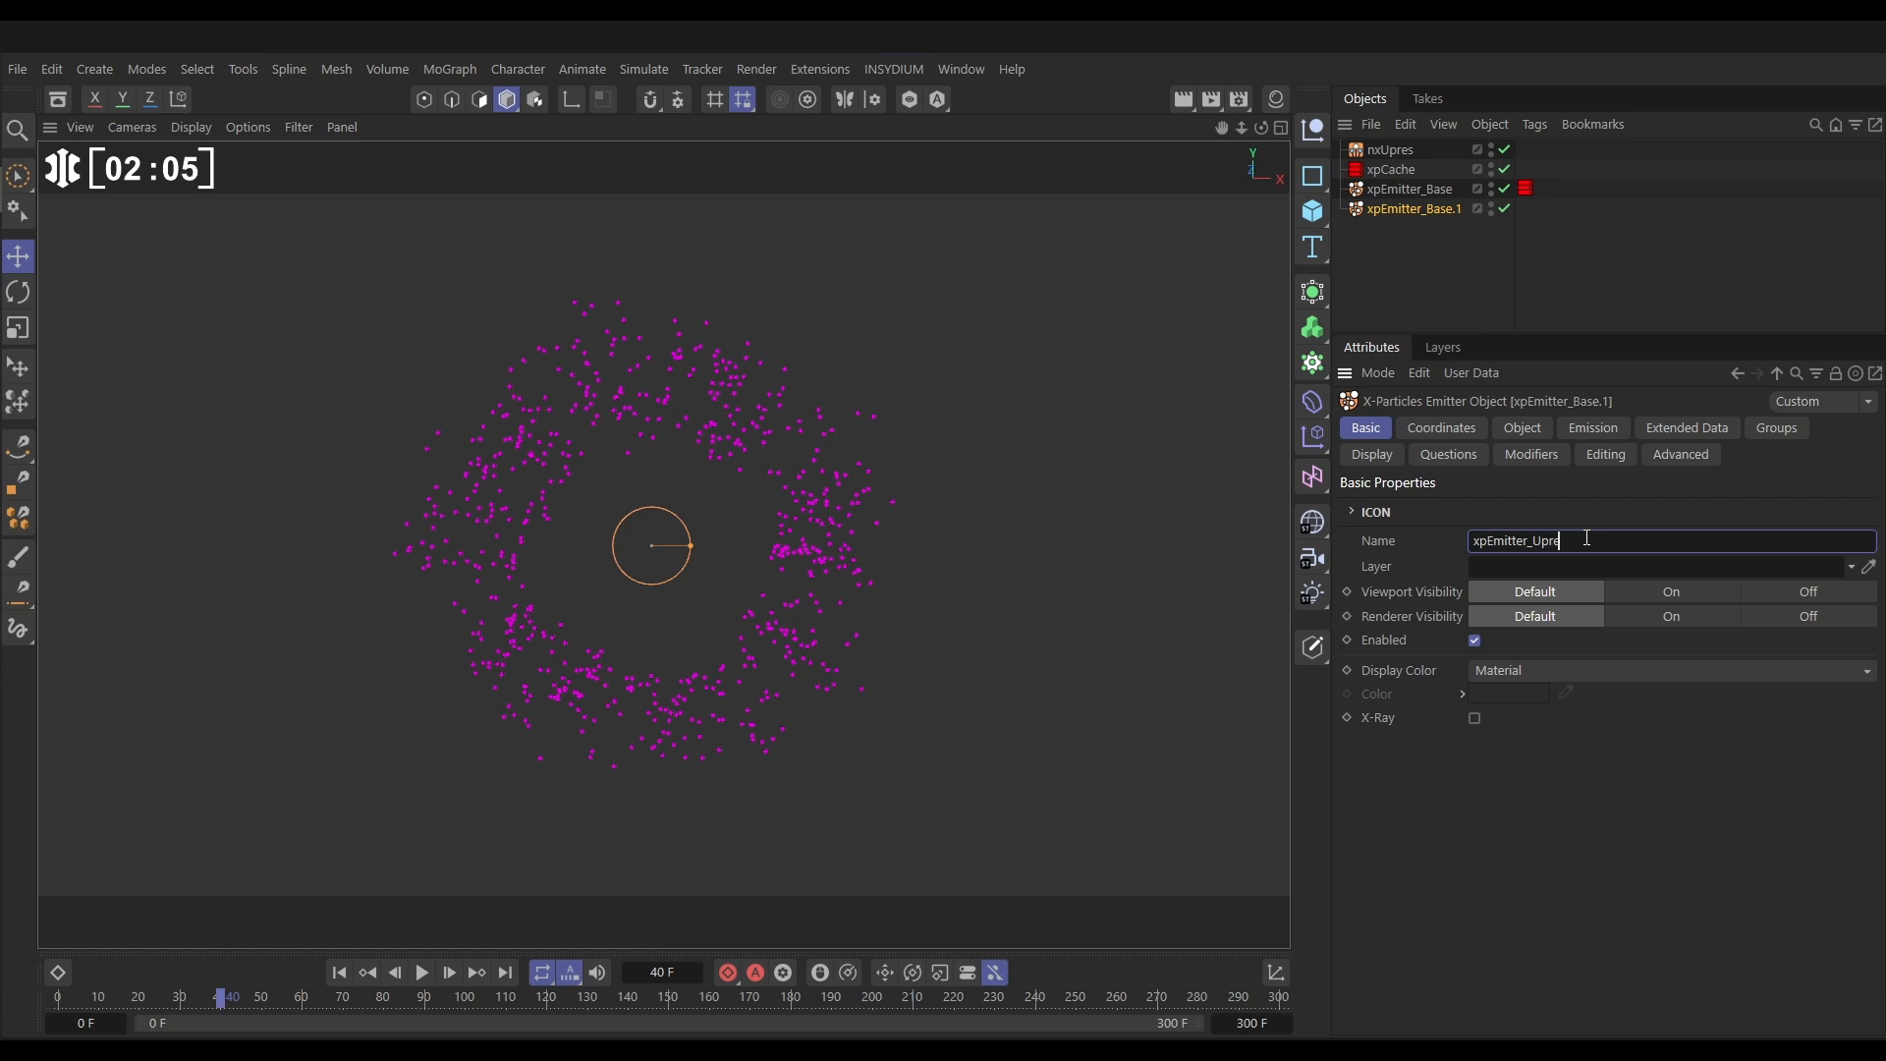
key(Enter)
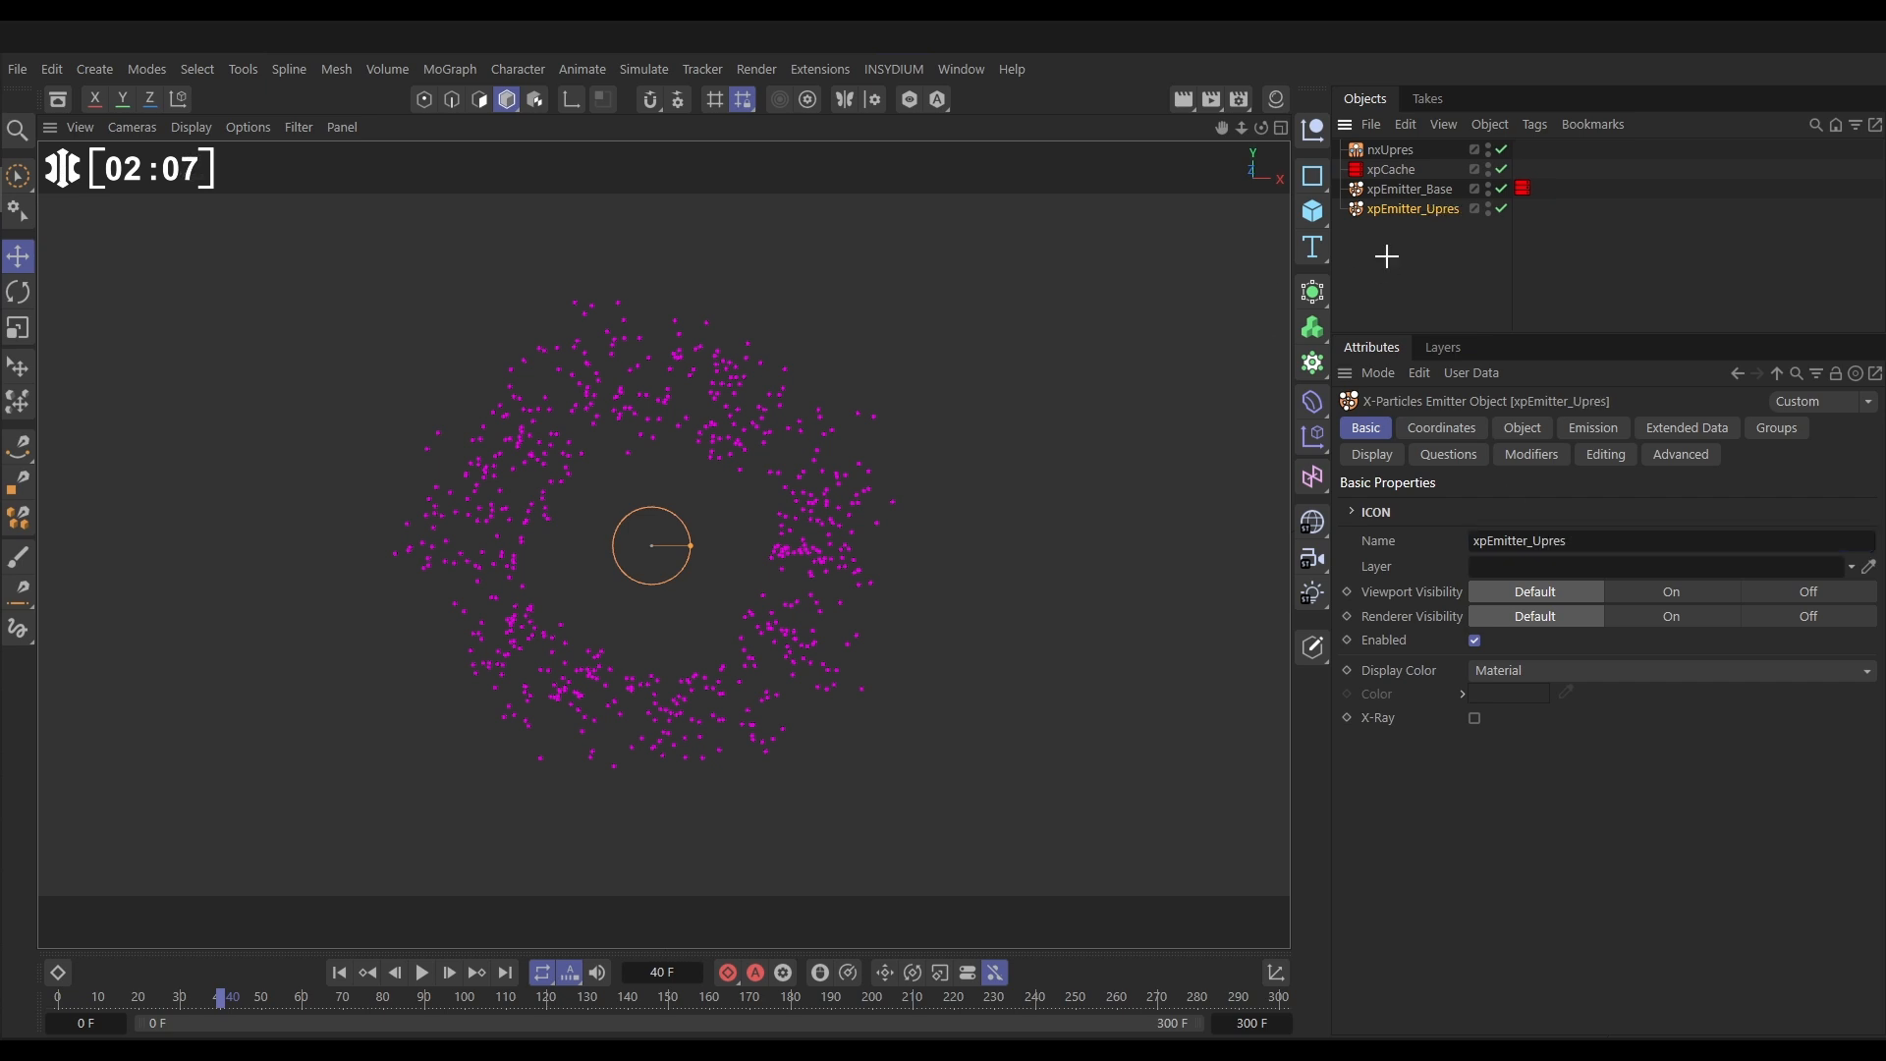
click(1390, 149)
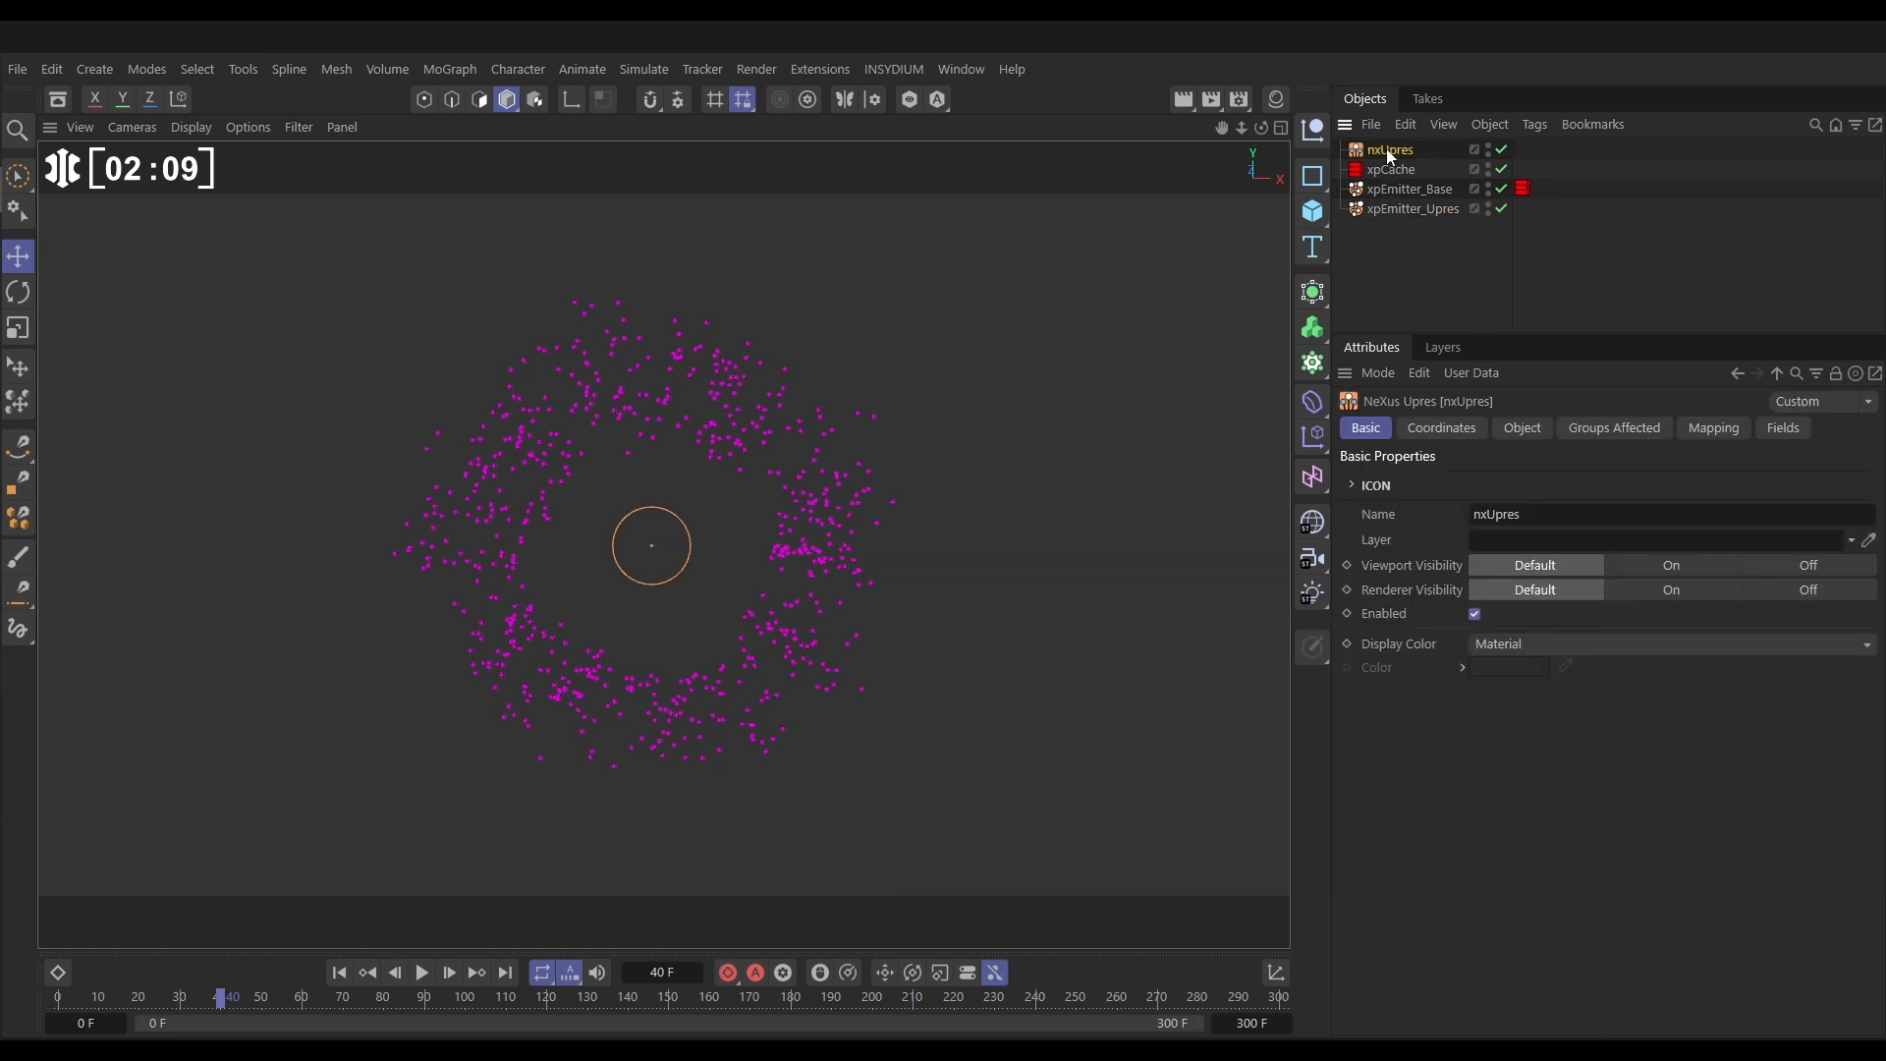
click(1521, 428)
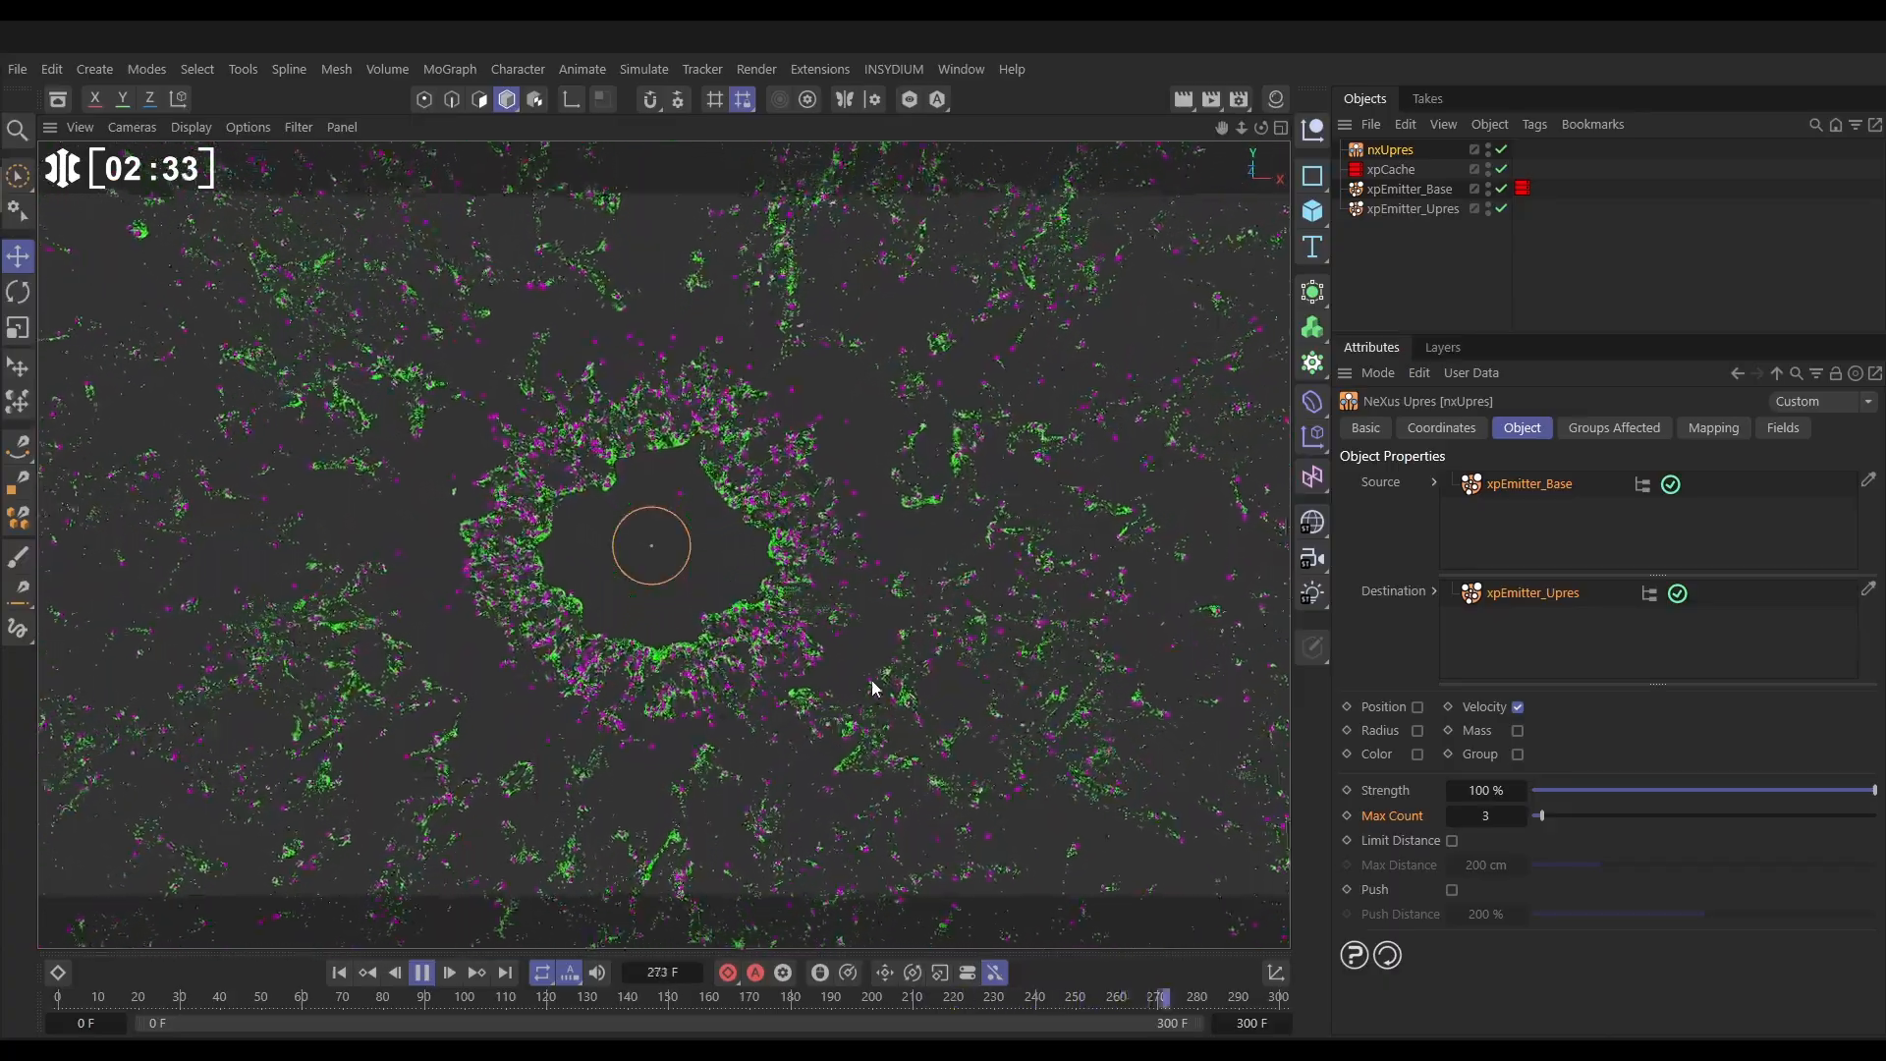
click(420, 973)
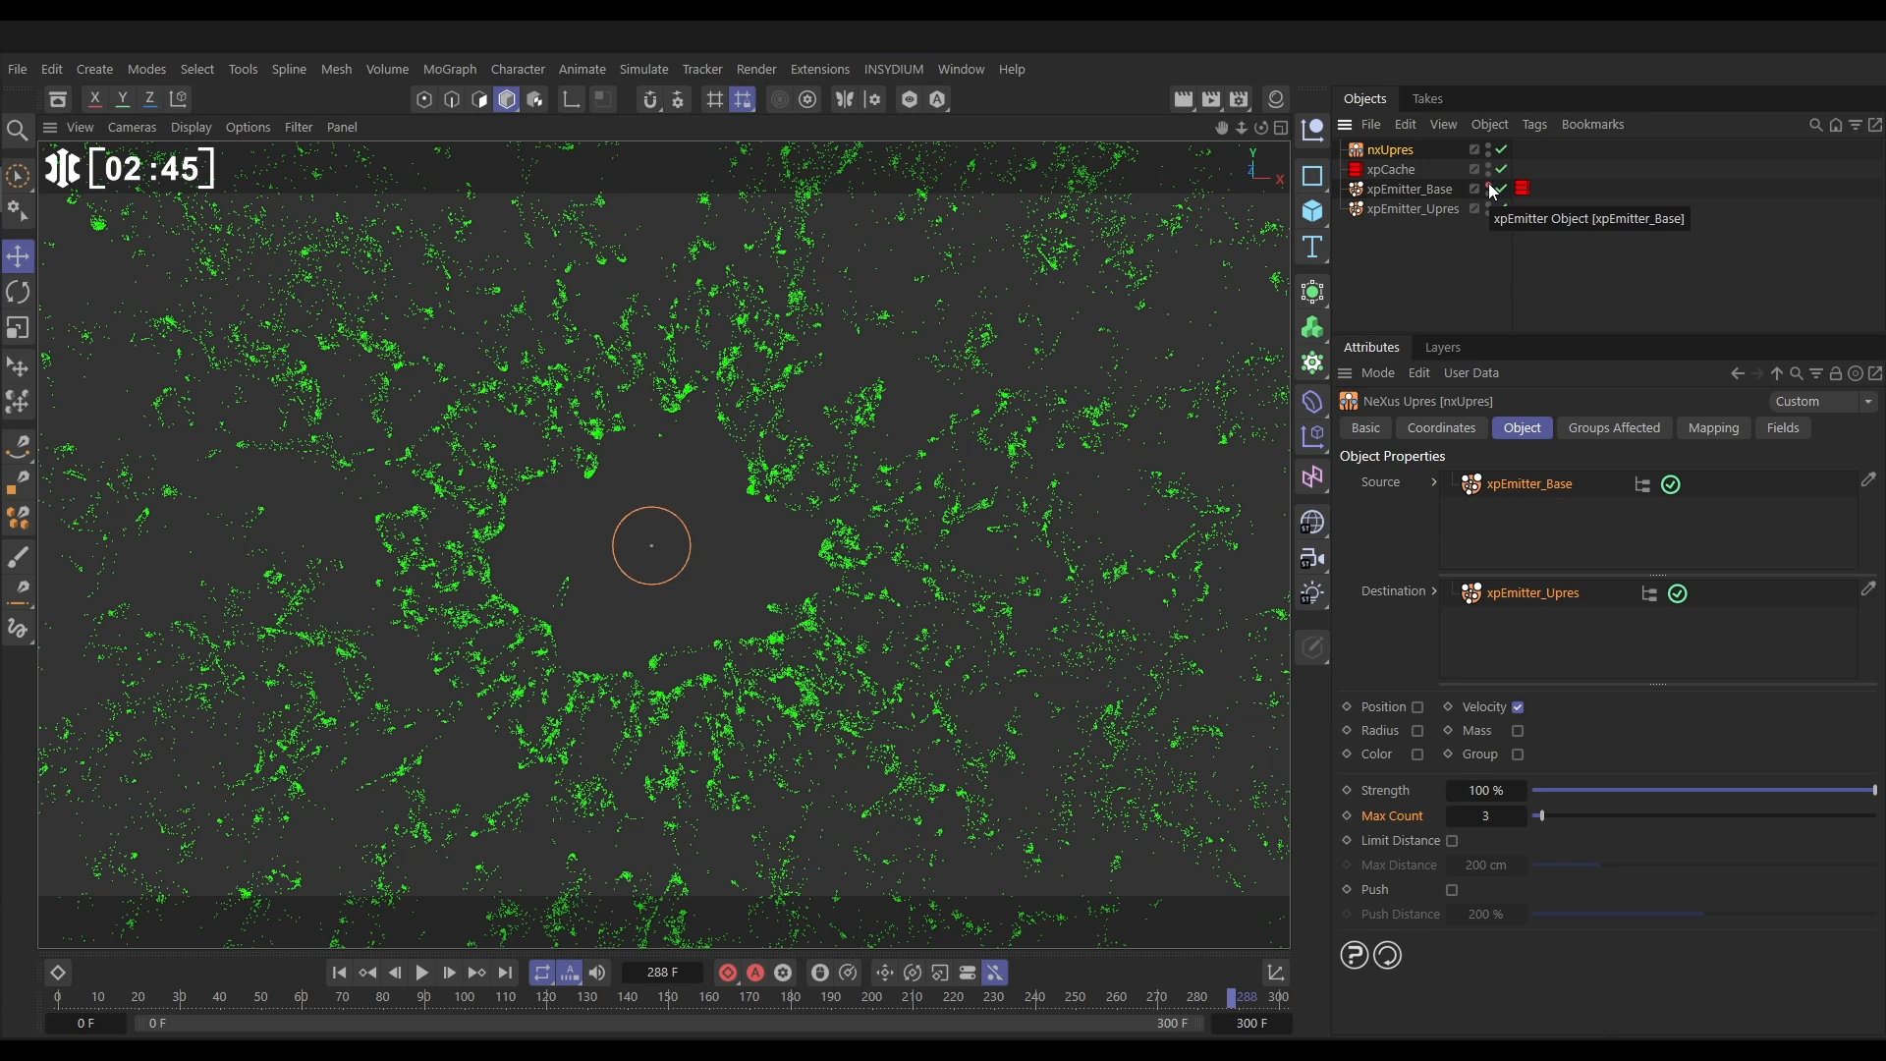
Untick Full Lifespan on xpEmitter_Upres for a 70 F lifespan, 20 F variation, and preview
click(1412, 208)
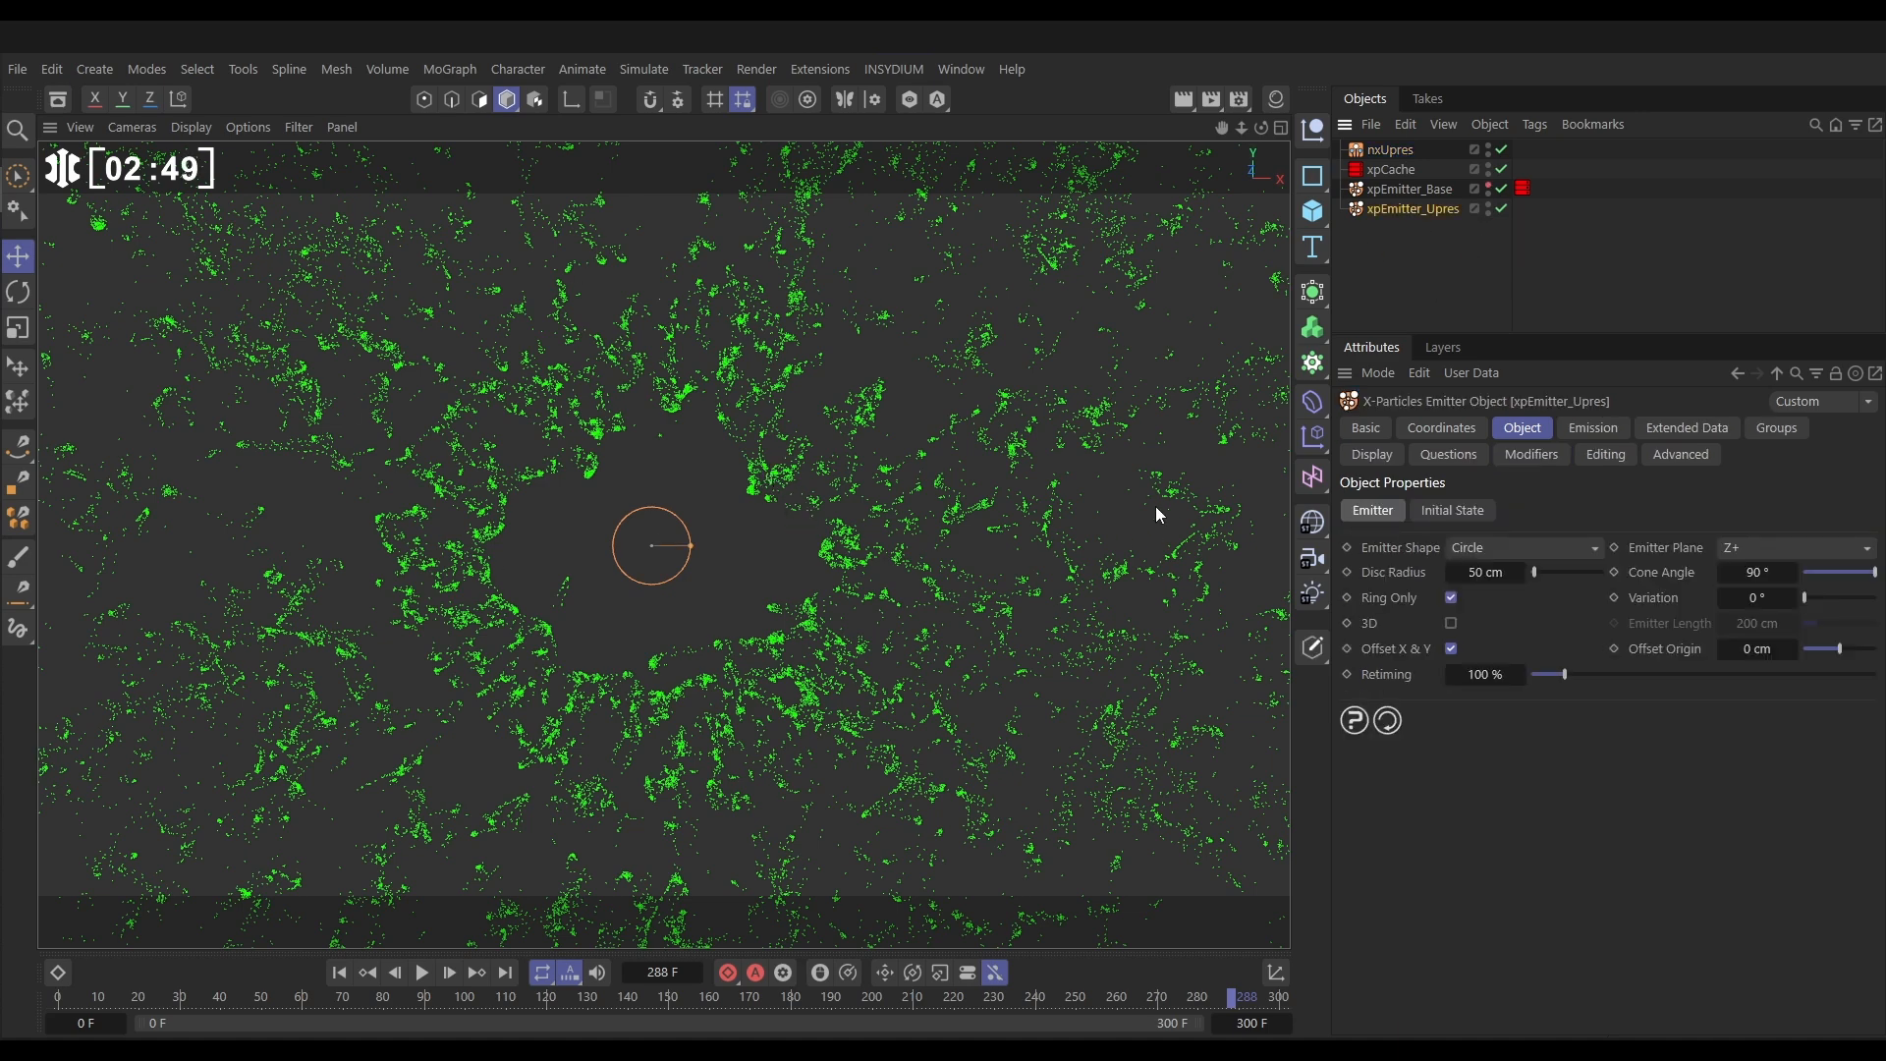
click(1591, 429)
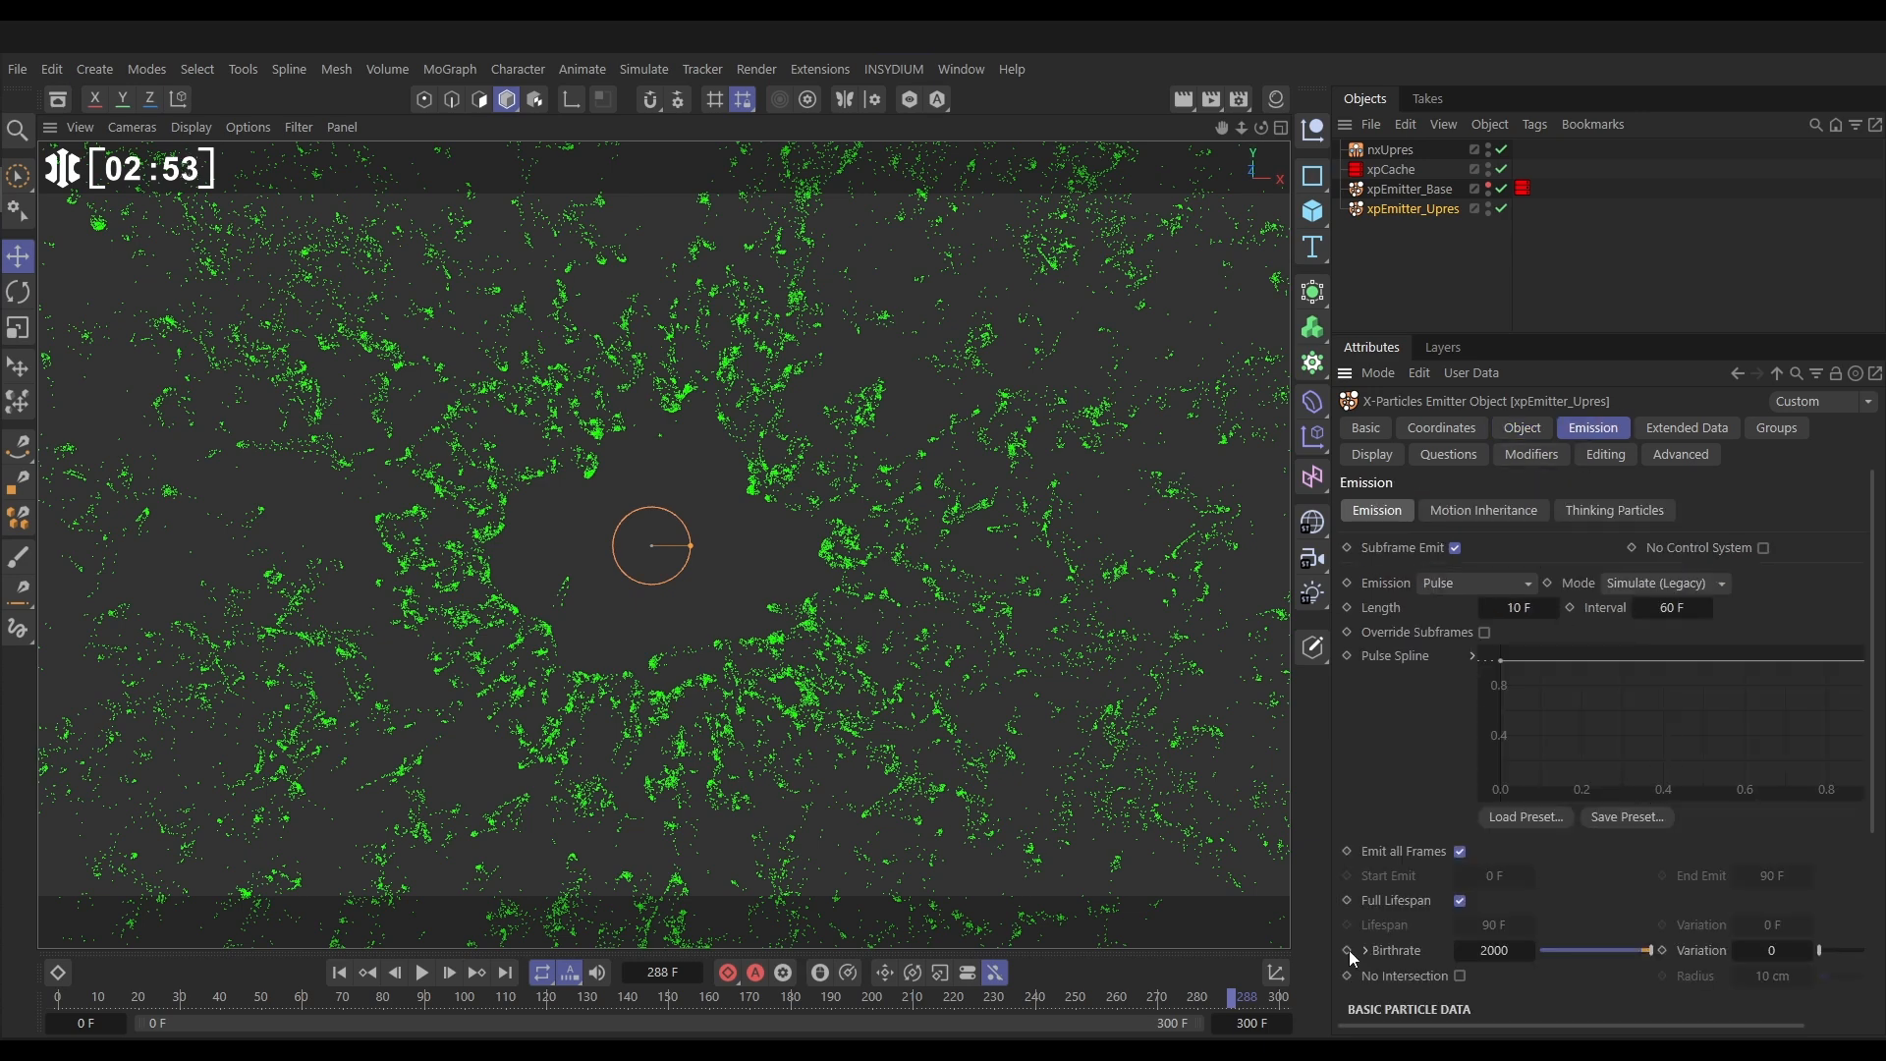
click(1461, 900)
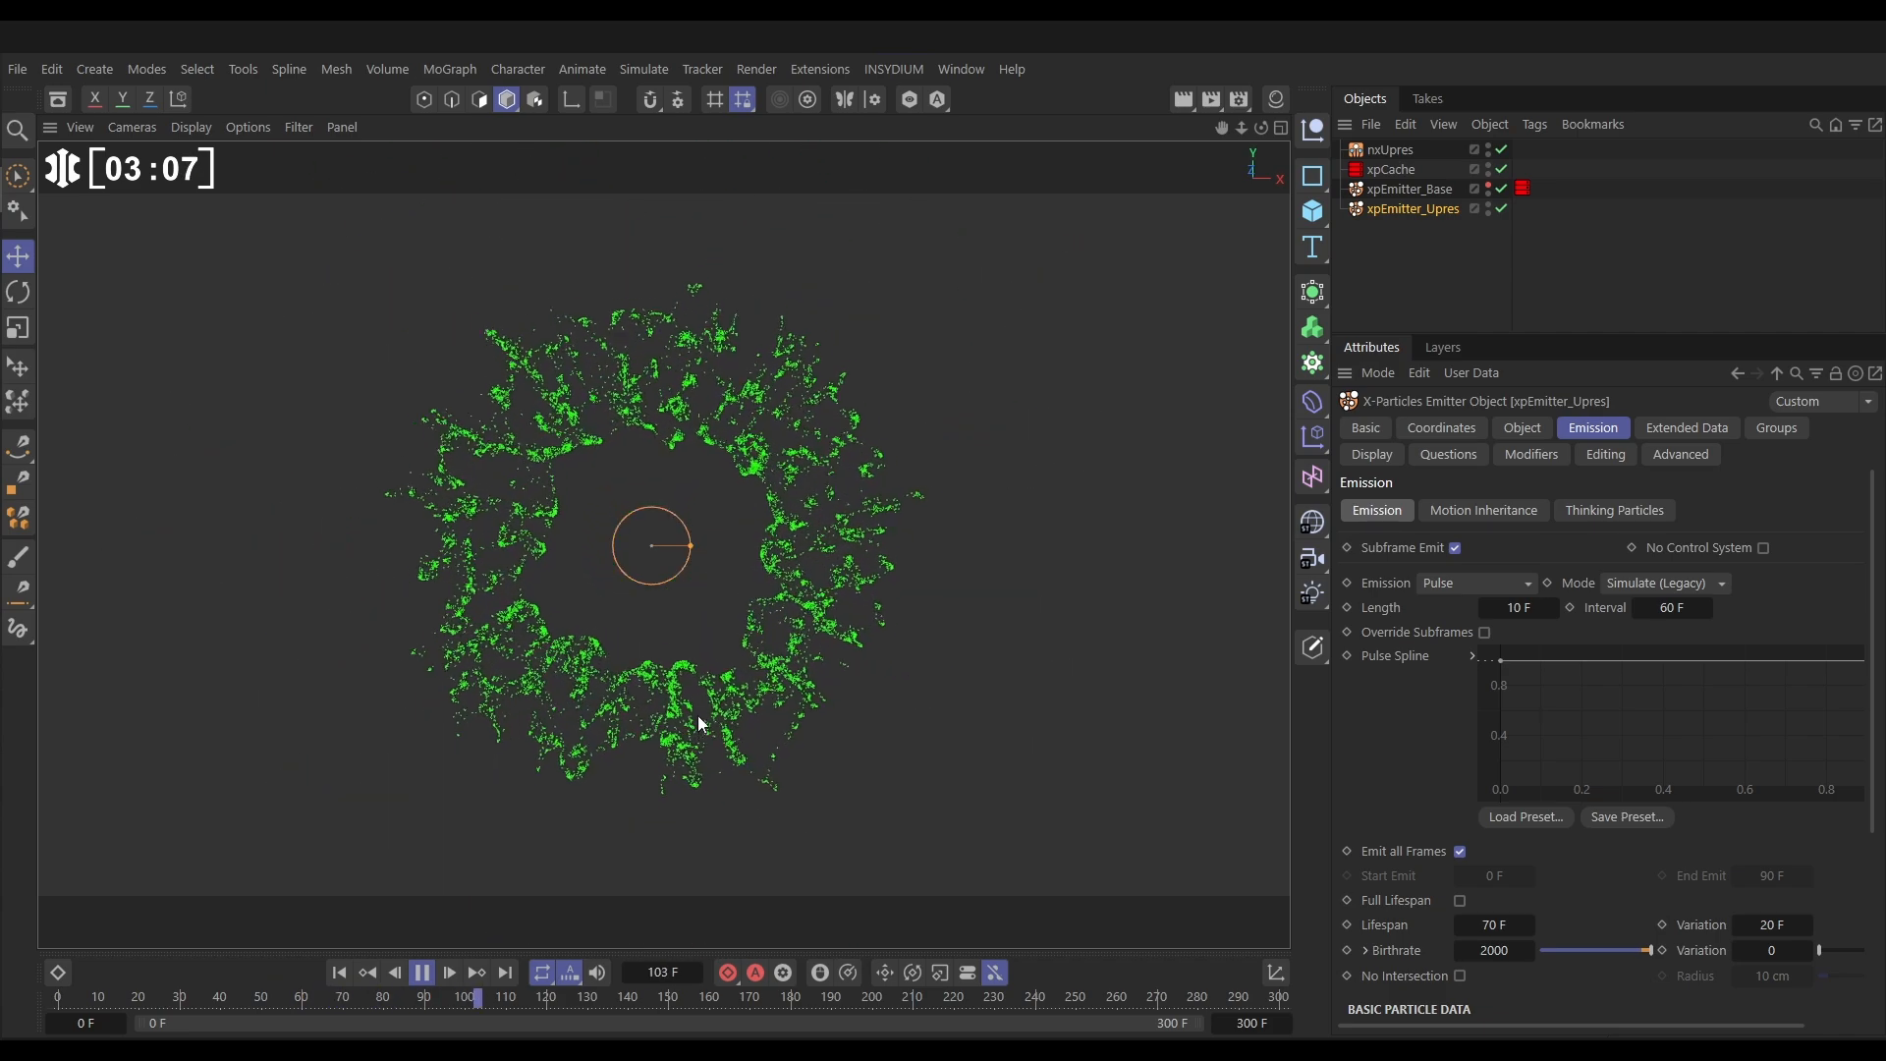
click(420, 973)
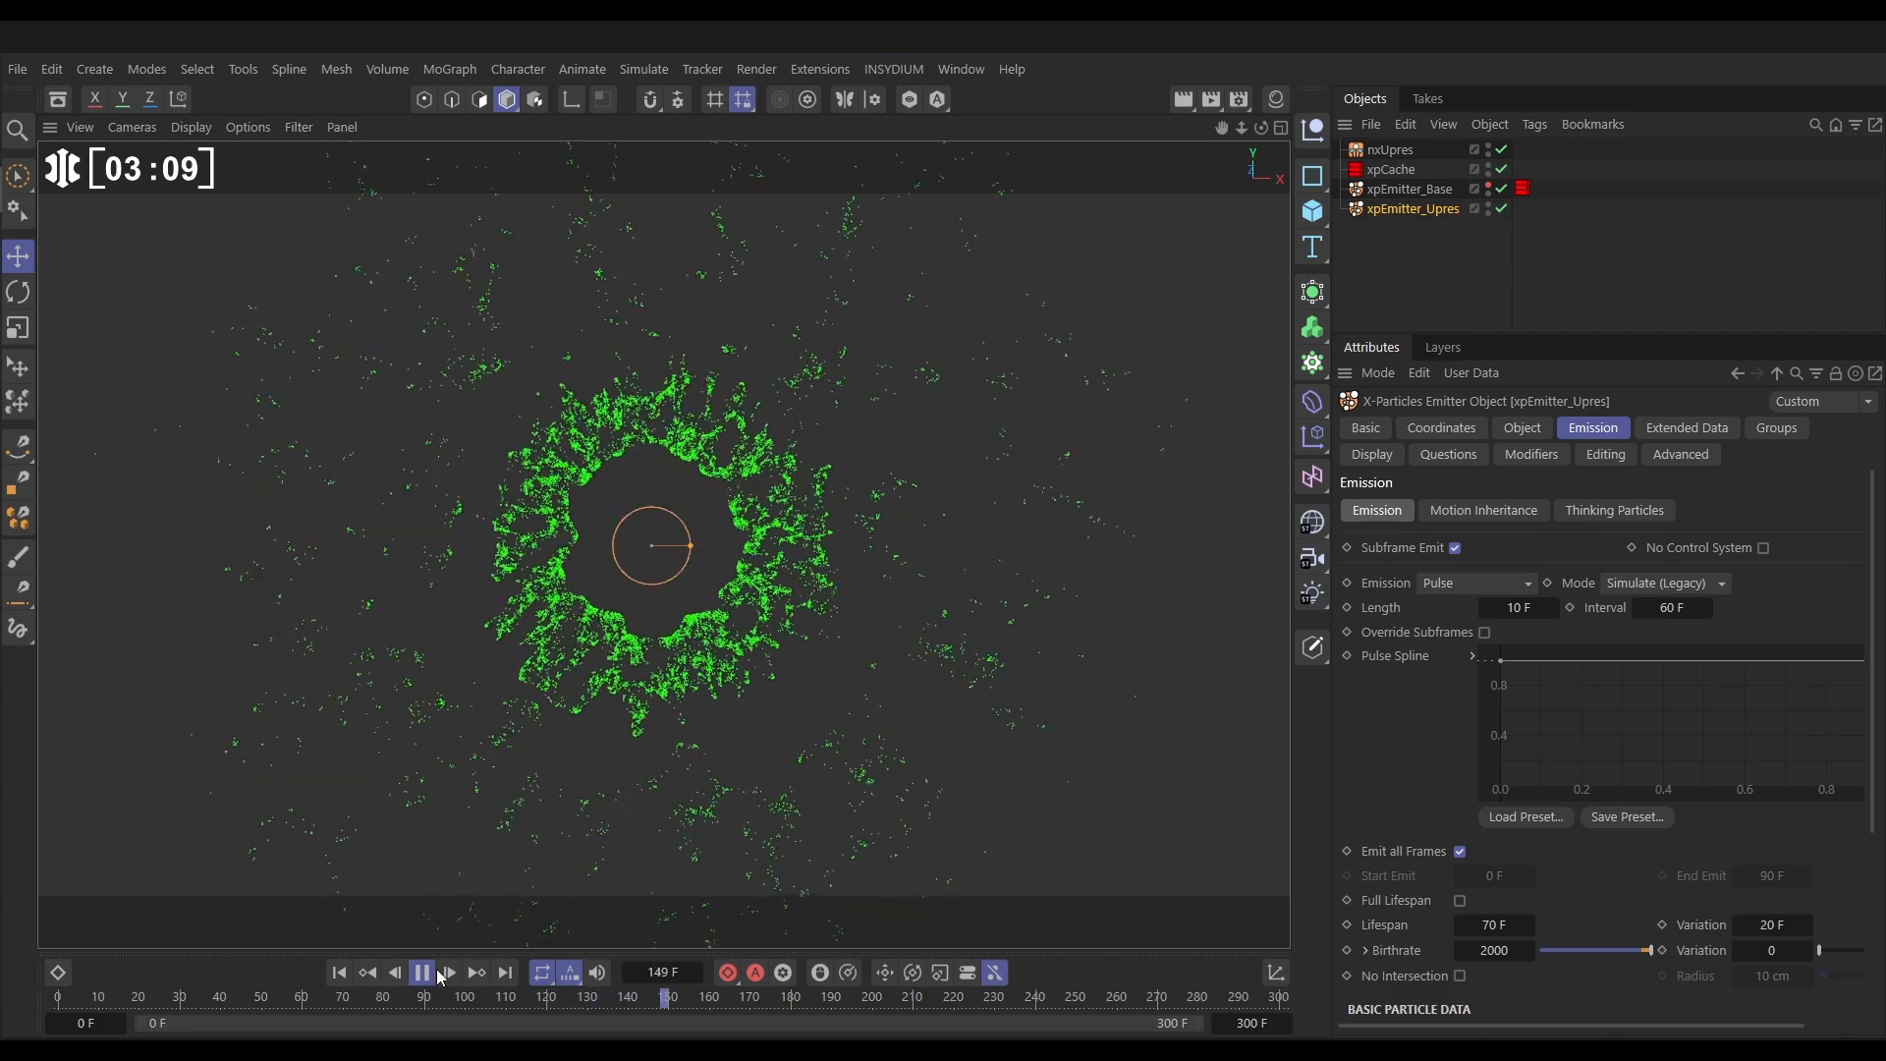
click(421, 971)
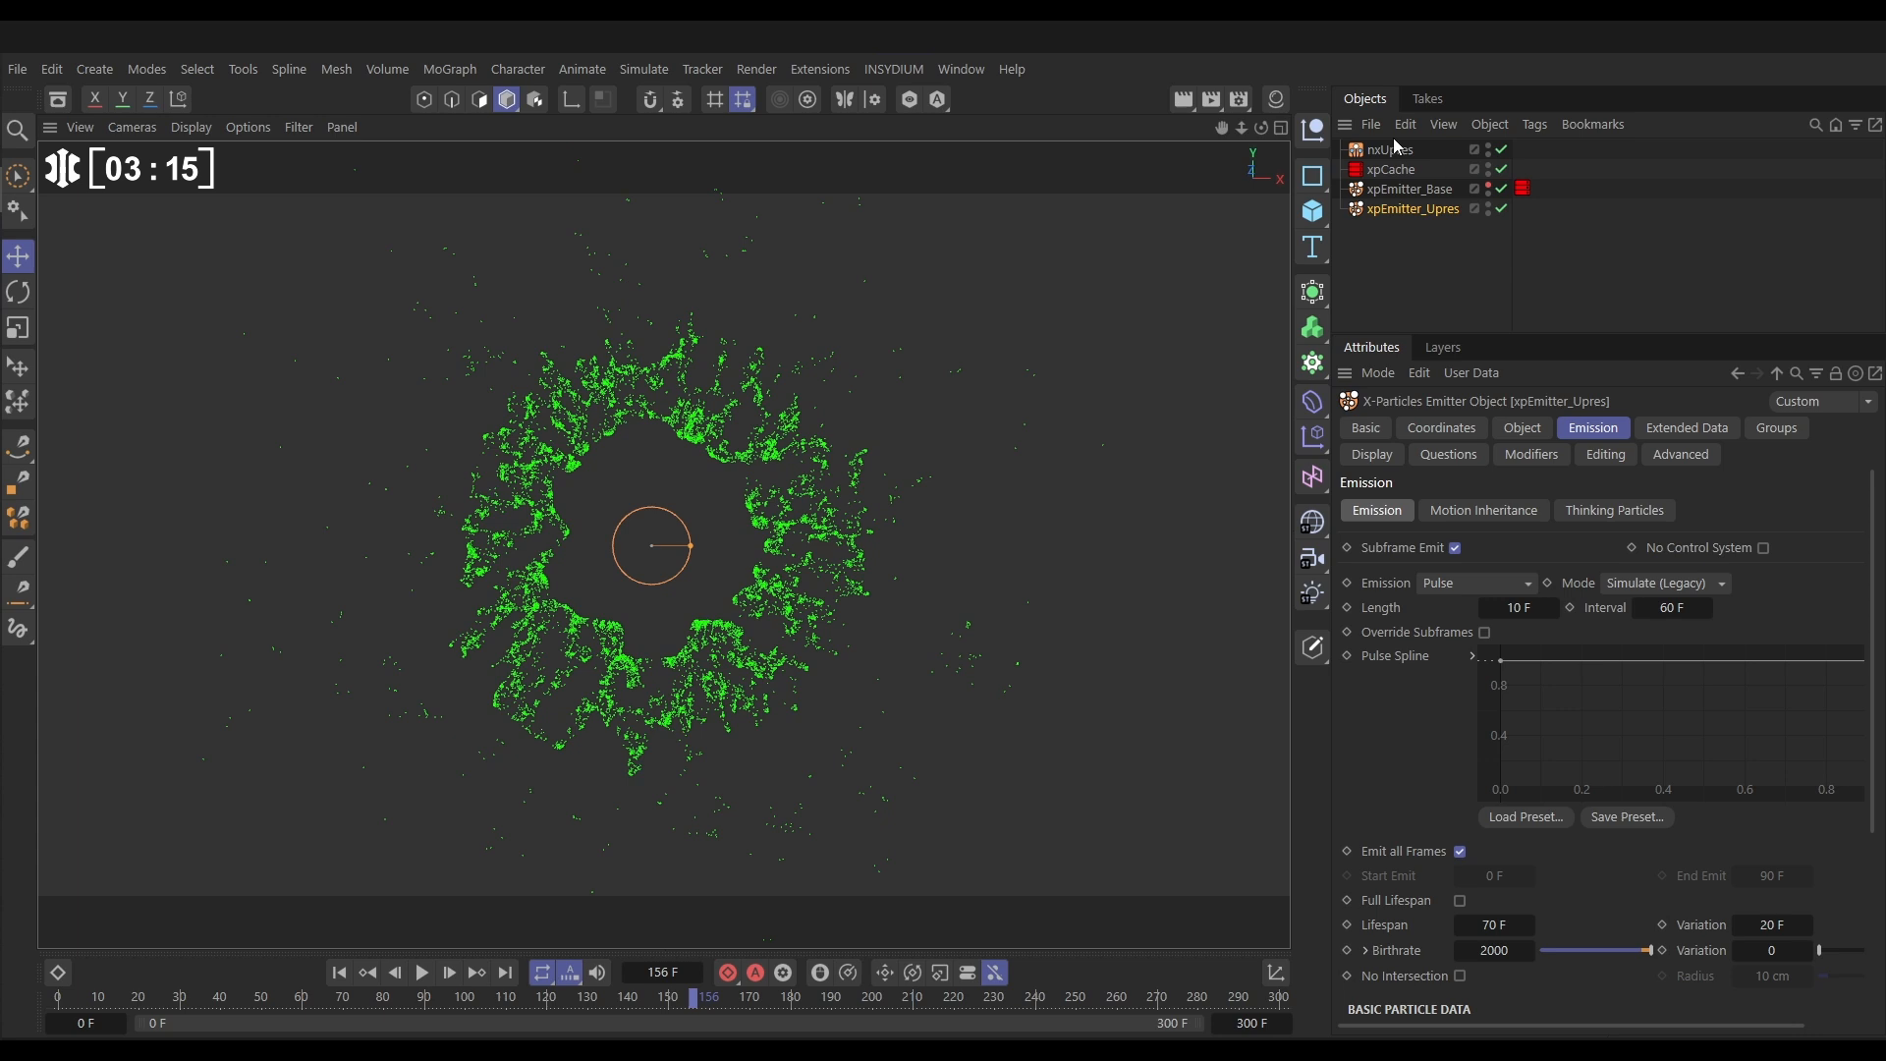
Try nxUpres Max Count 64 during playback, then settle on Max Count 15
click(1390, 150)
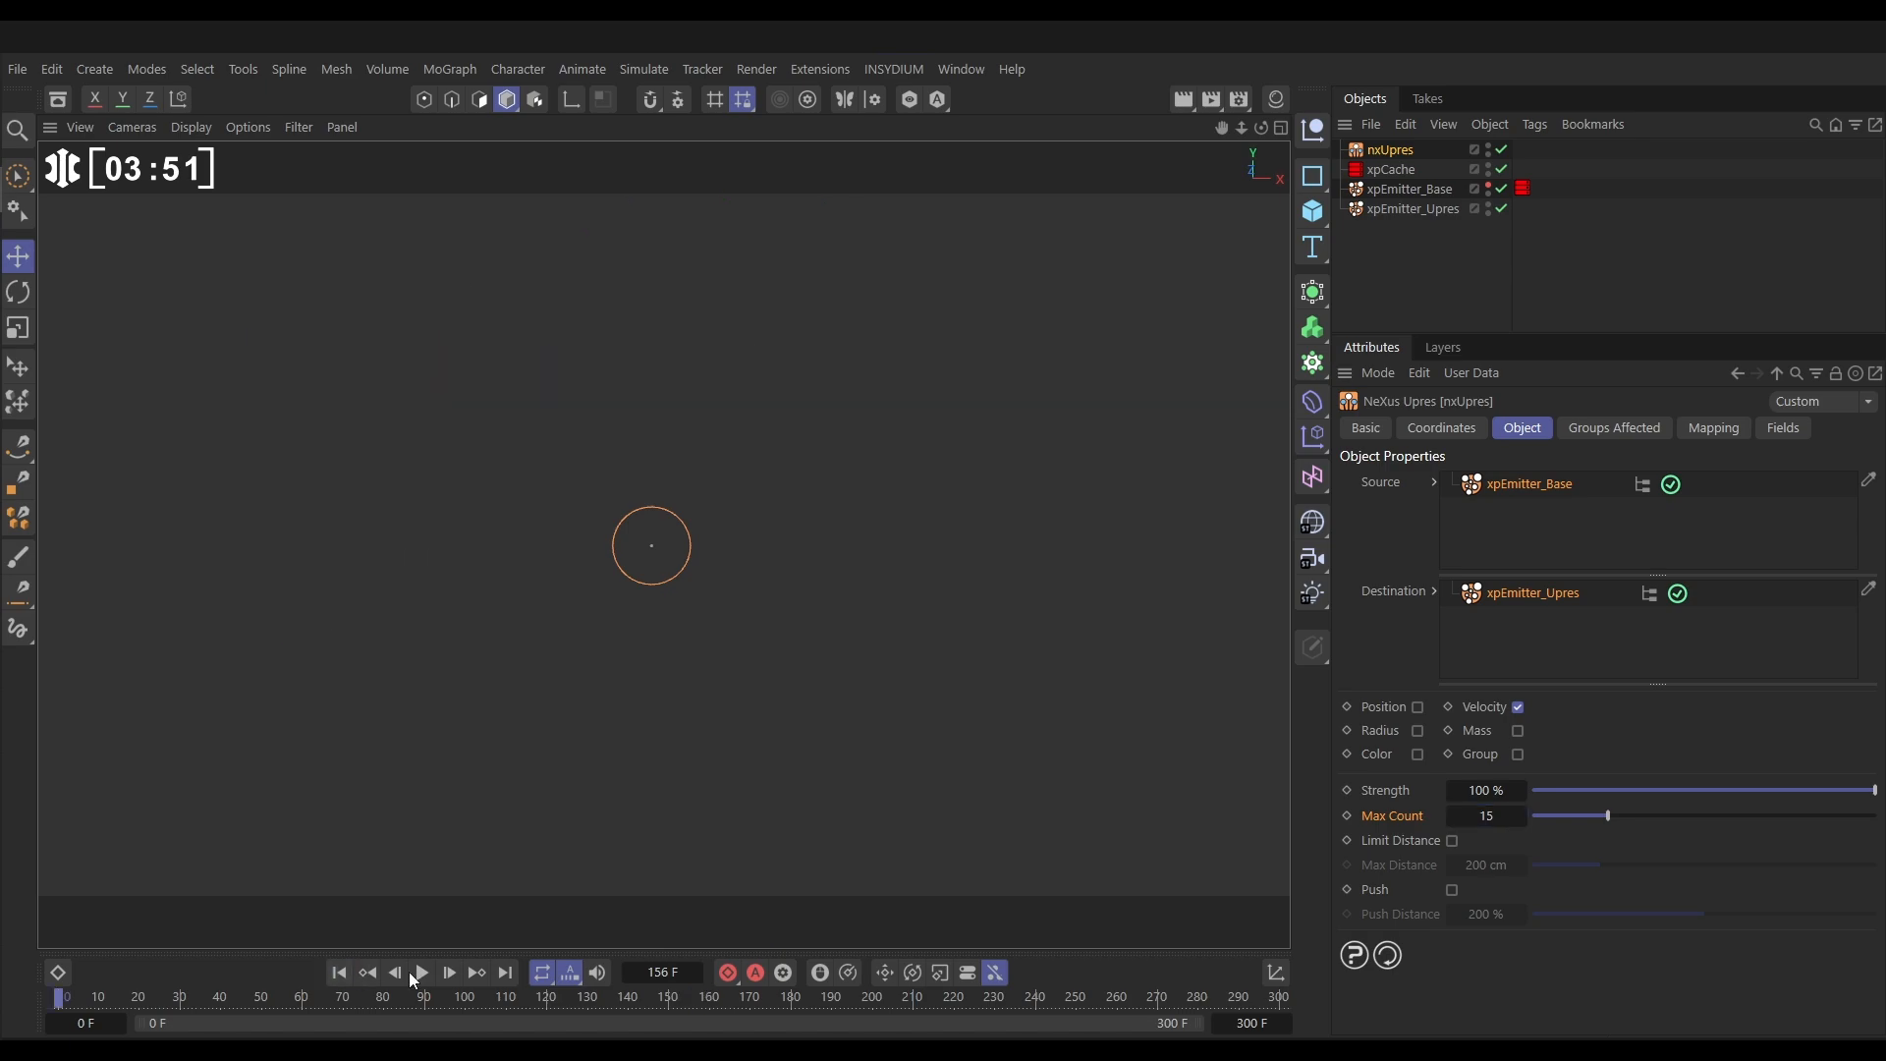
click(422, 970)
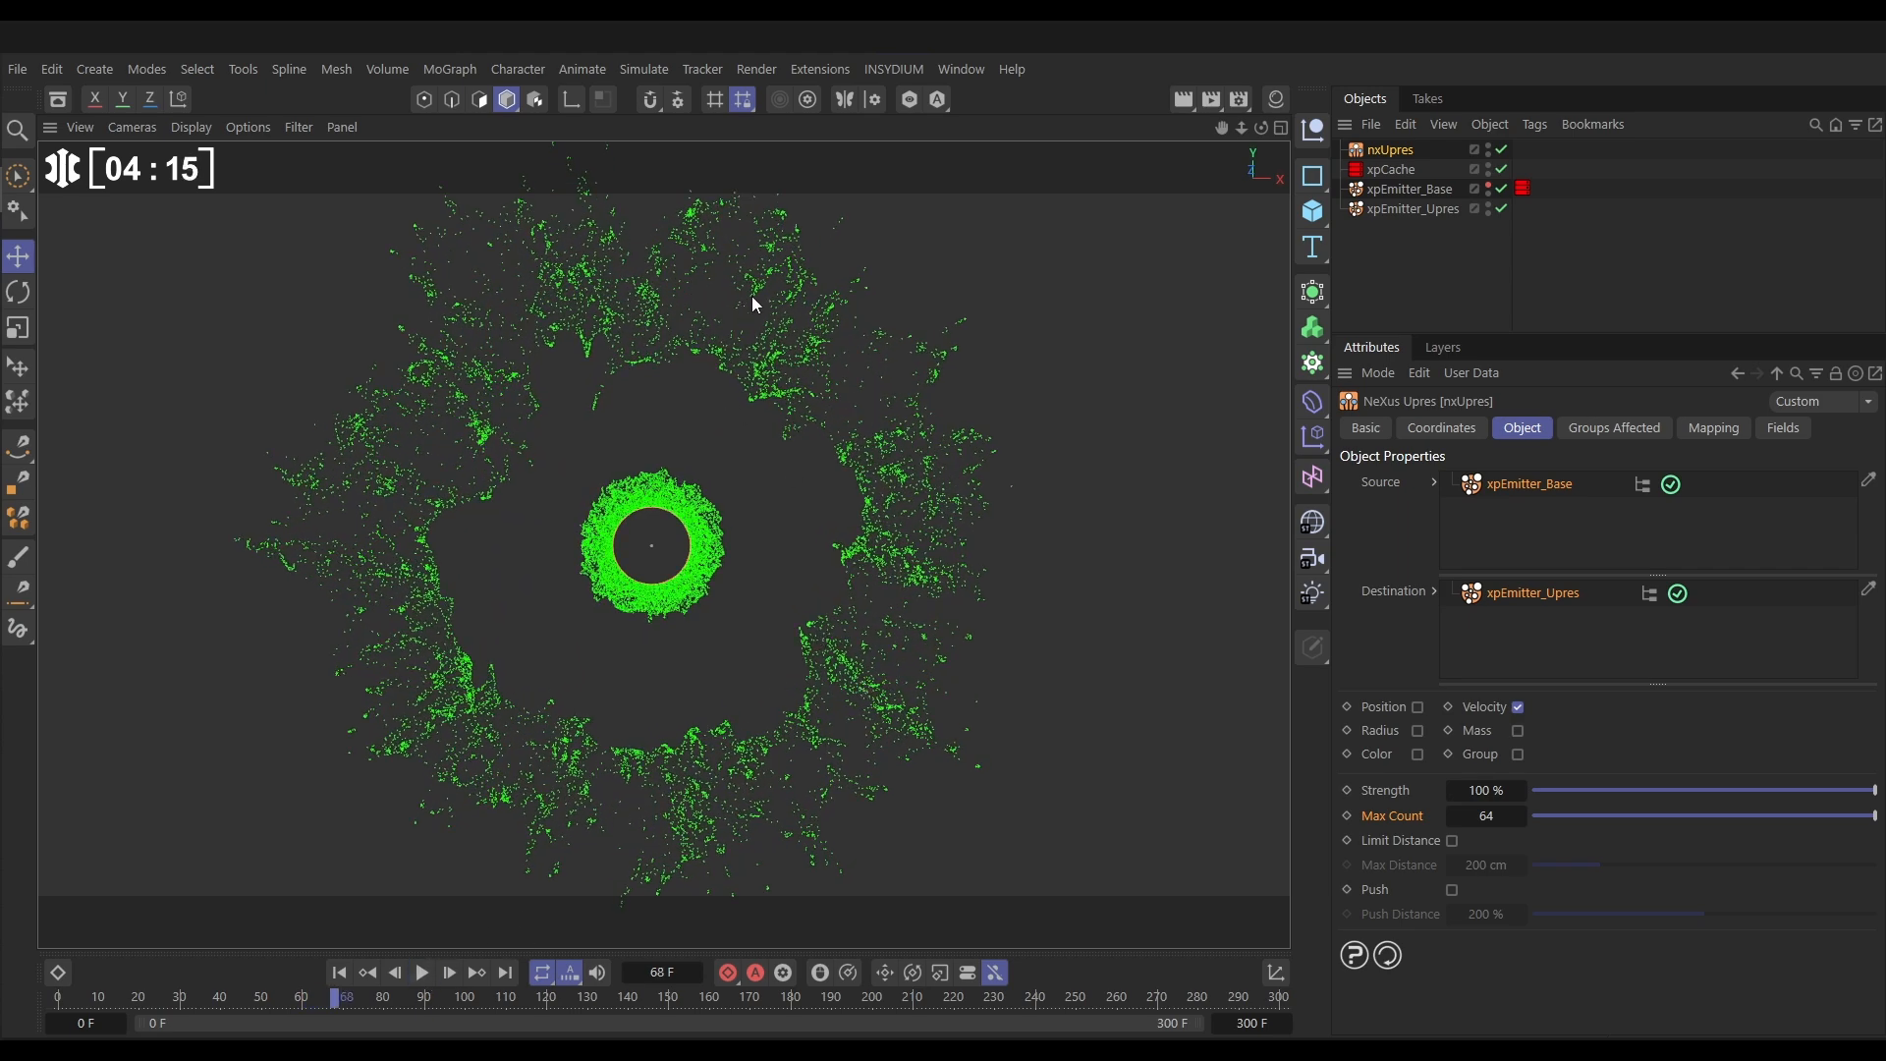
click(1485, 815)
text(15)
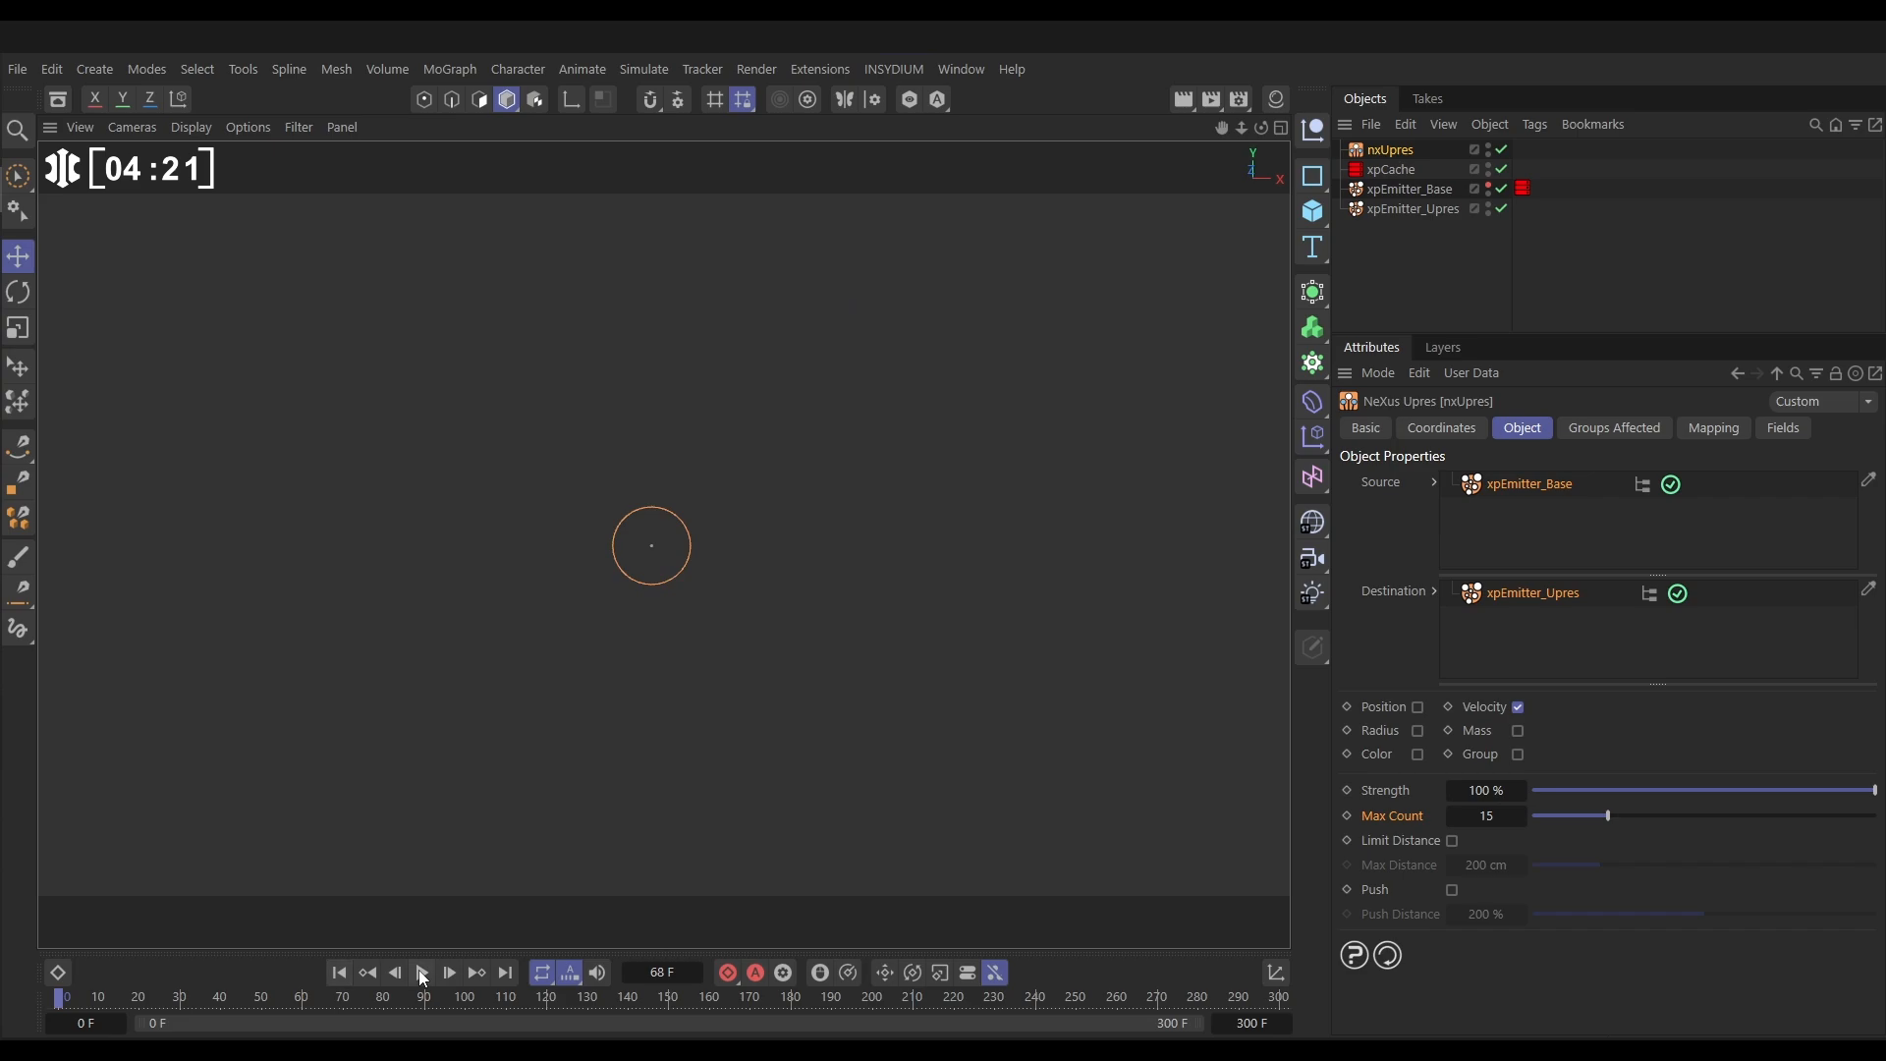
Switch nxUpres from Velocity to Position transfer and replay to compare
click(422, 971)
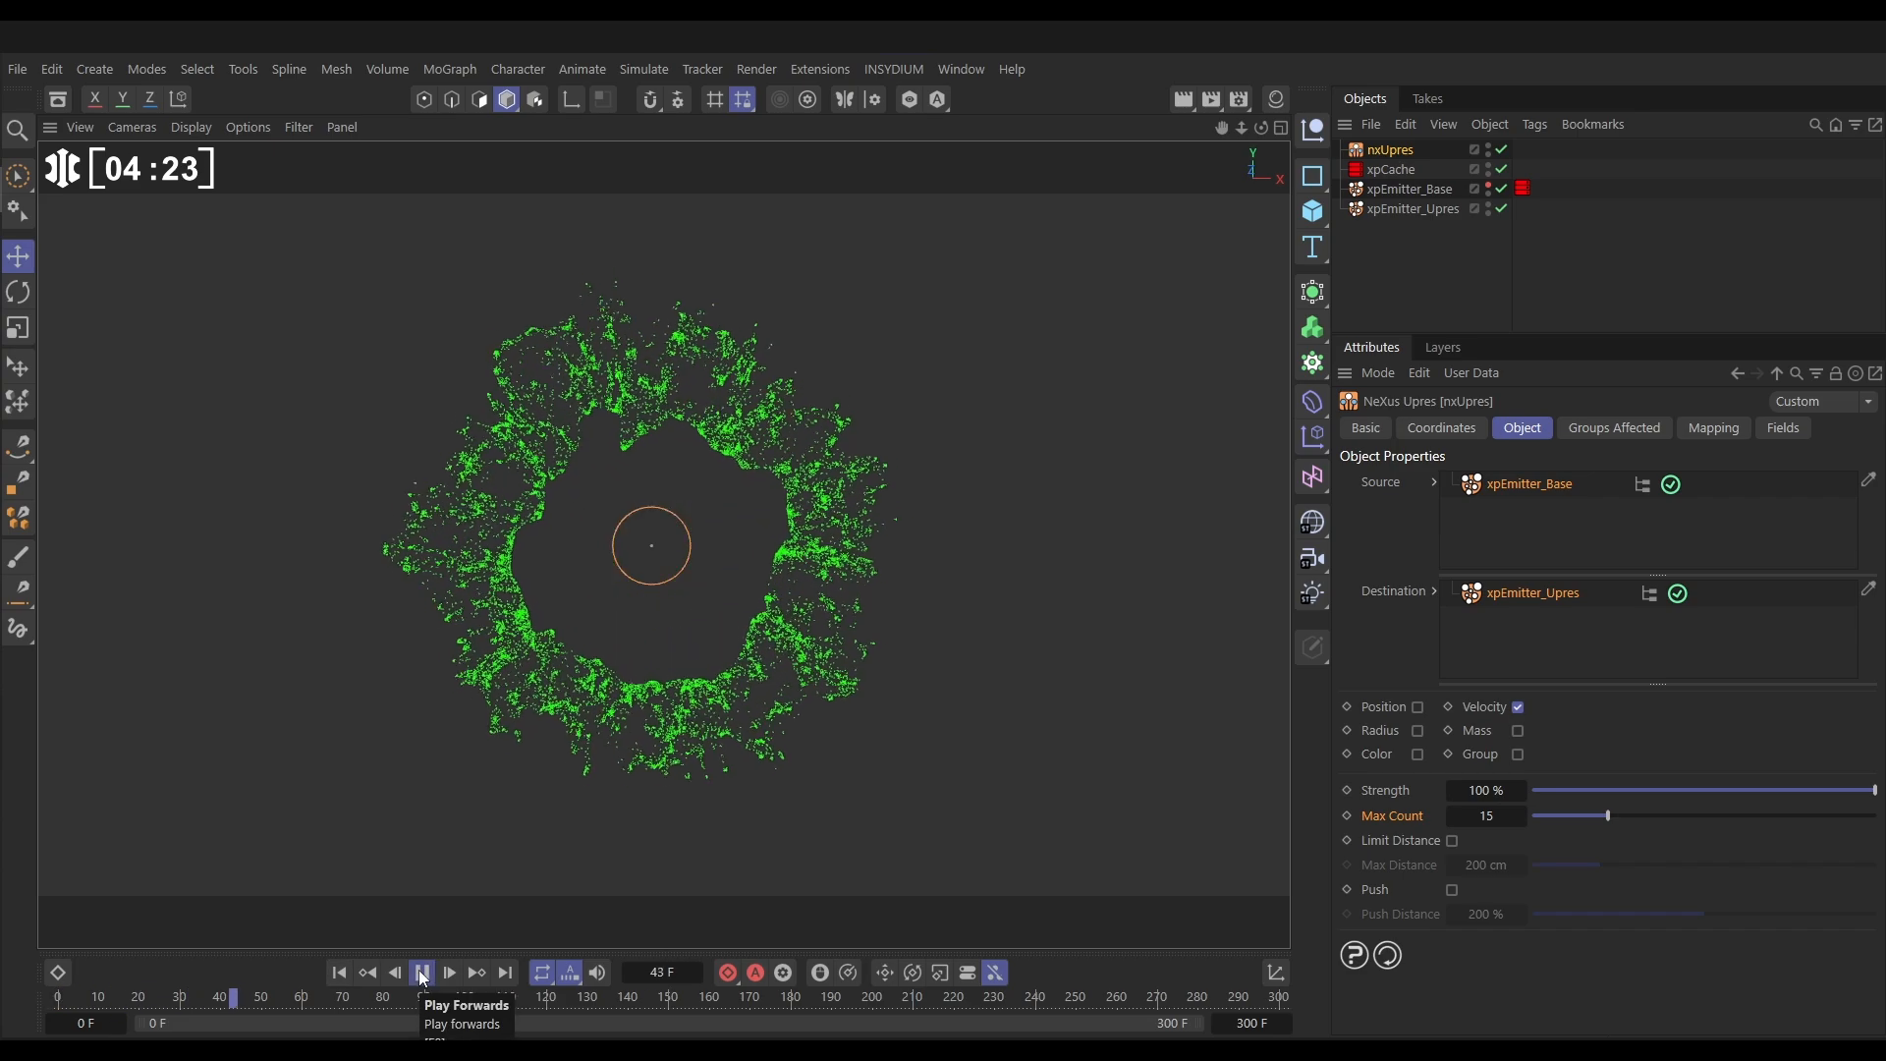
click(420, 970)
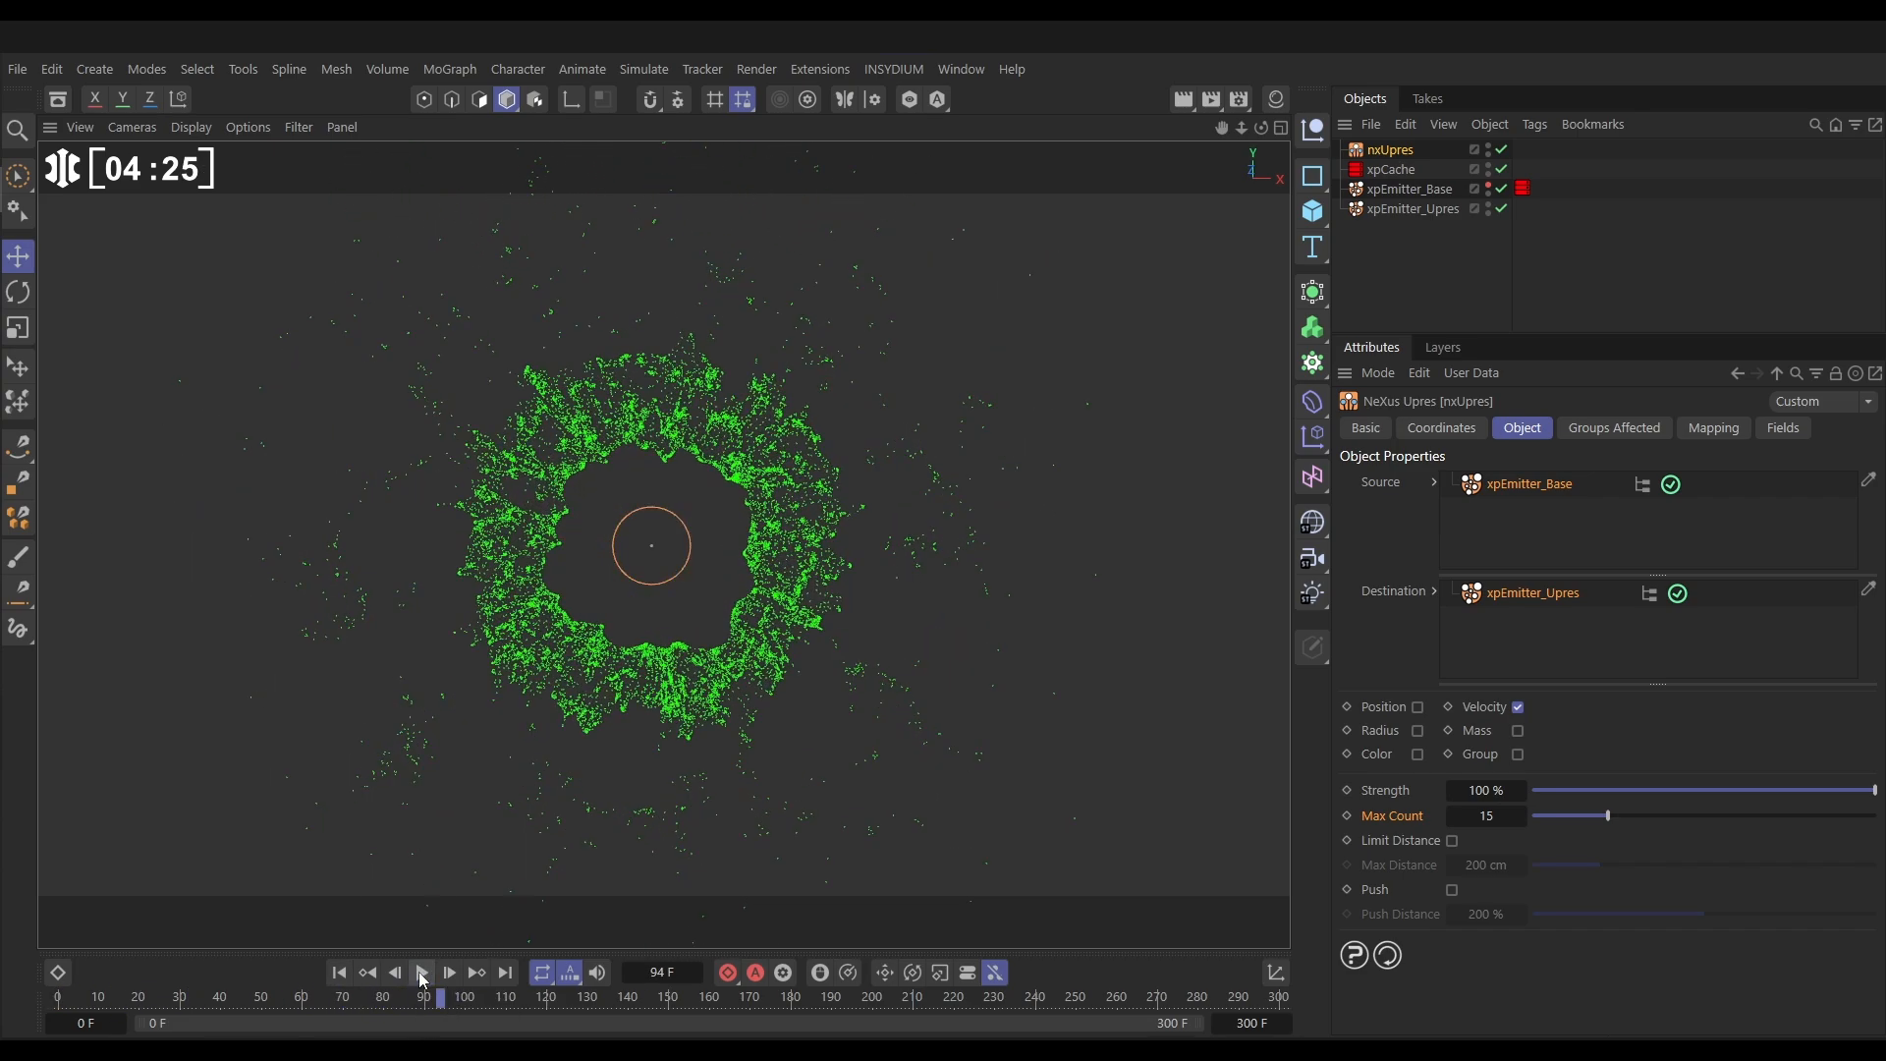
click(424, 972)
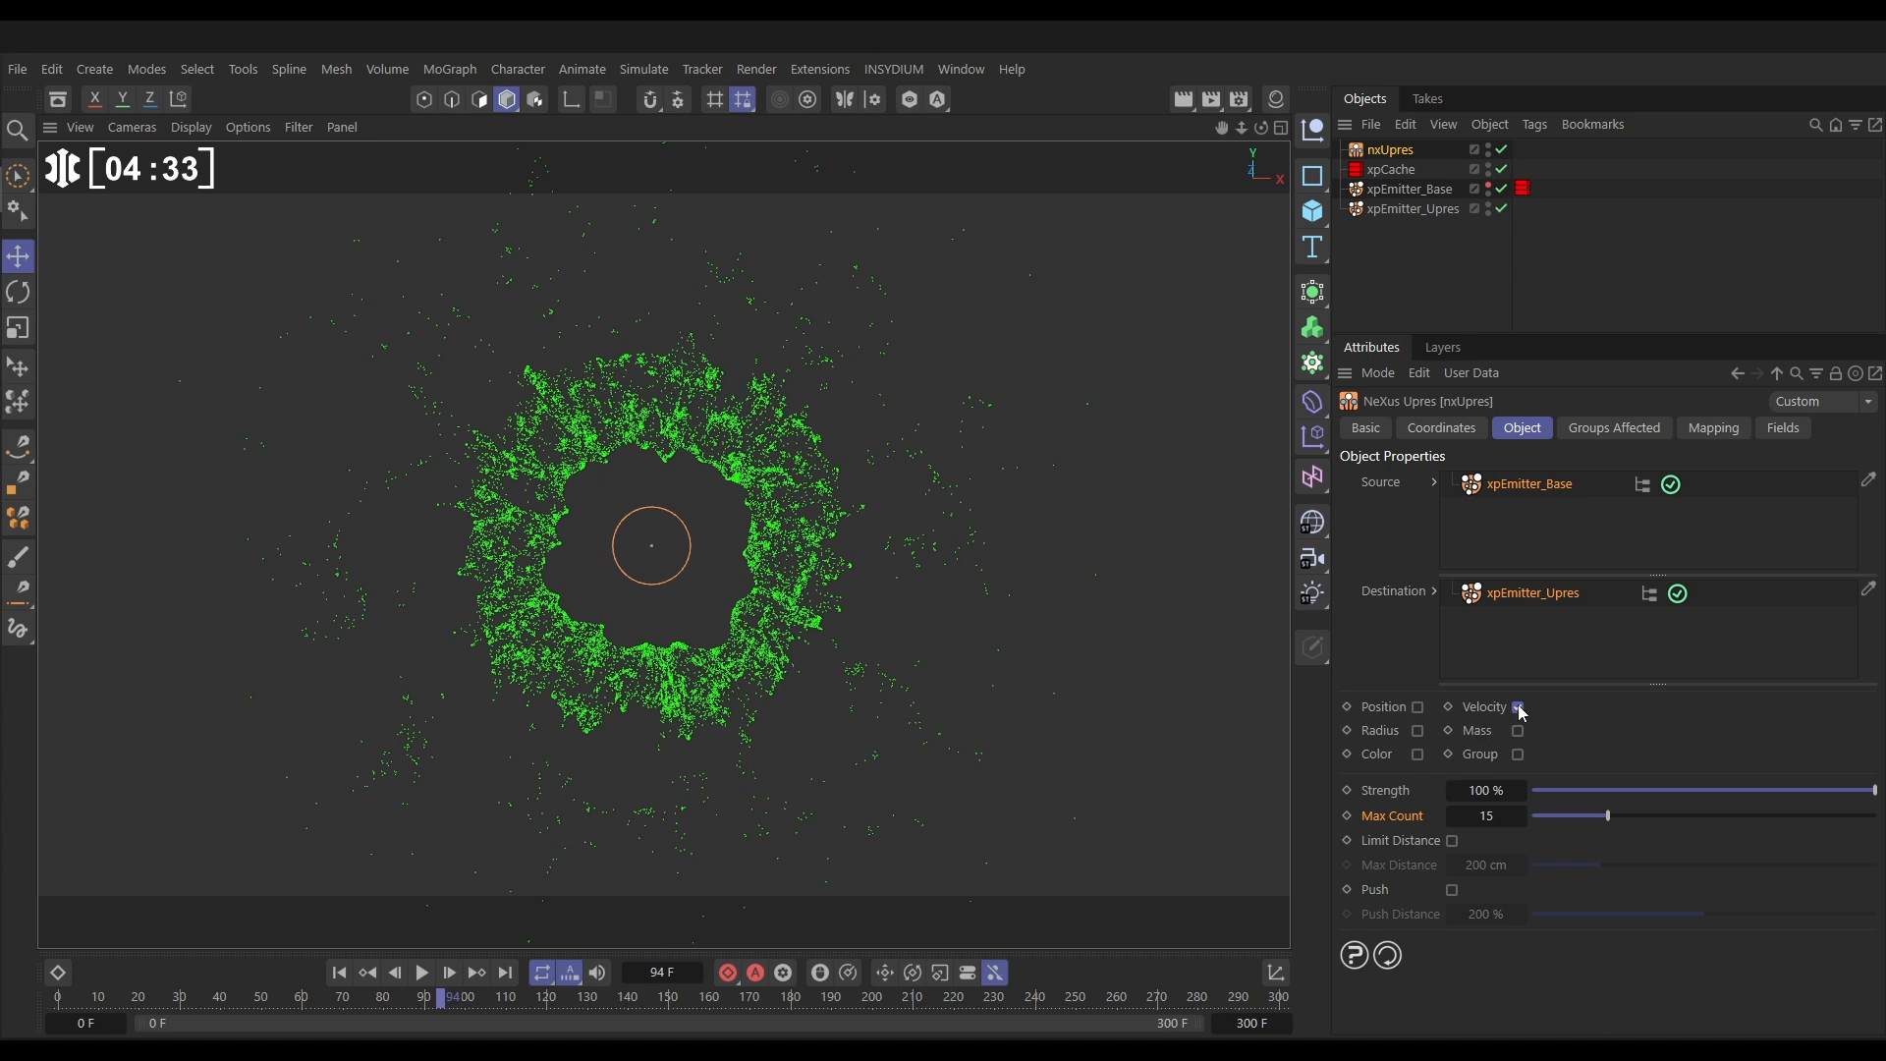
click(1405, 705)
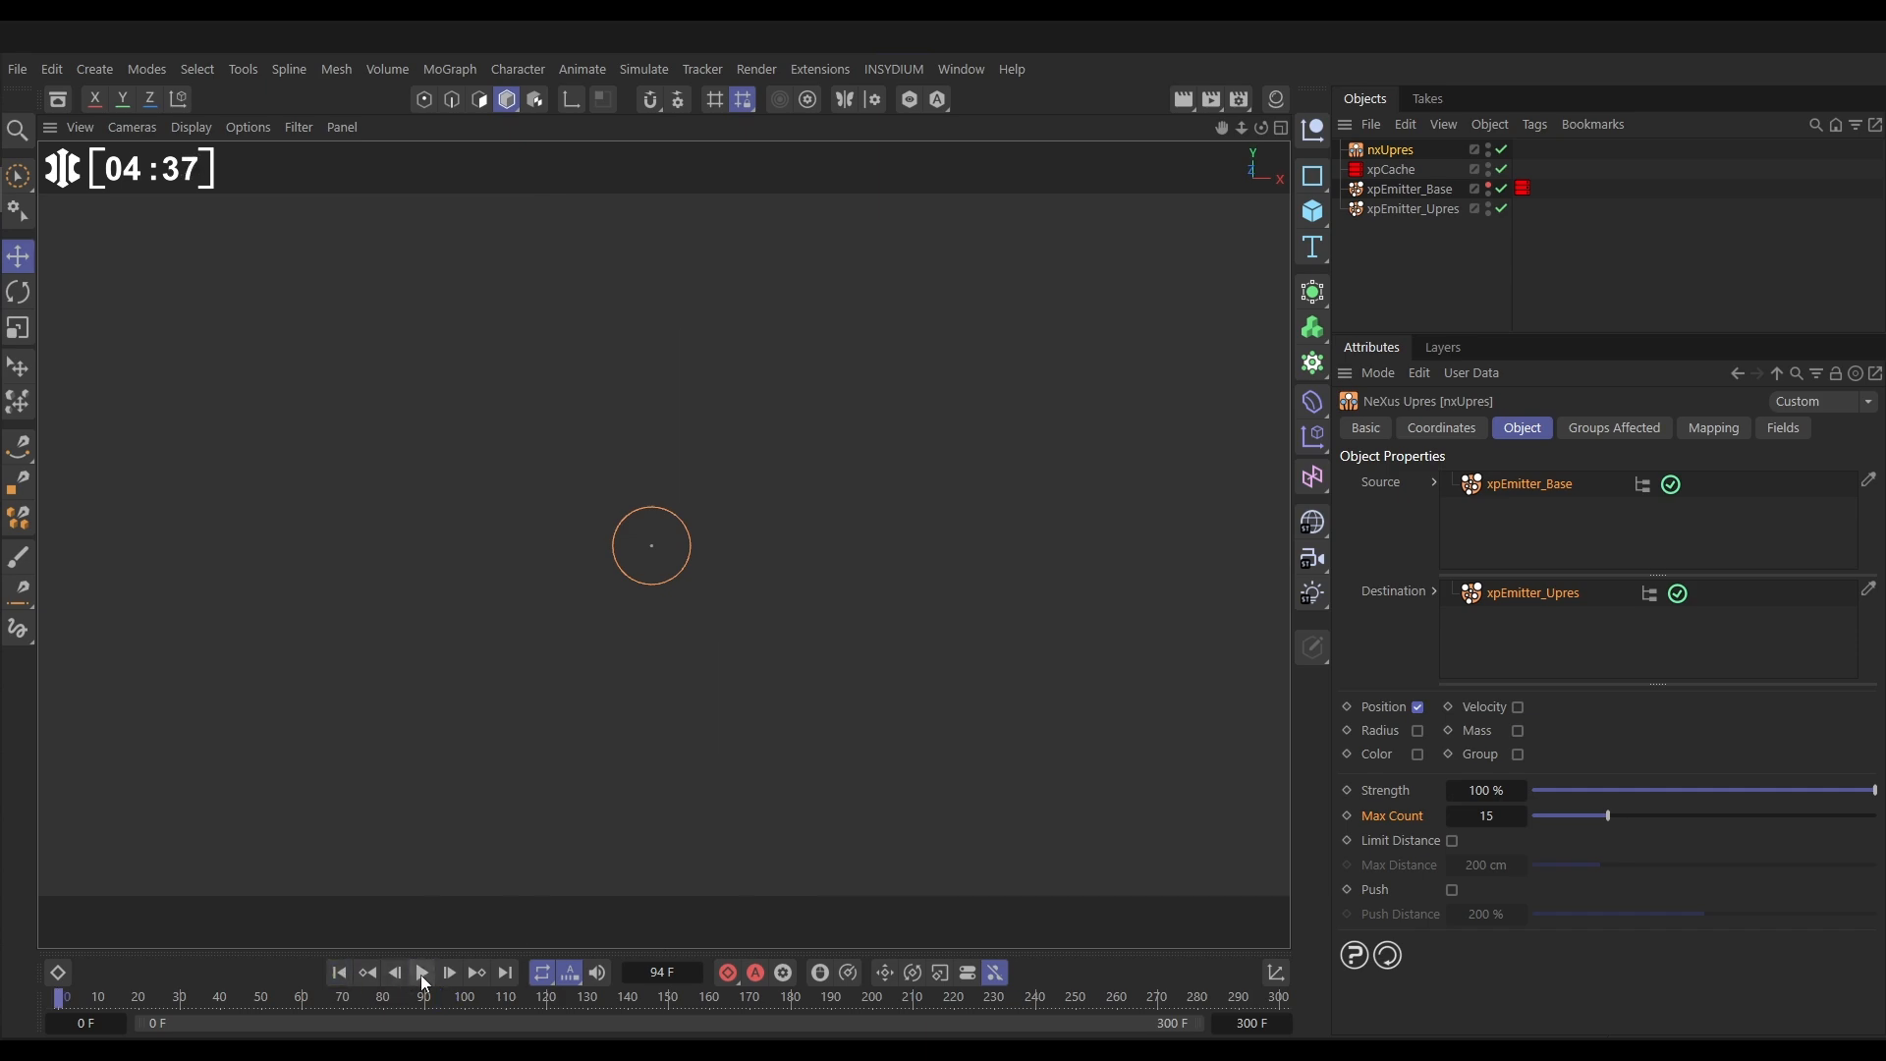
click(421, 972)
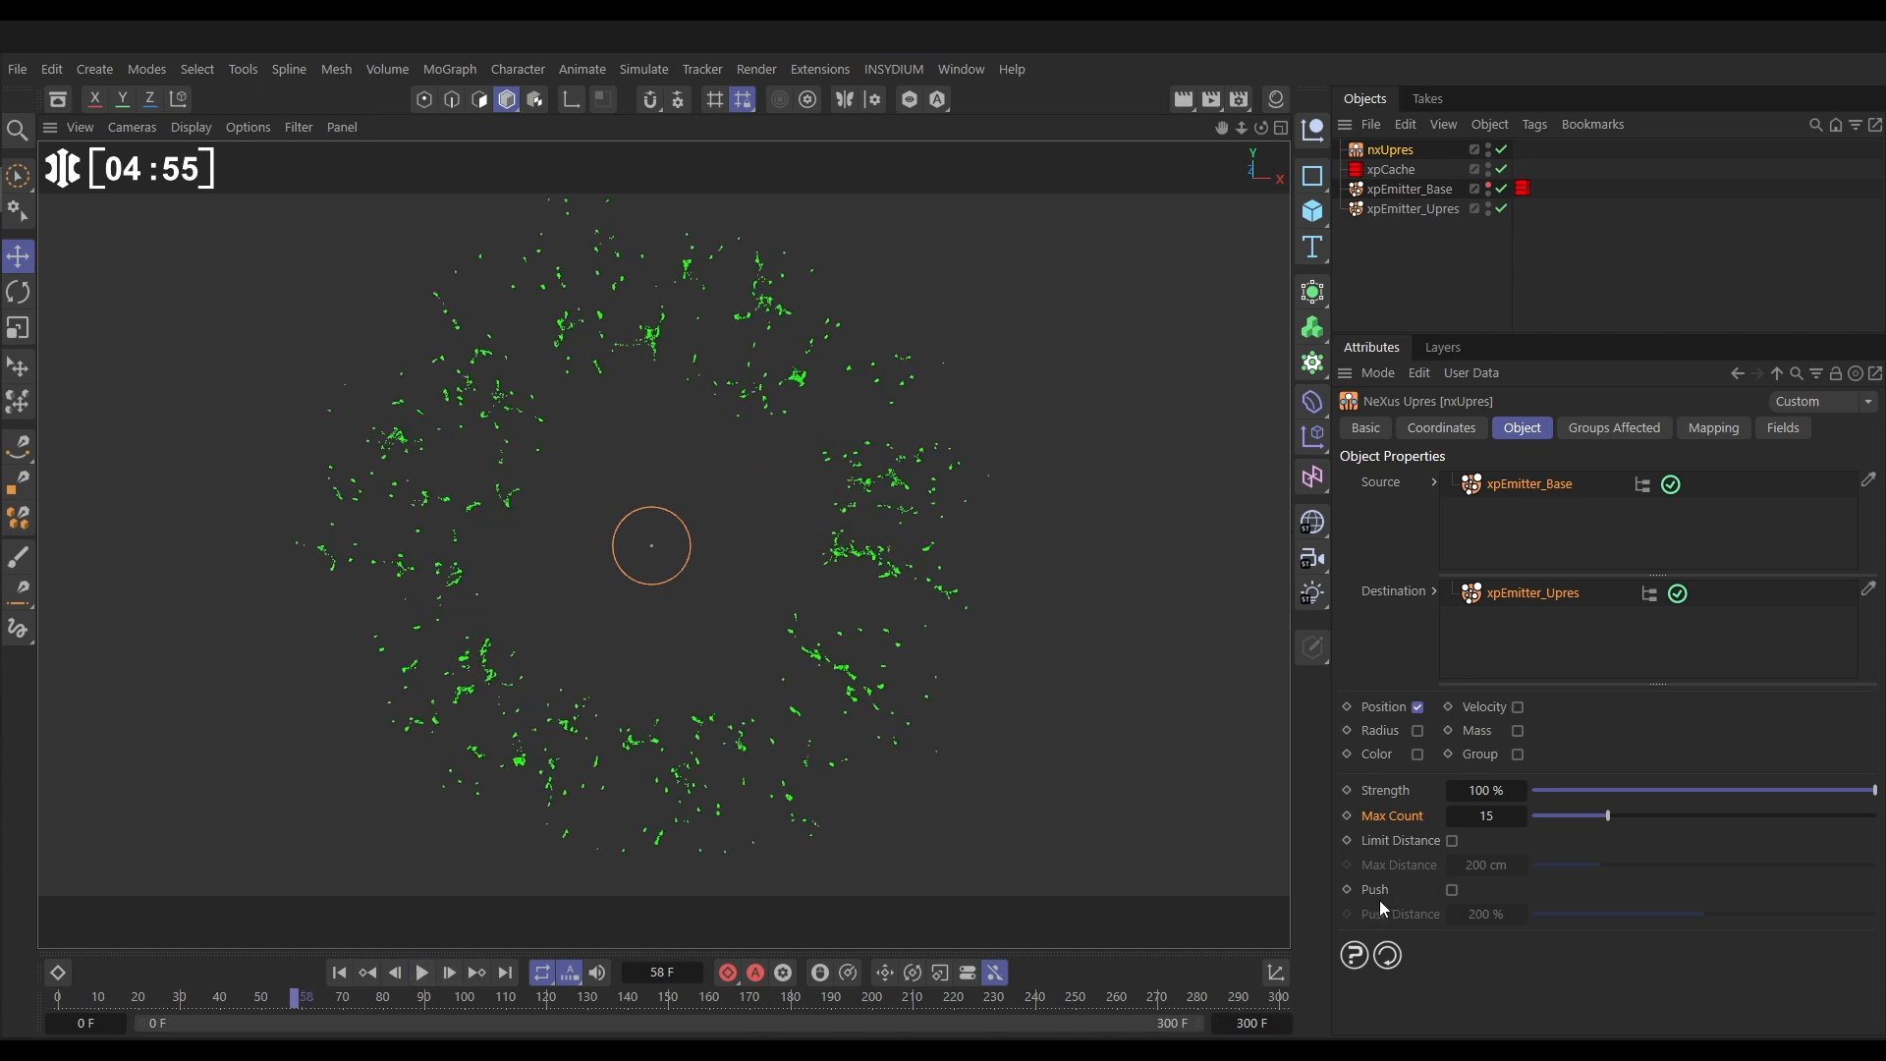
Enable Push on nxUpres and replay the simulation to inspect the clumps
click(1452, 890)
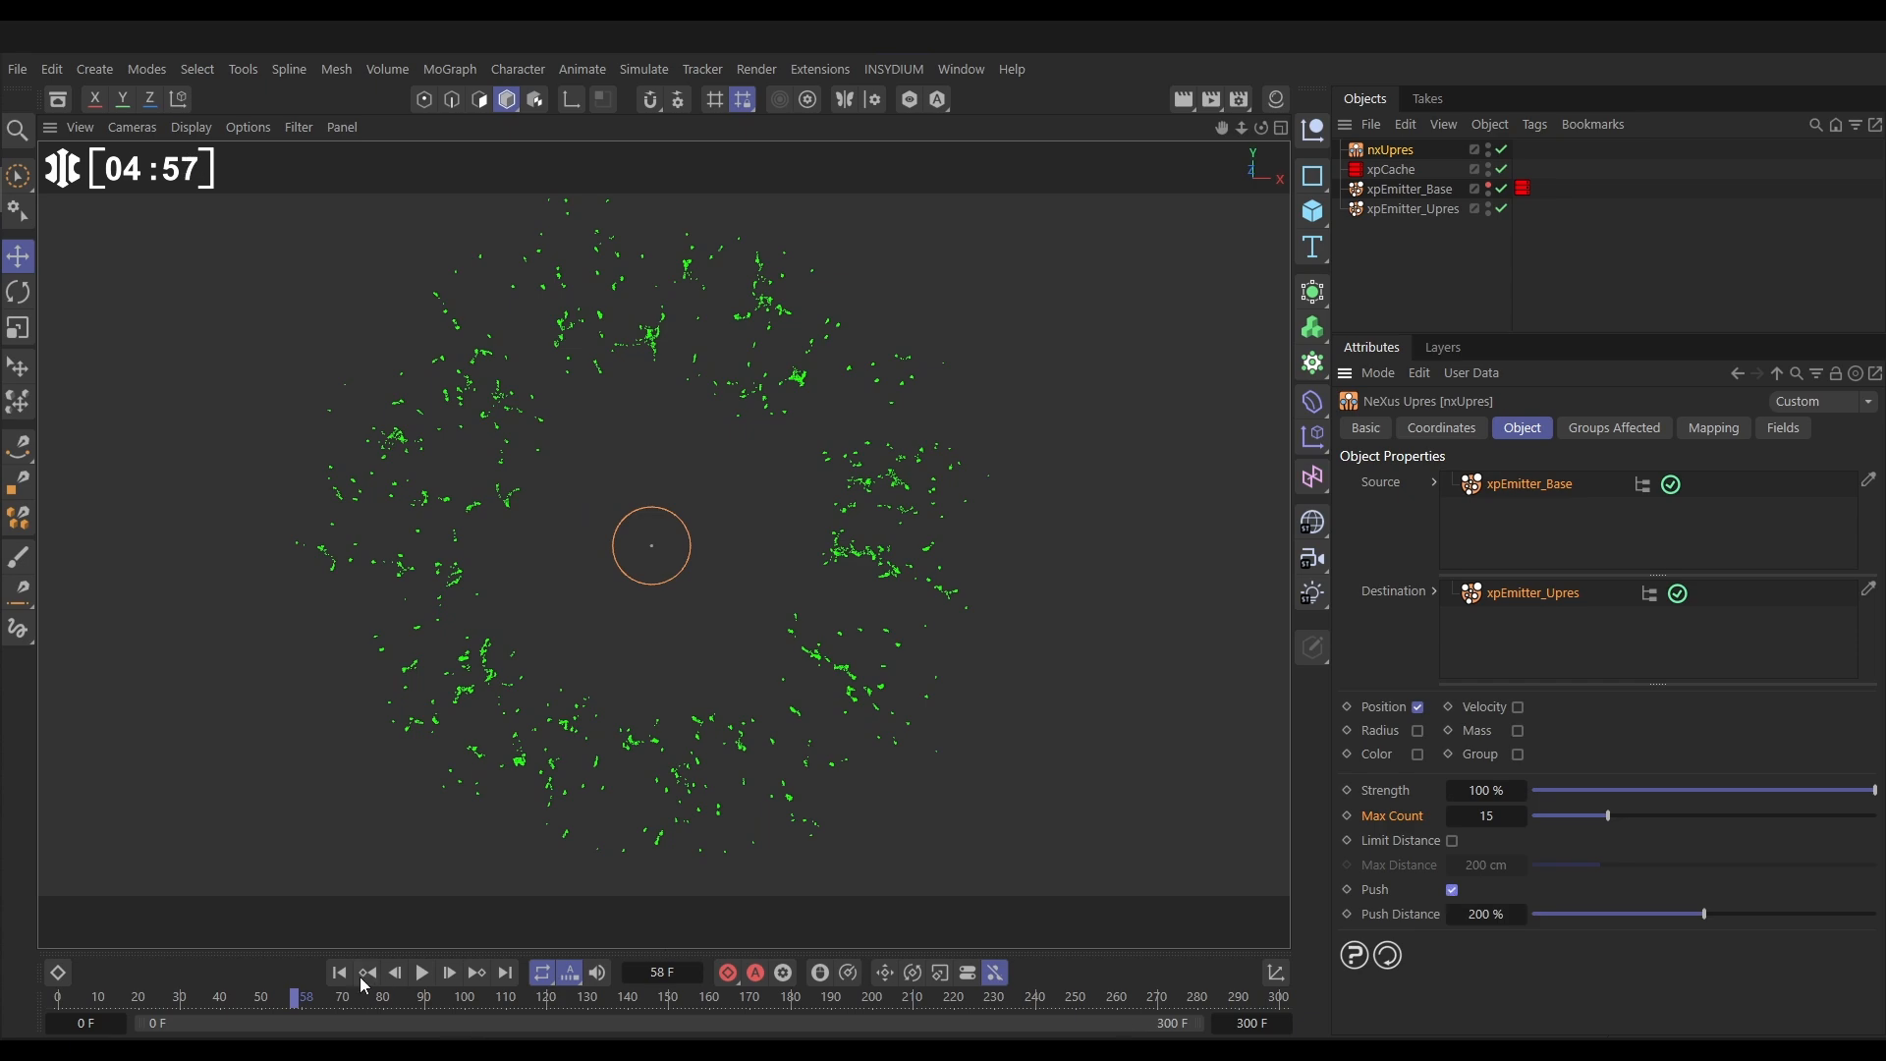
click(422, 973)
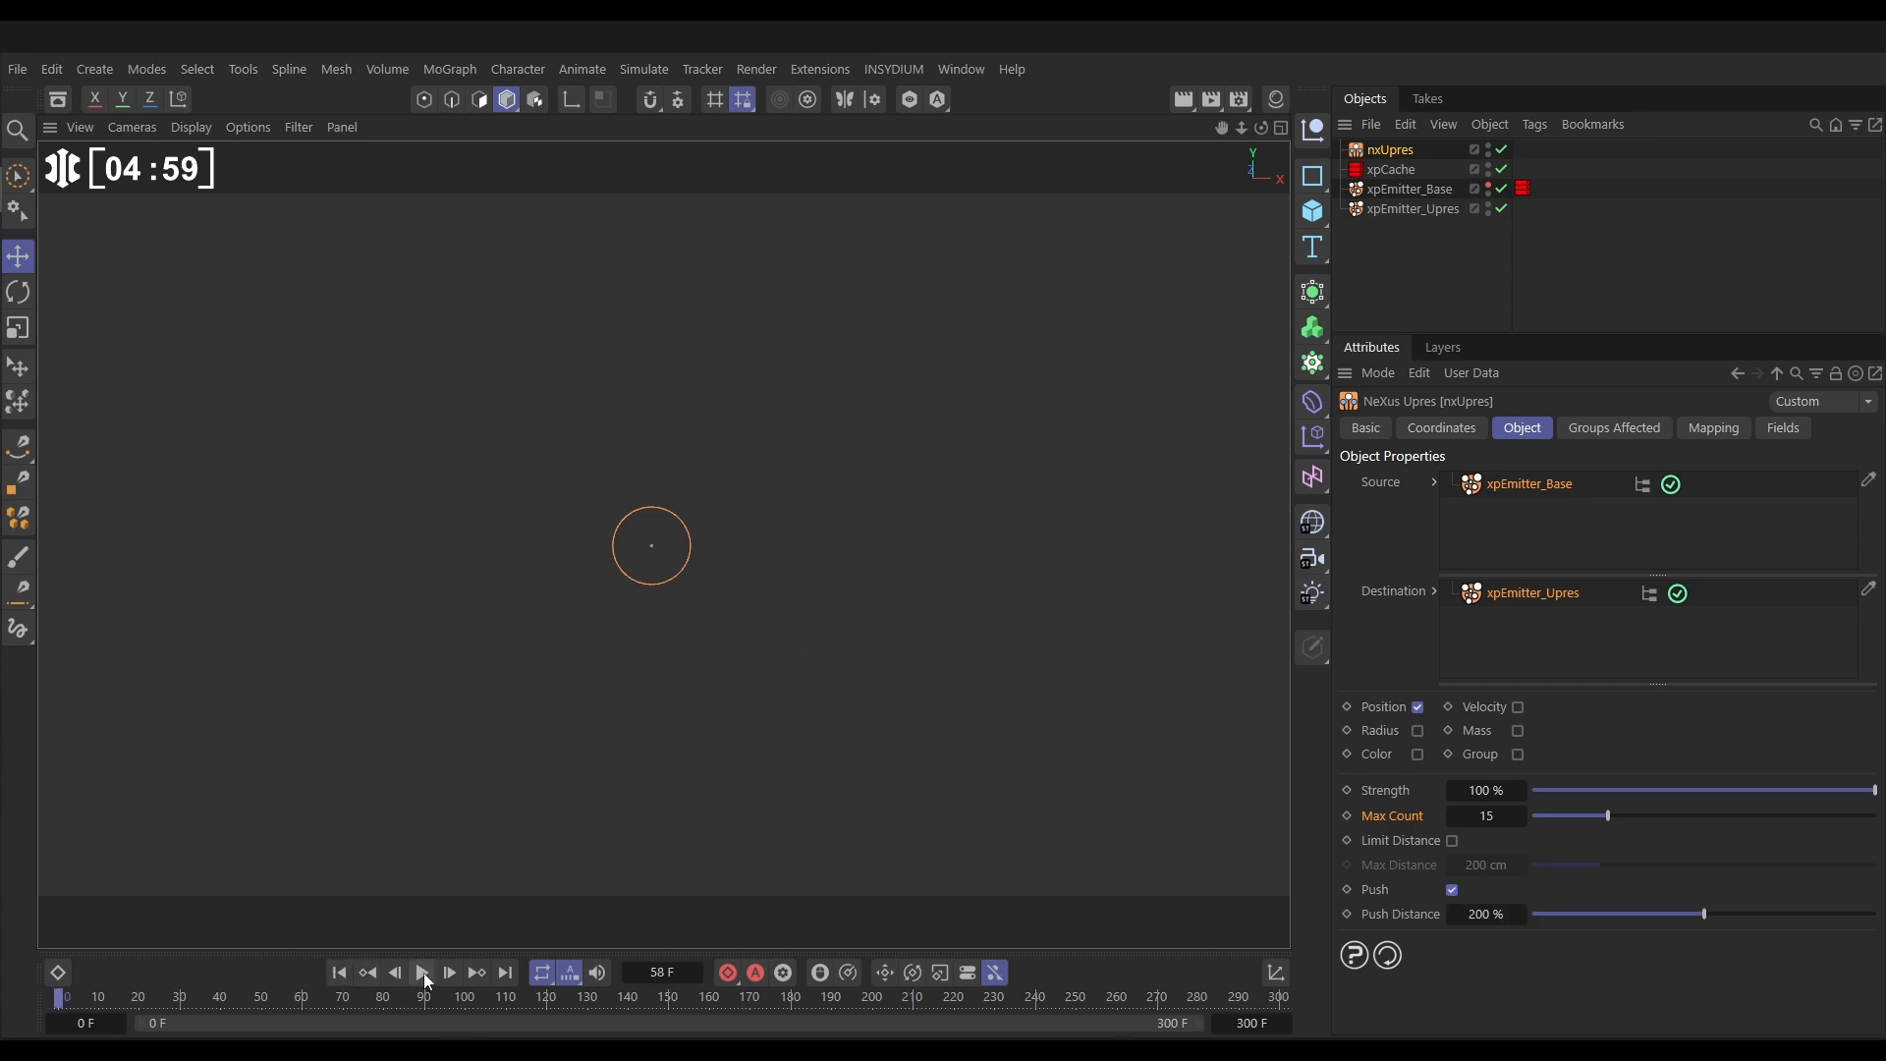
click(421, 970)
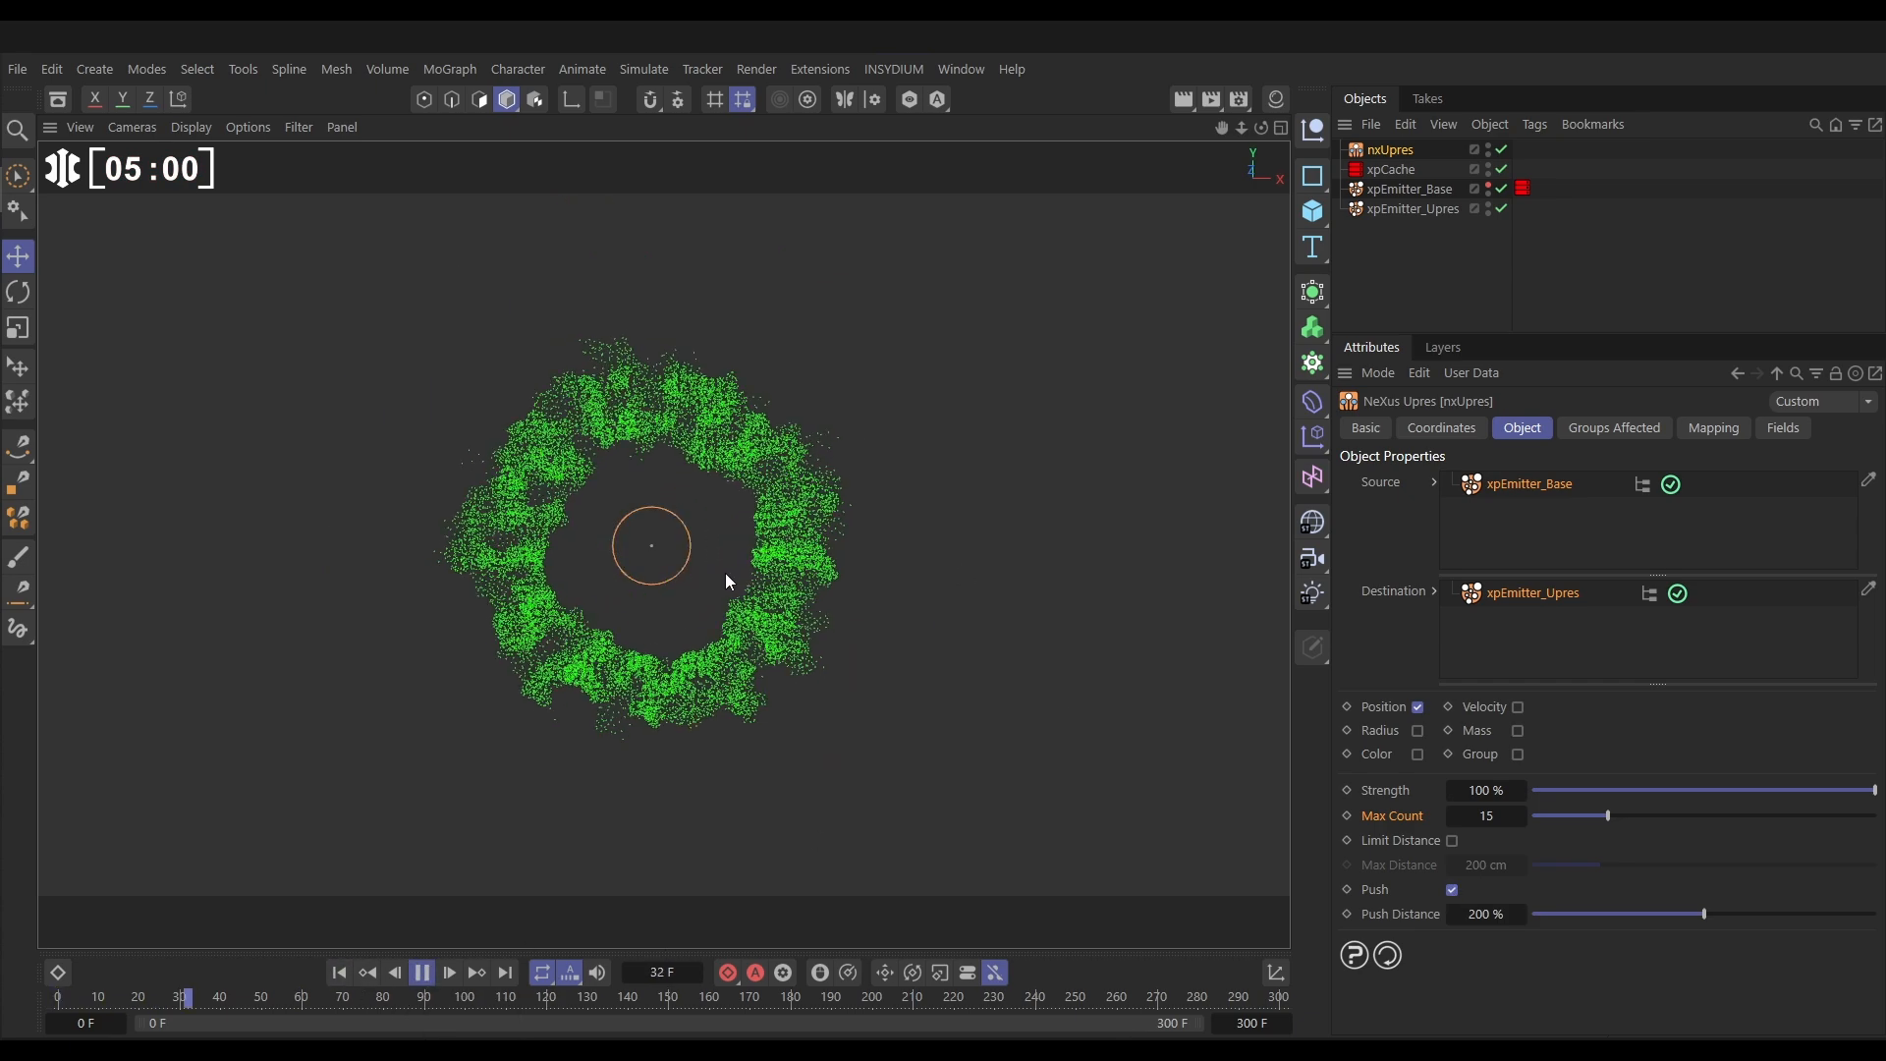
click(420, 971)
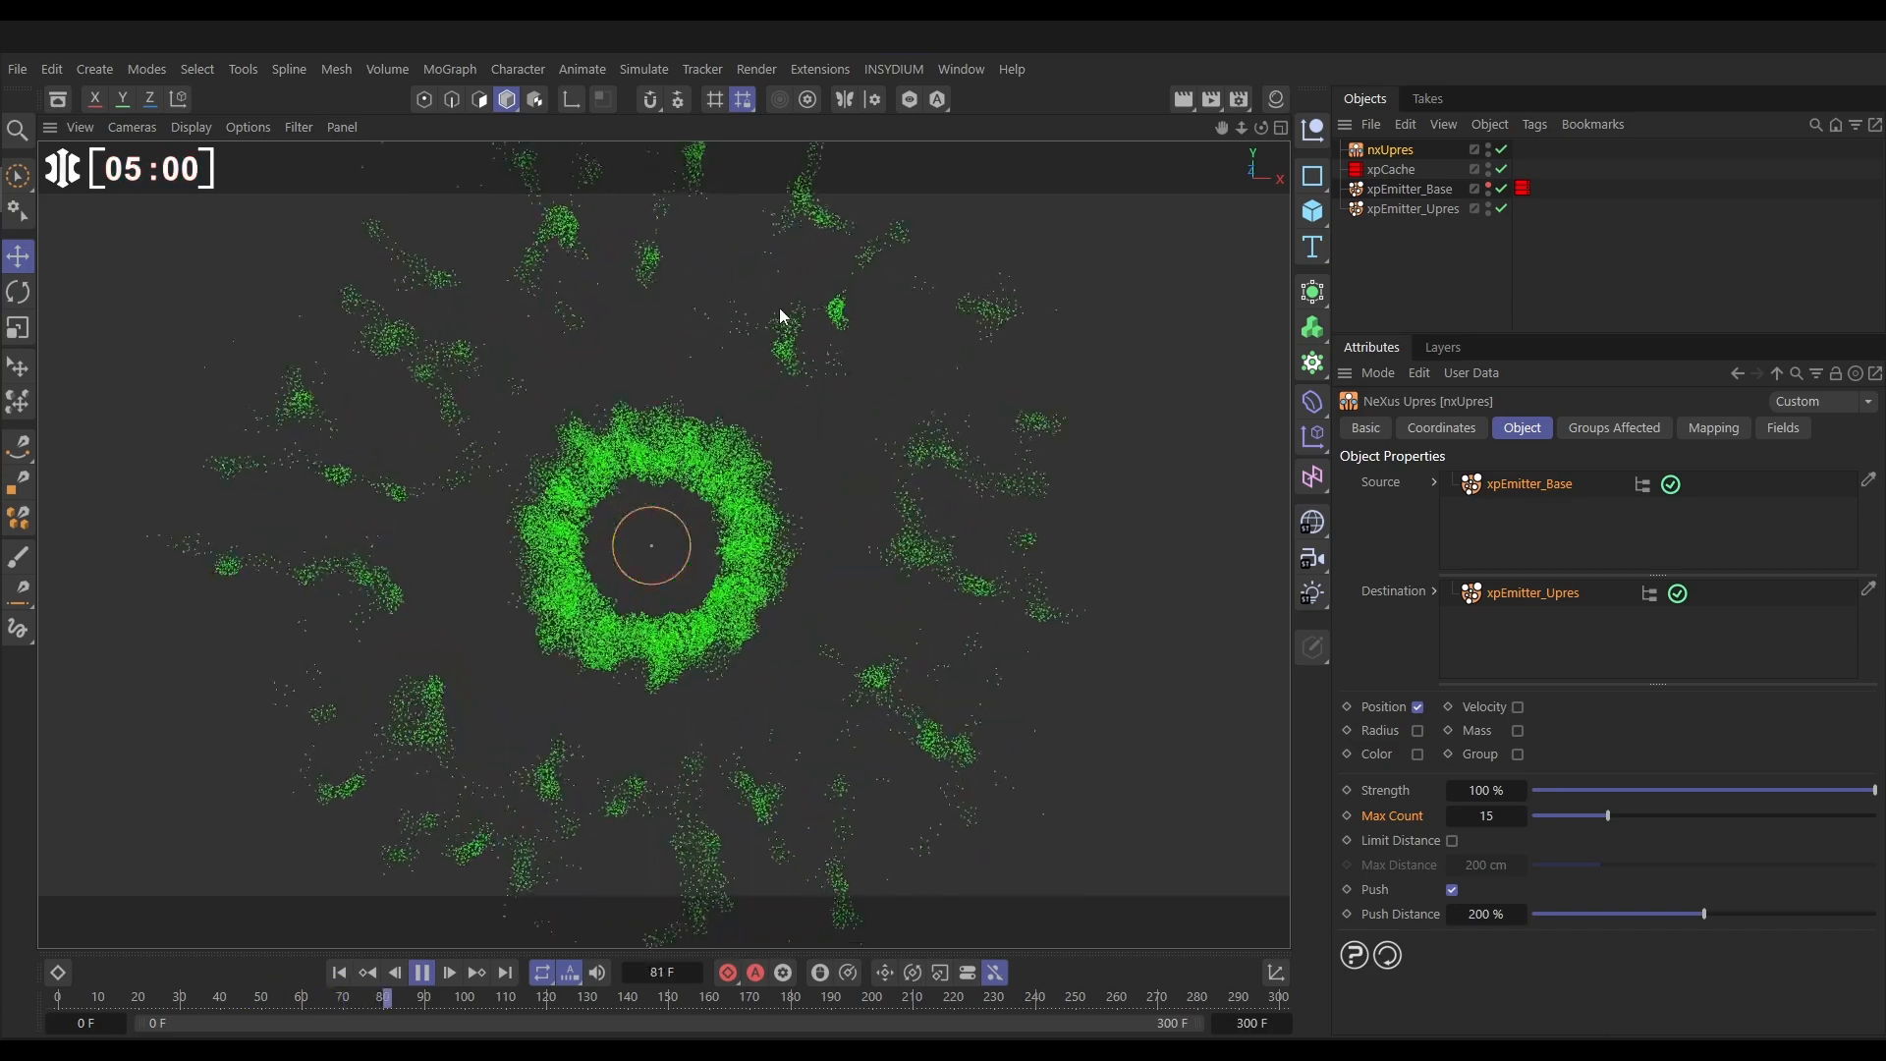
click(420, 970)
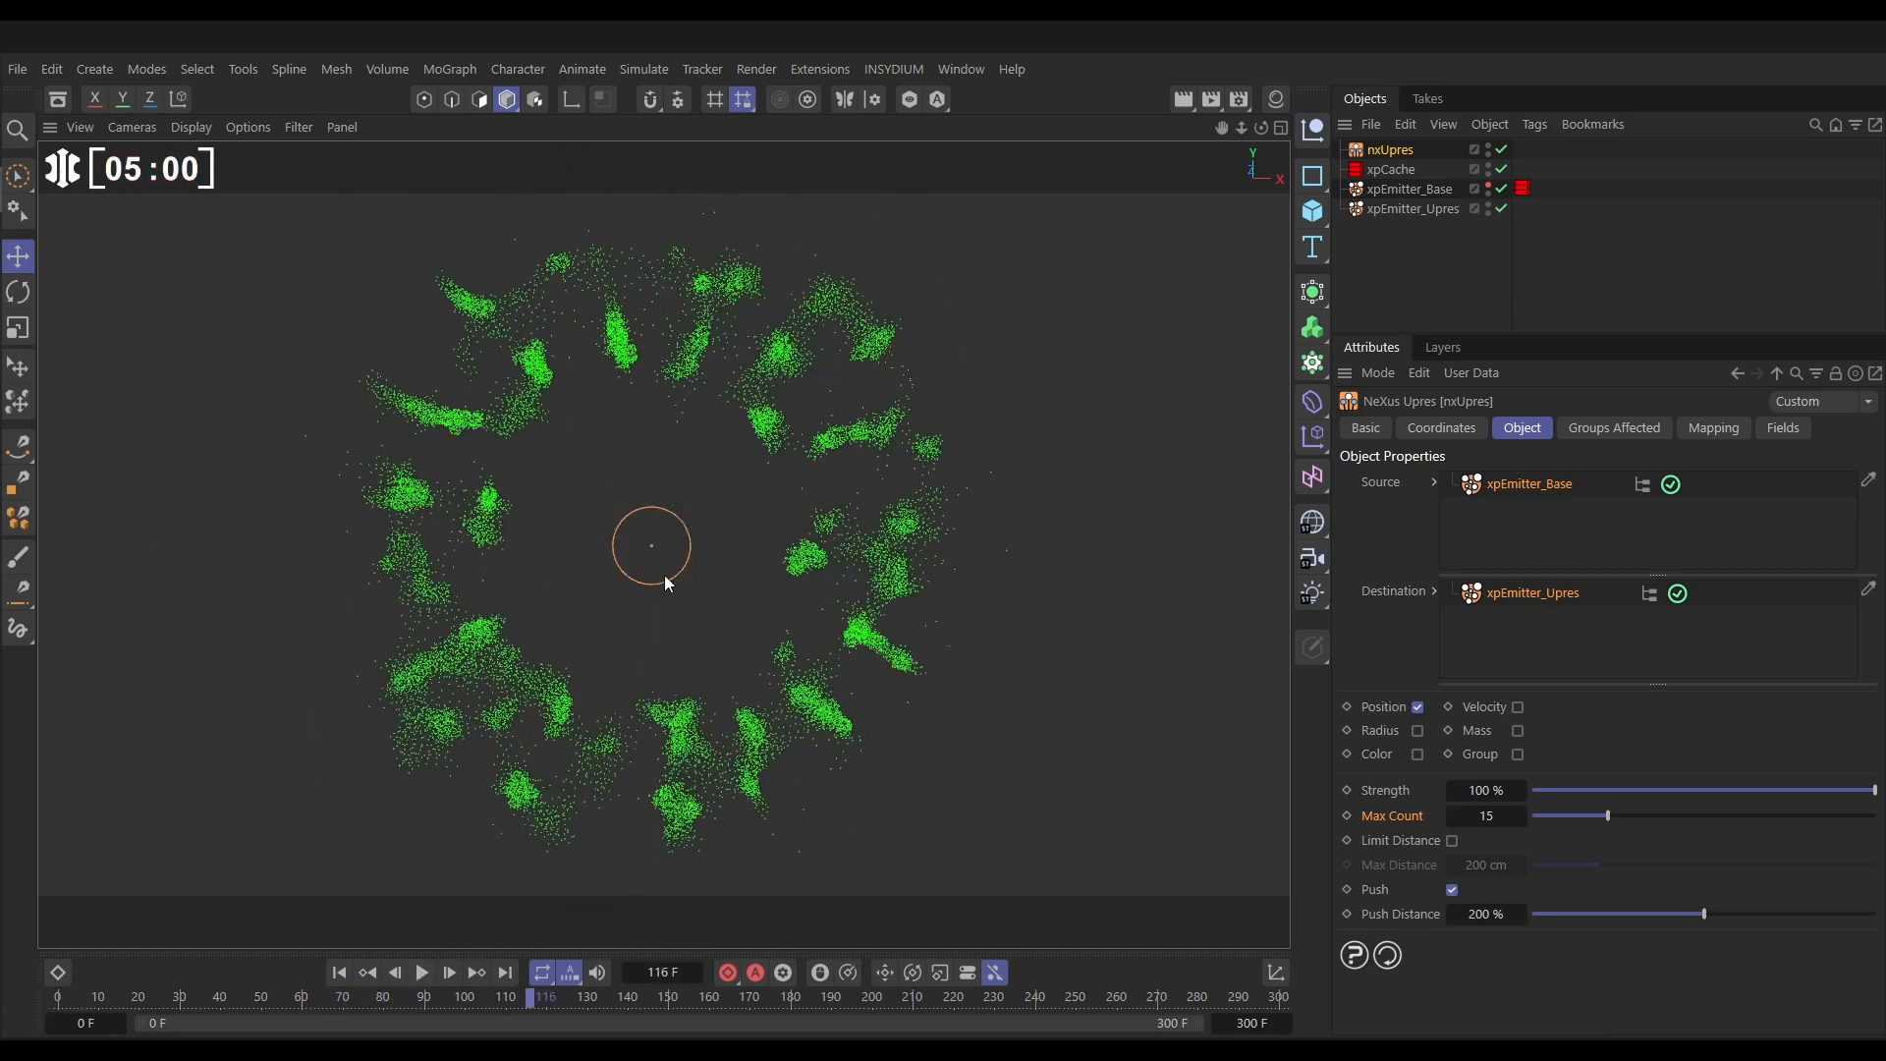
Lower the Push Distance to about 26% and replay from the start
drag(1701, 913, 1684, 913)
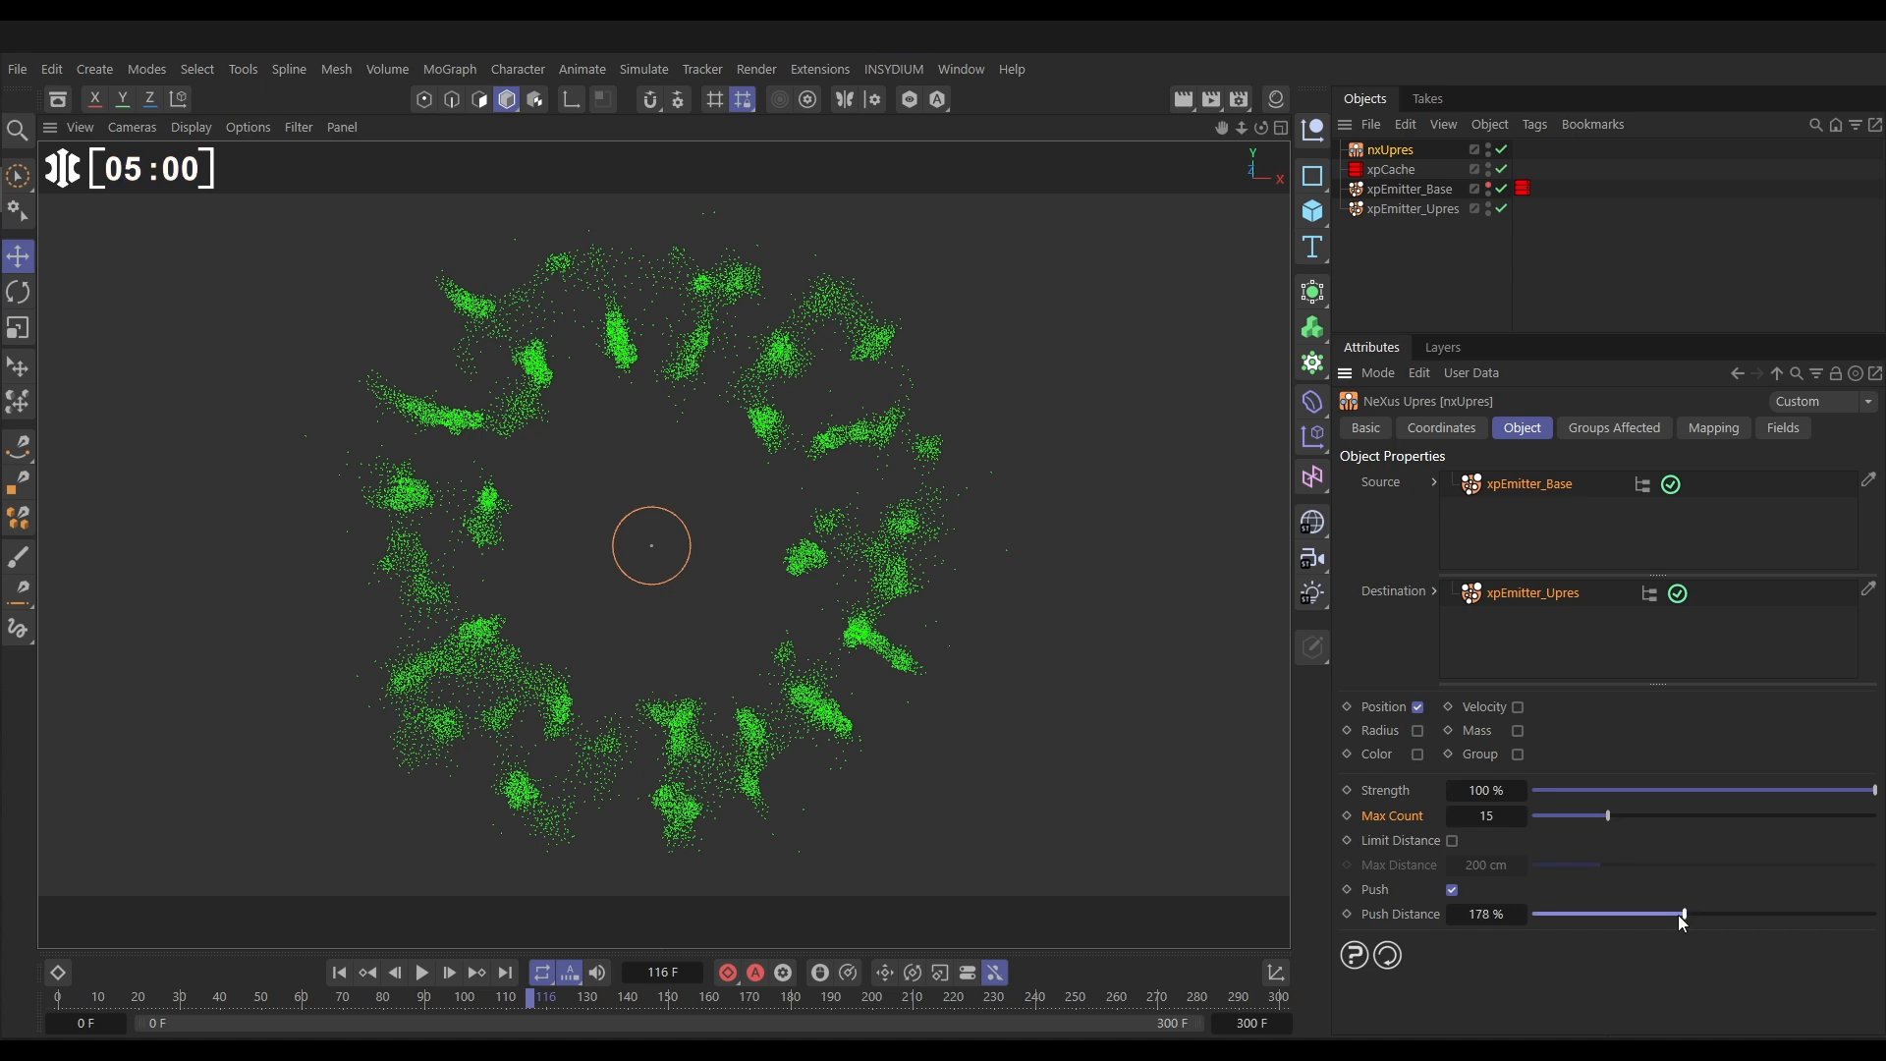
drag(1681, 913, 1552, 914)
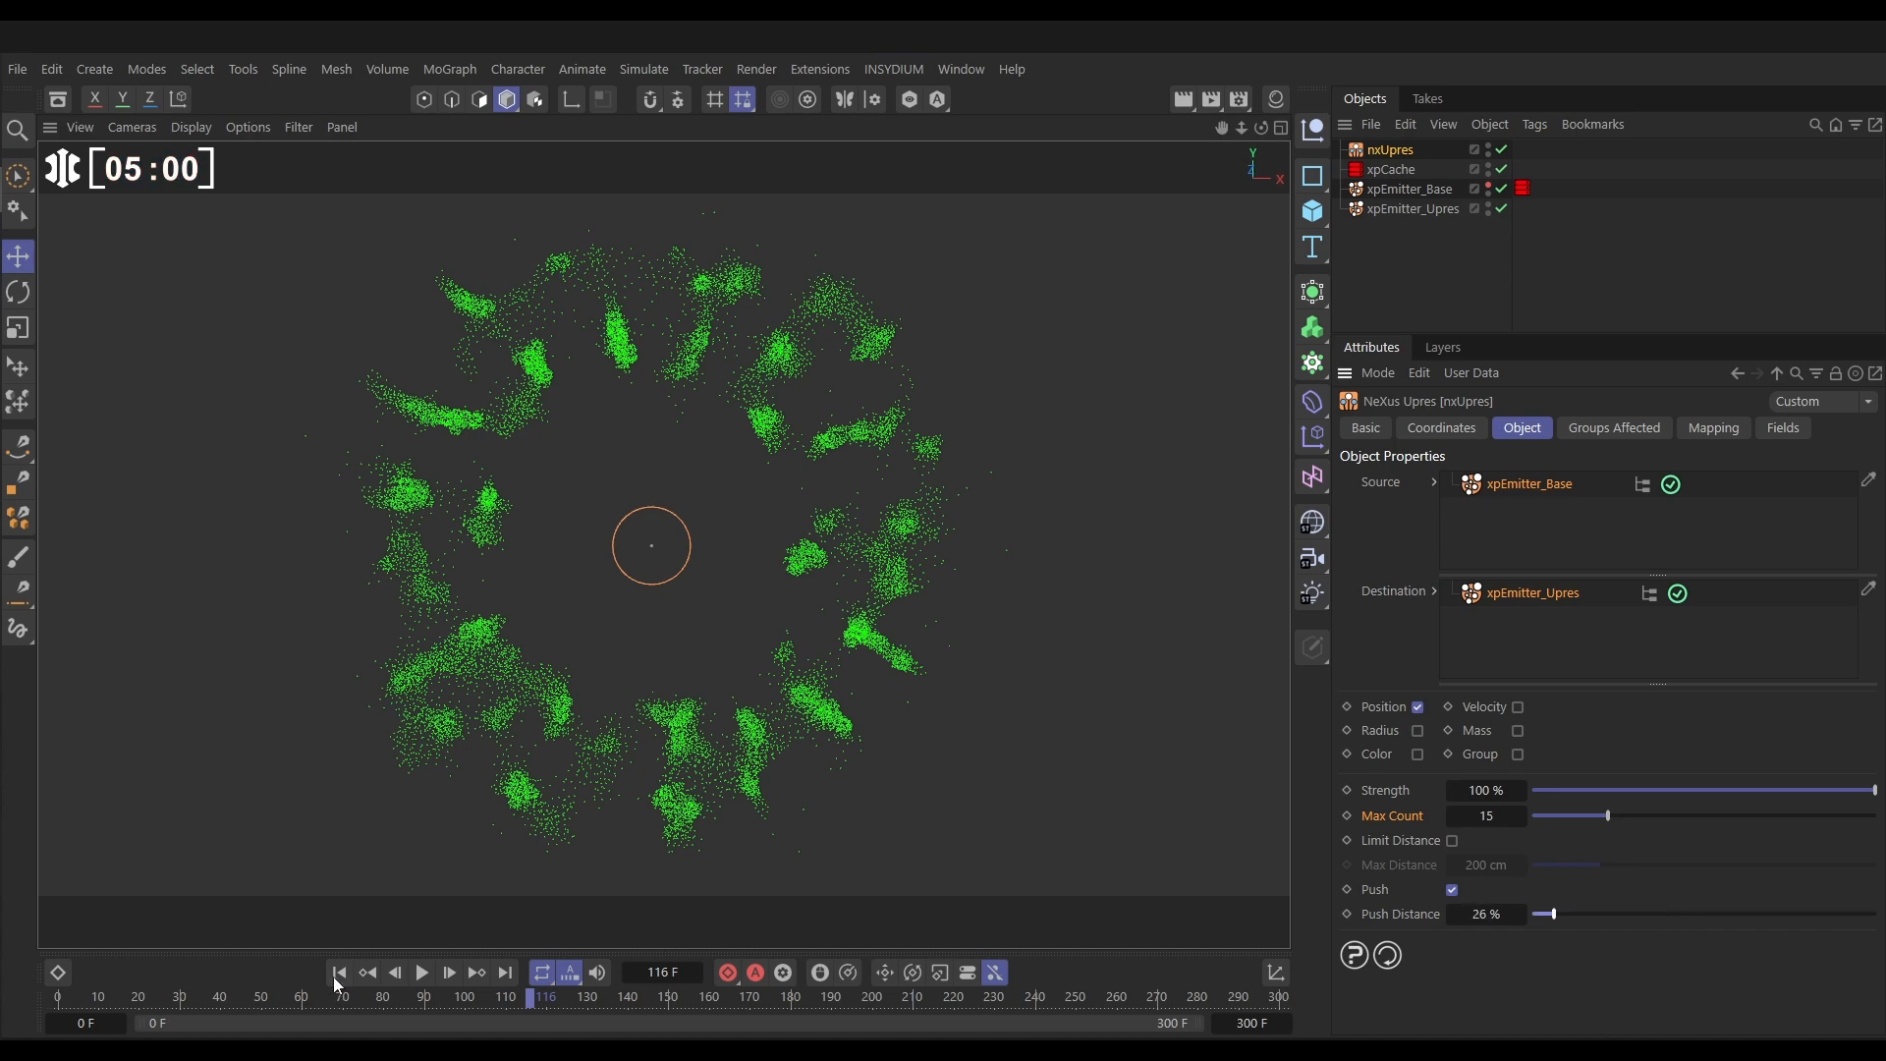
click(420, 970)
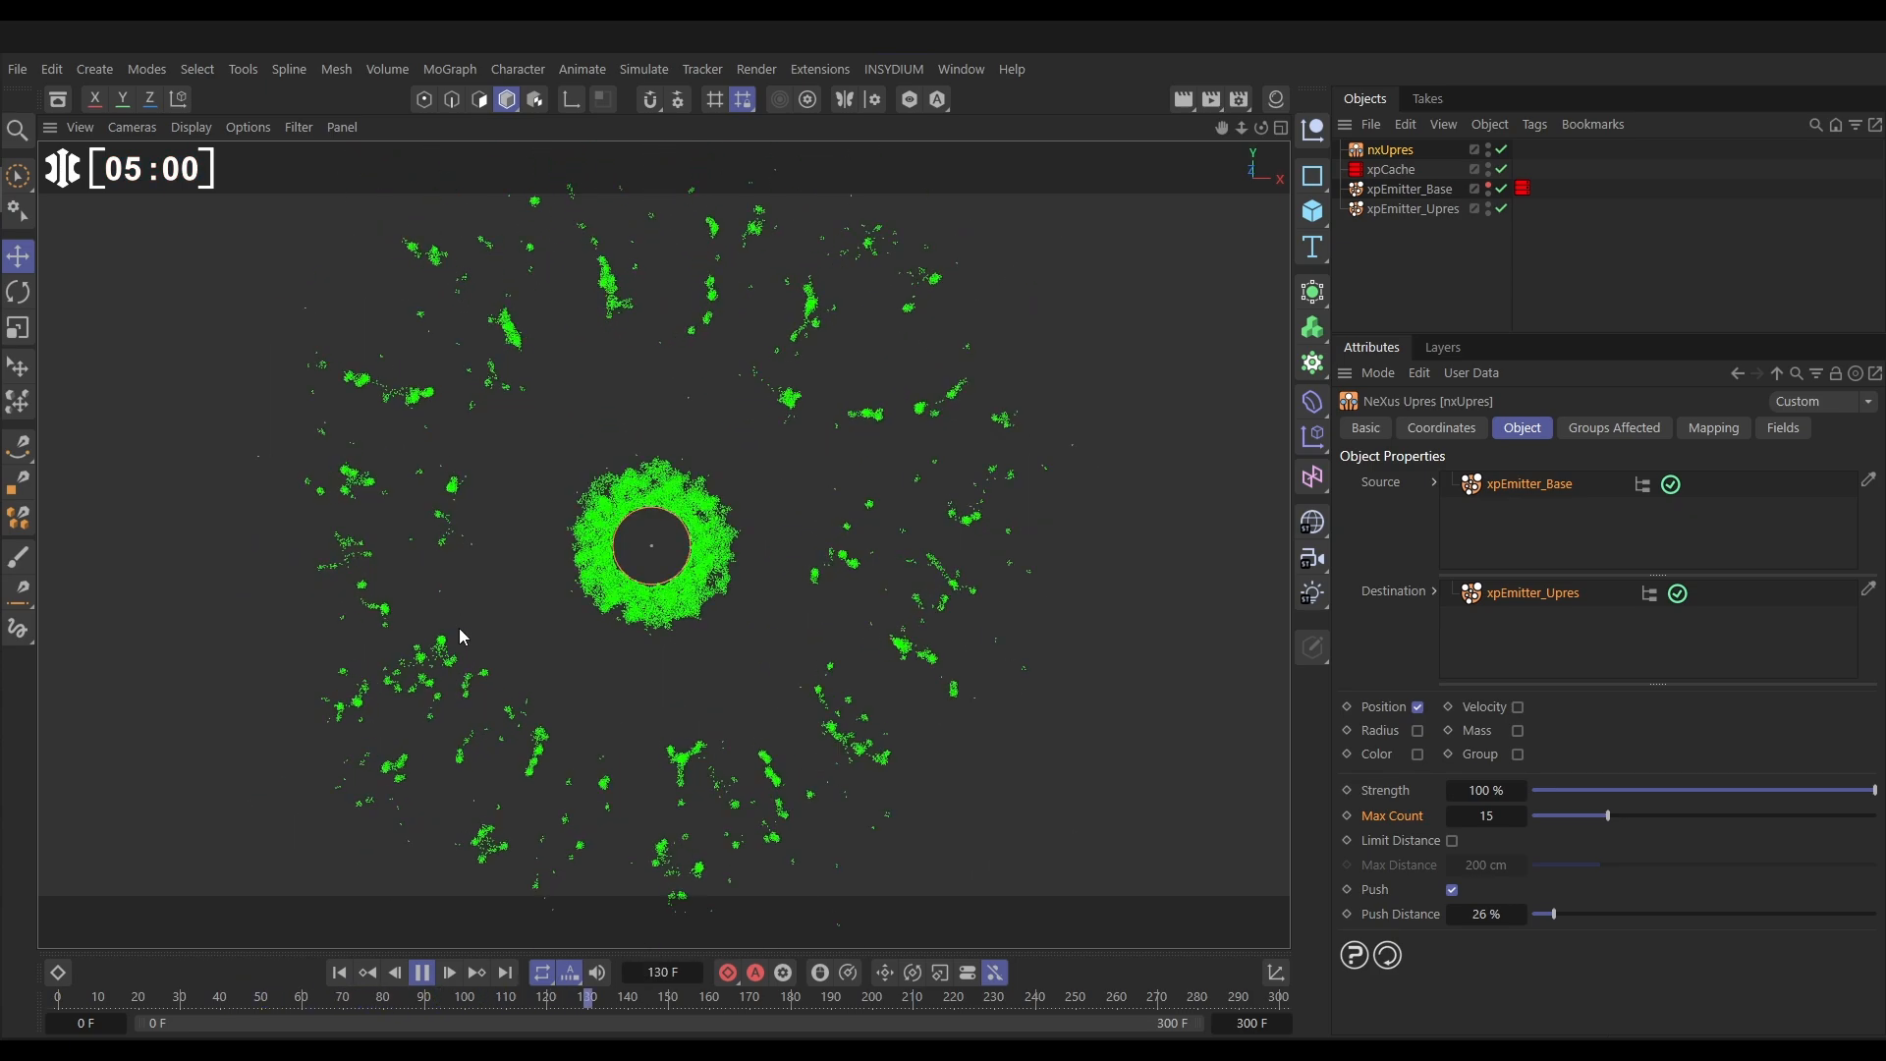
click(420, 971)
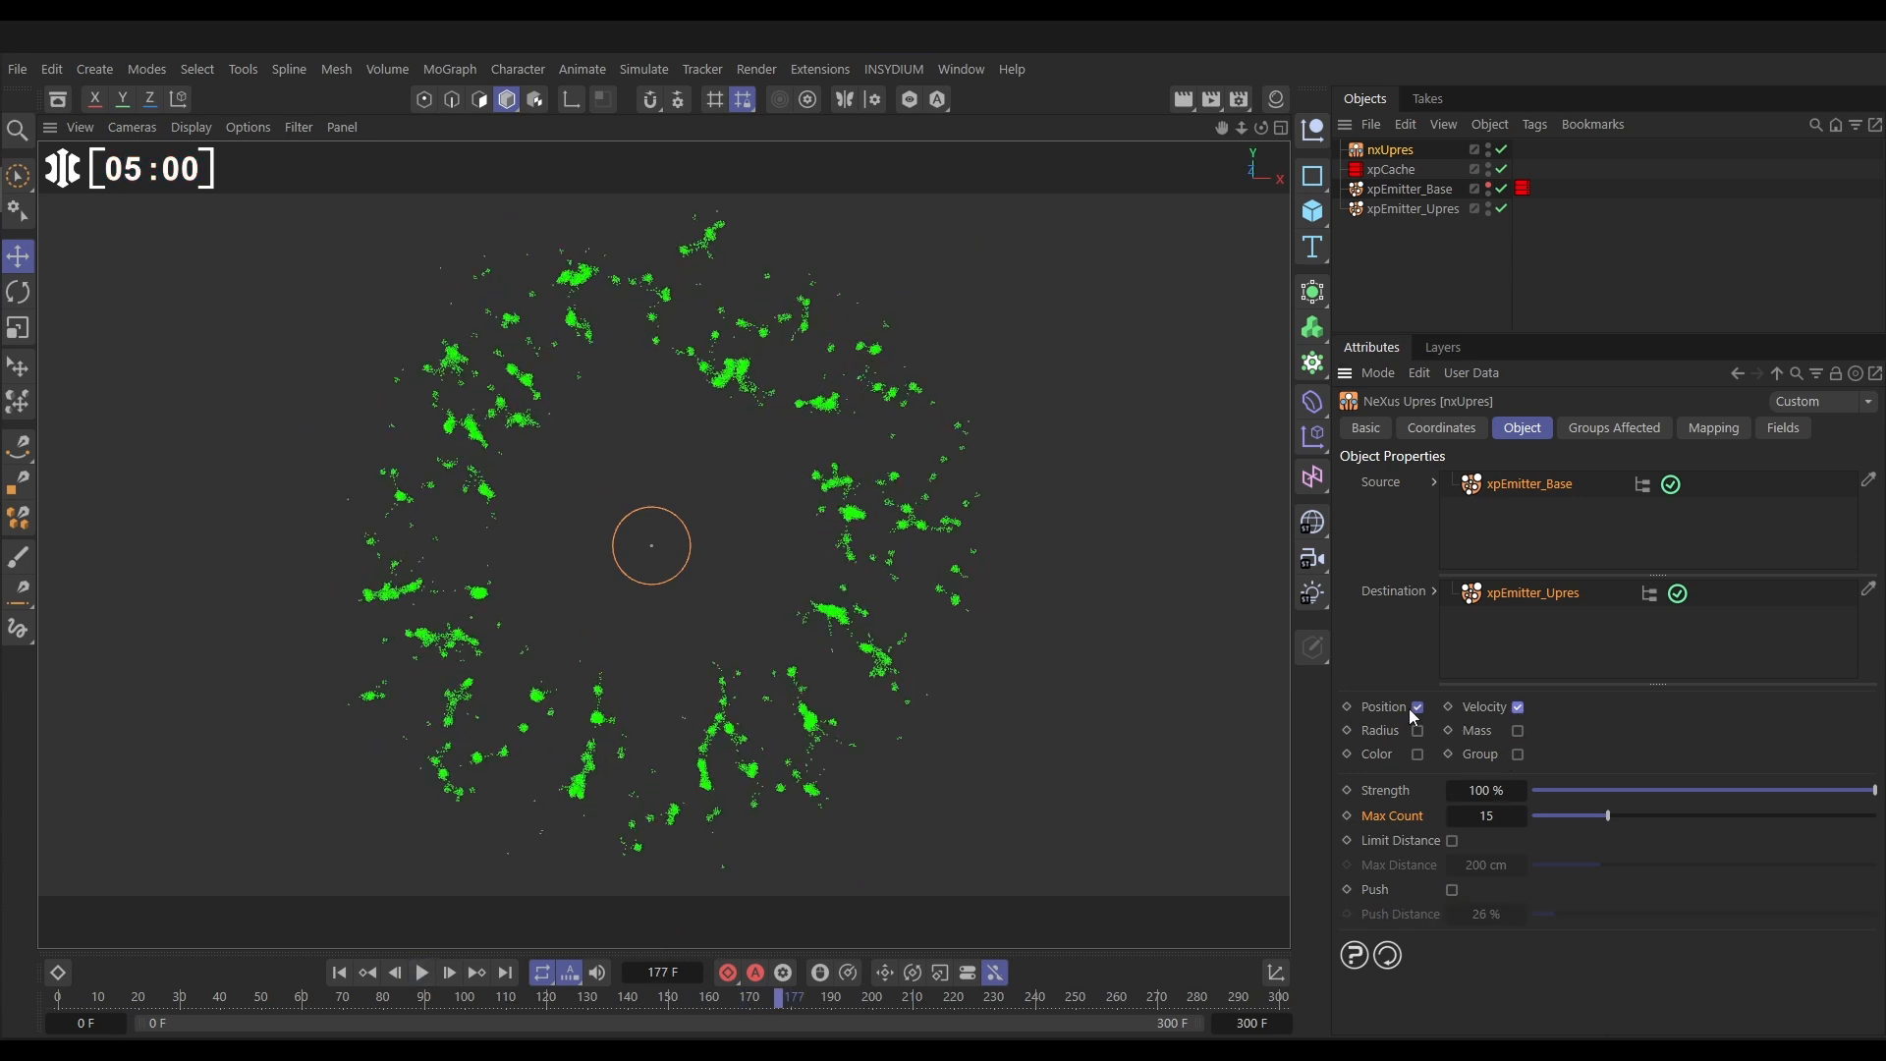
Untick Position and Push so nxUpres transfers velocity only, then replay
click(1417, 705)
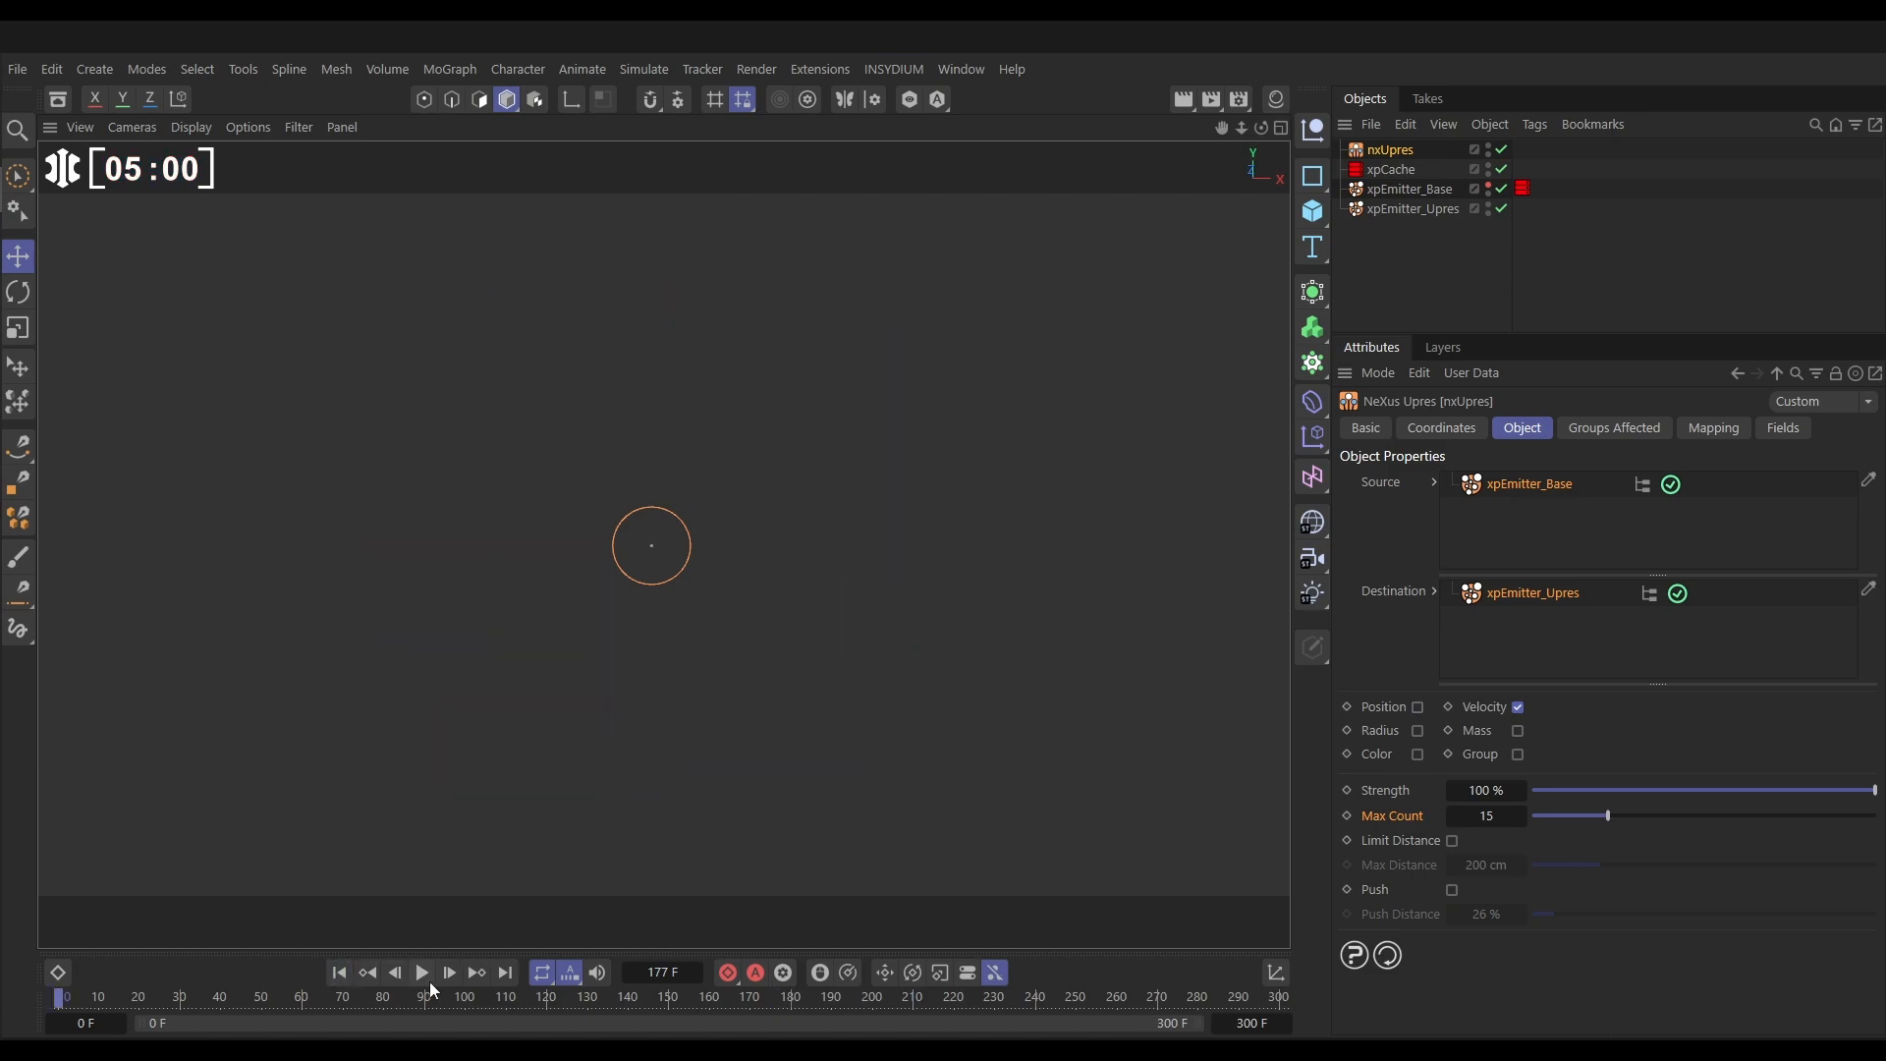
click(421, 970)
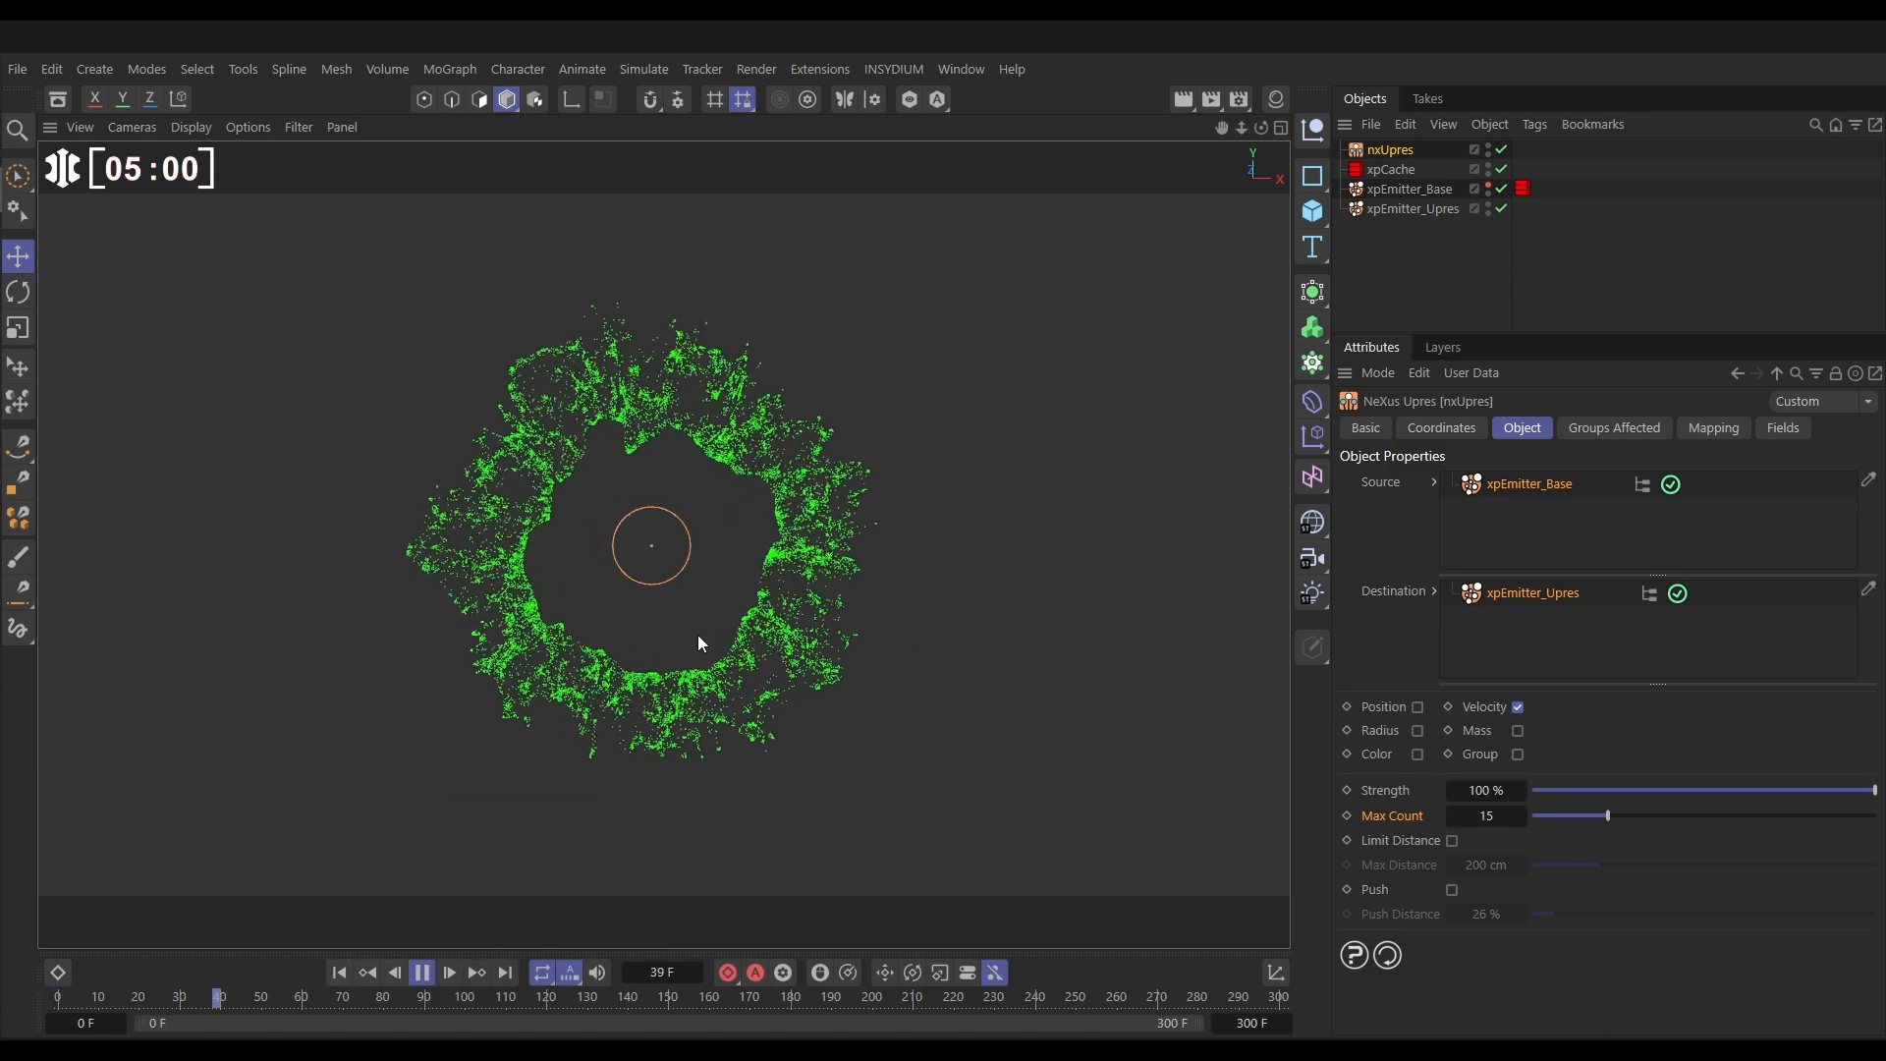